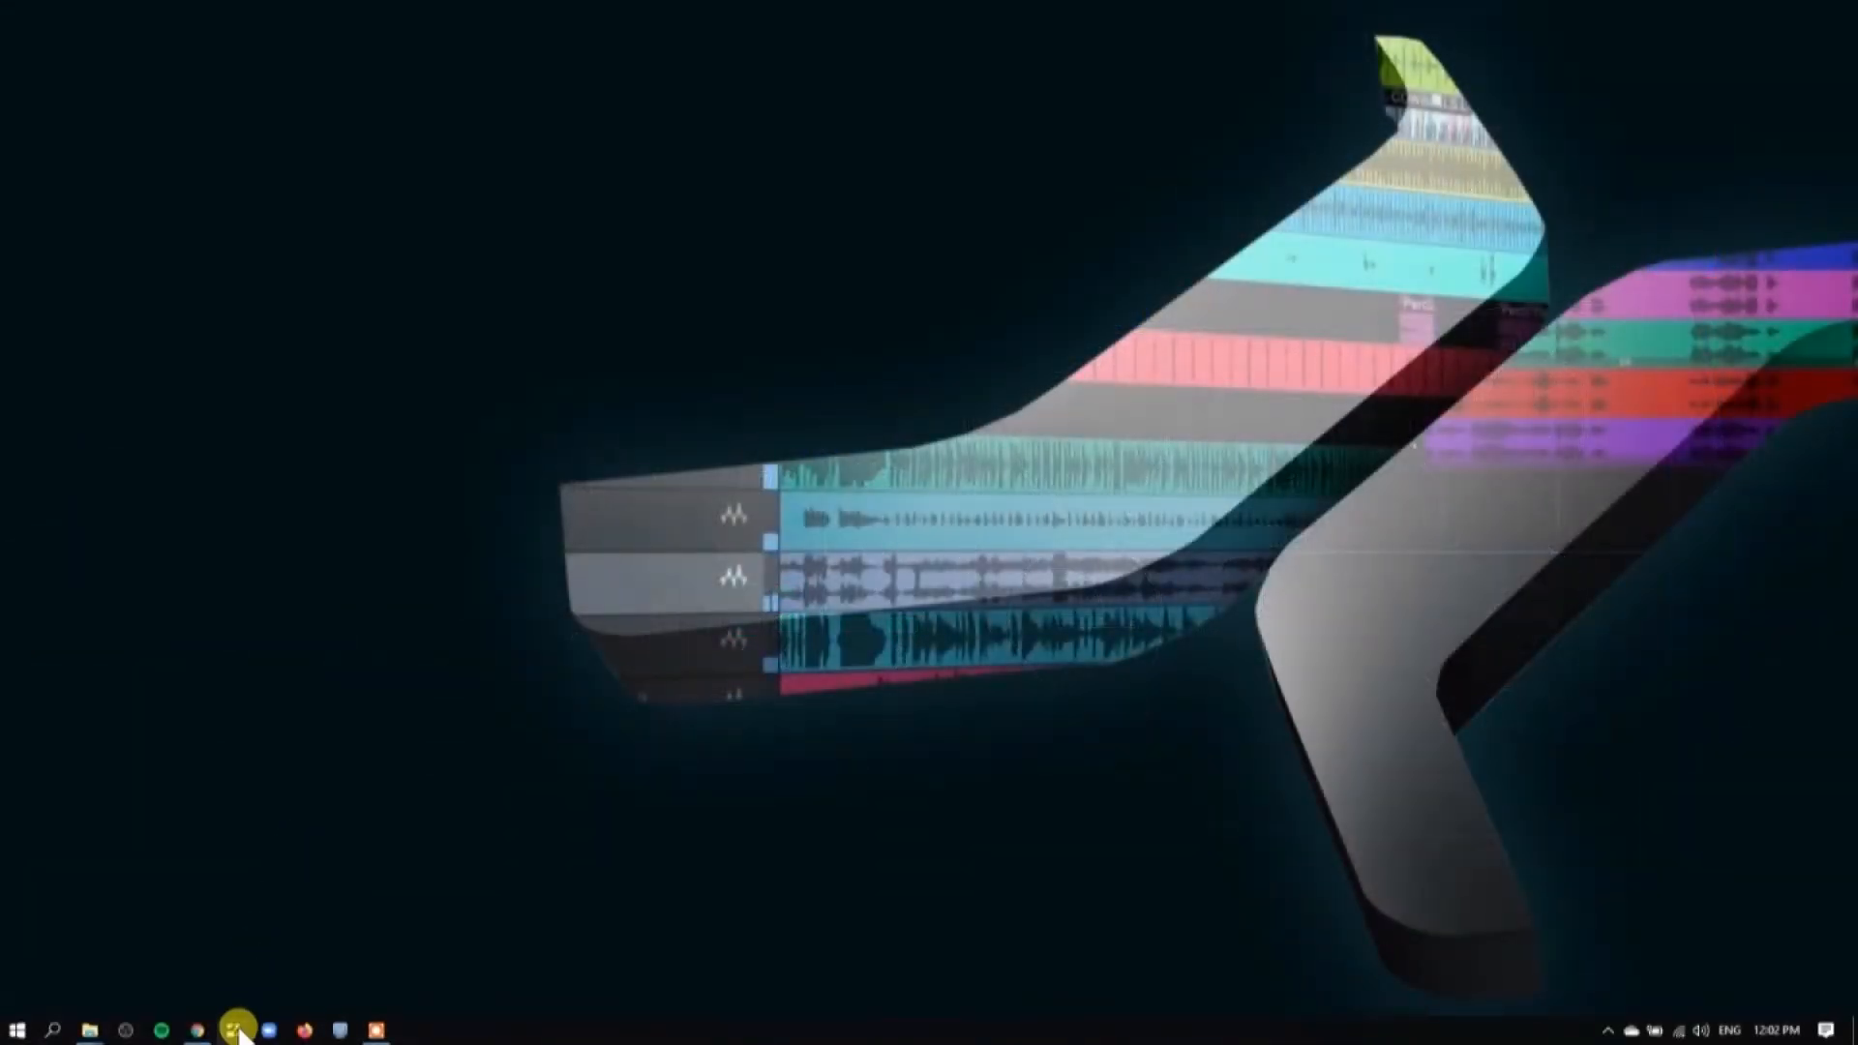
mouse_move(952, 782)
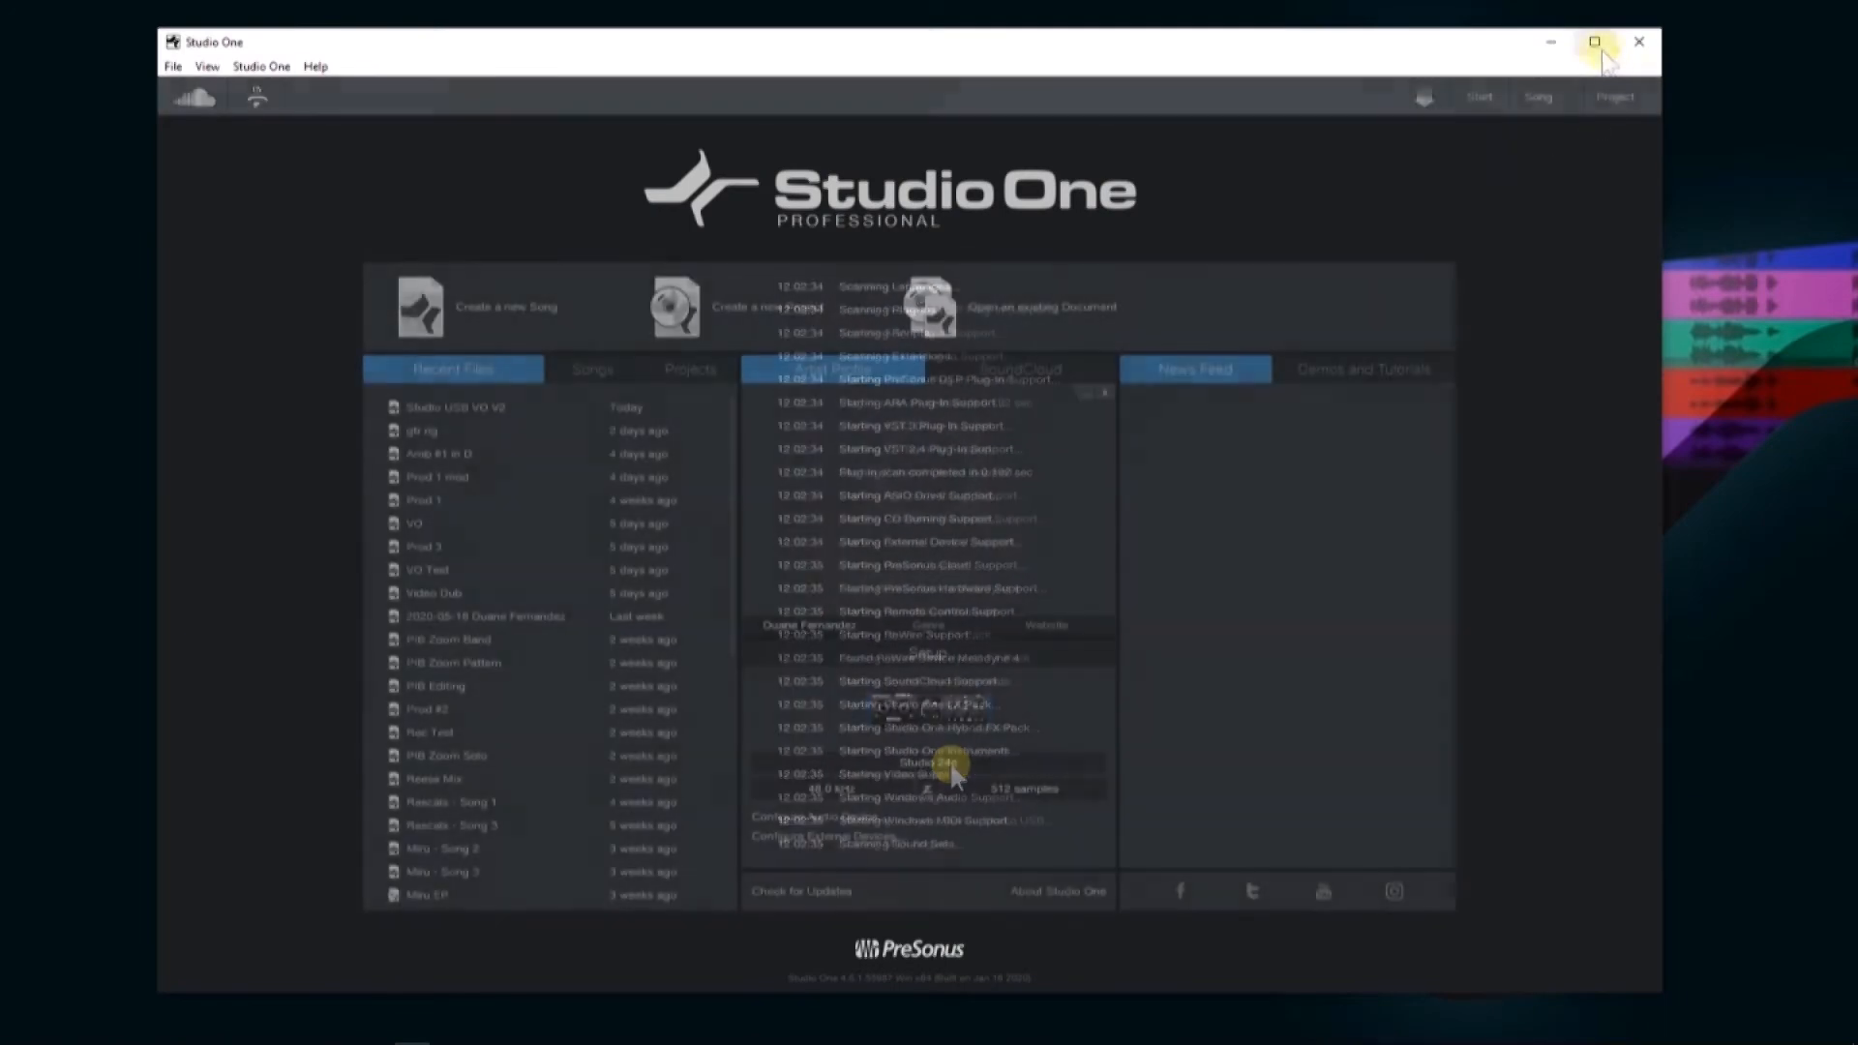
Maximize the Studio One window so the start page fills the screen
left_click(1595, 43)
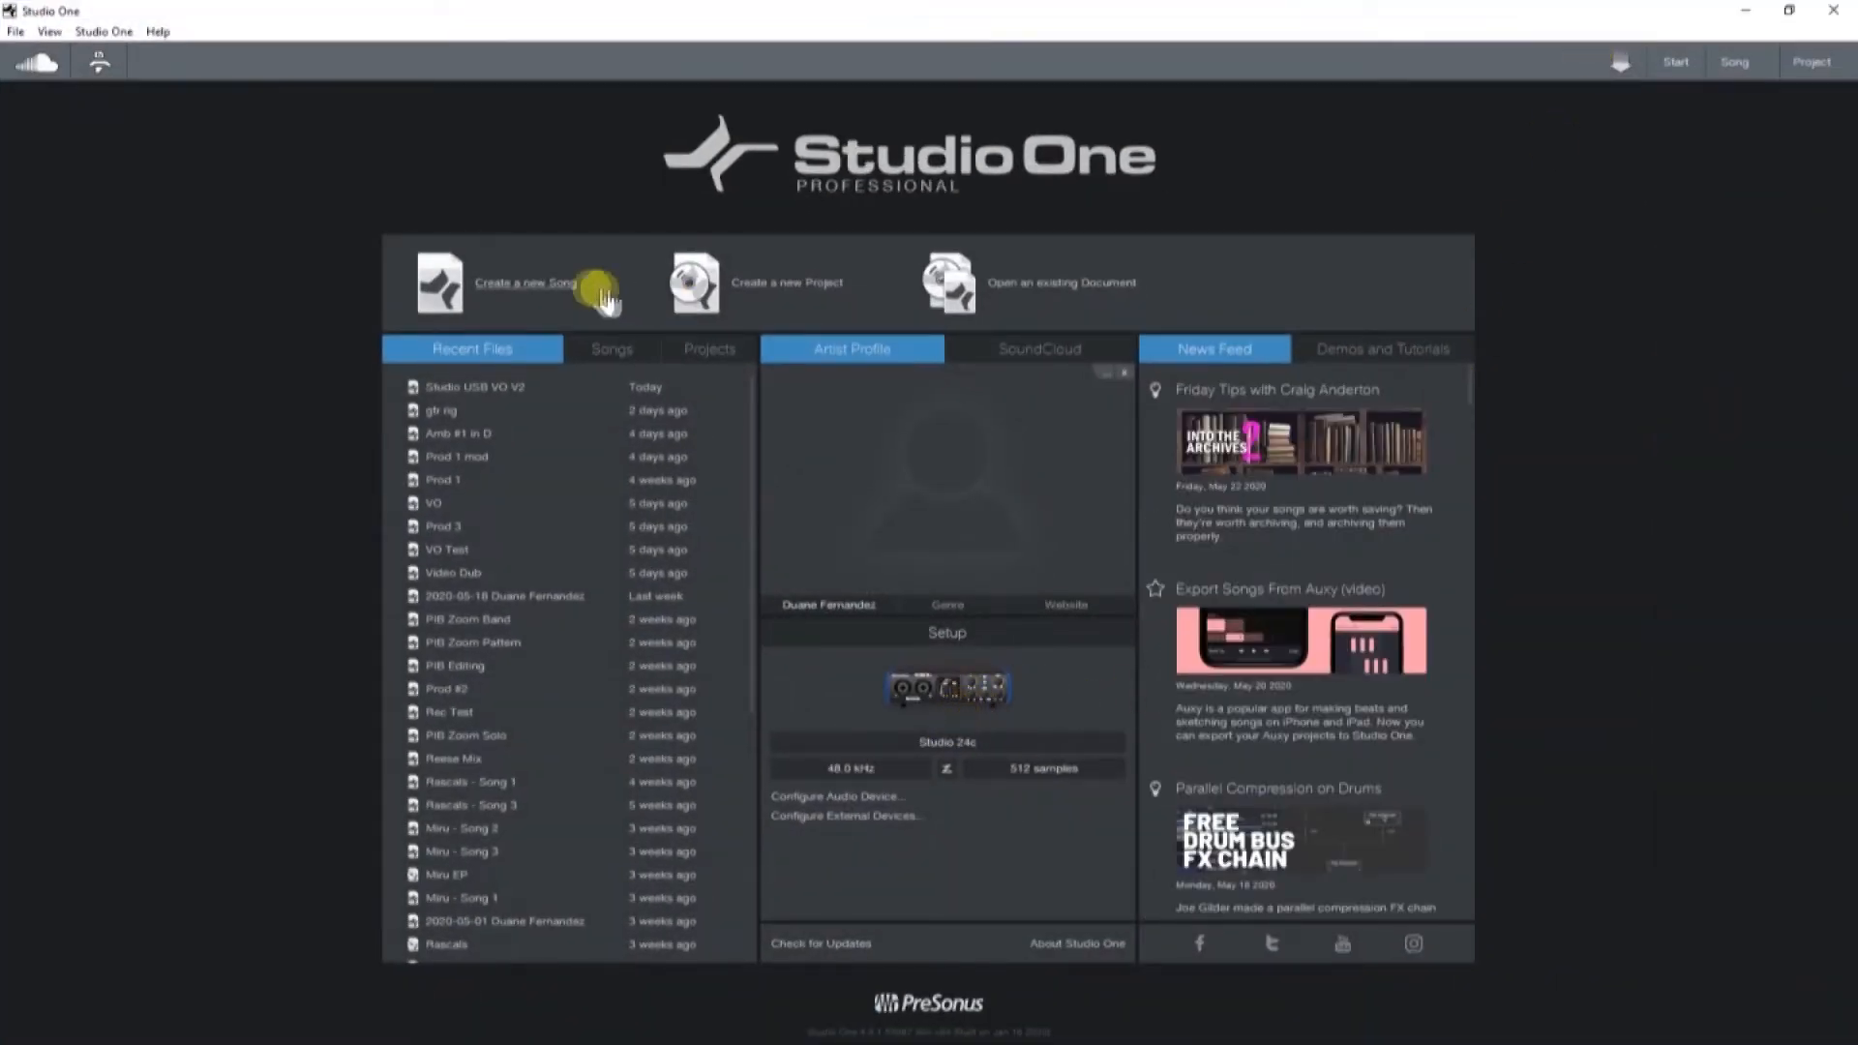
Create an Empty Song titled 'Song 1' at 120 BPM
left_click(528, 283)
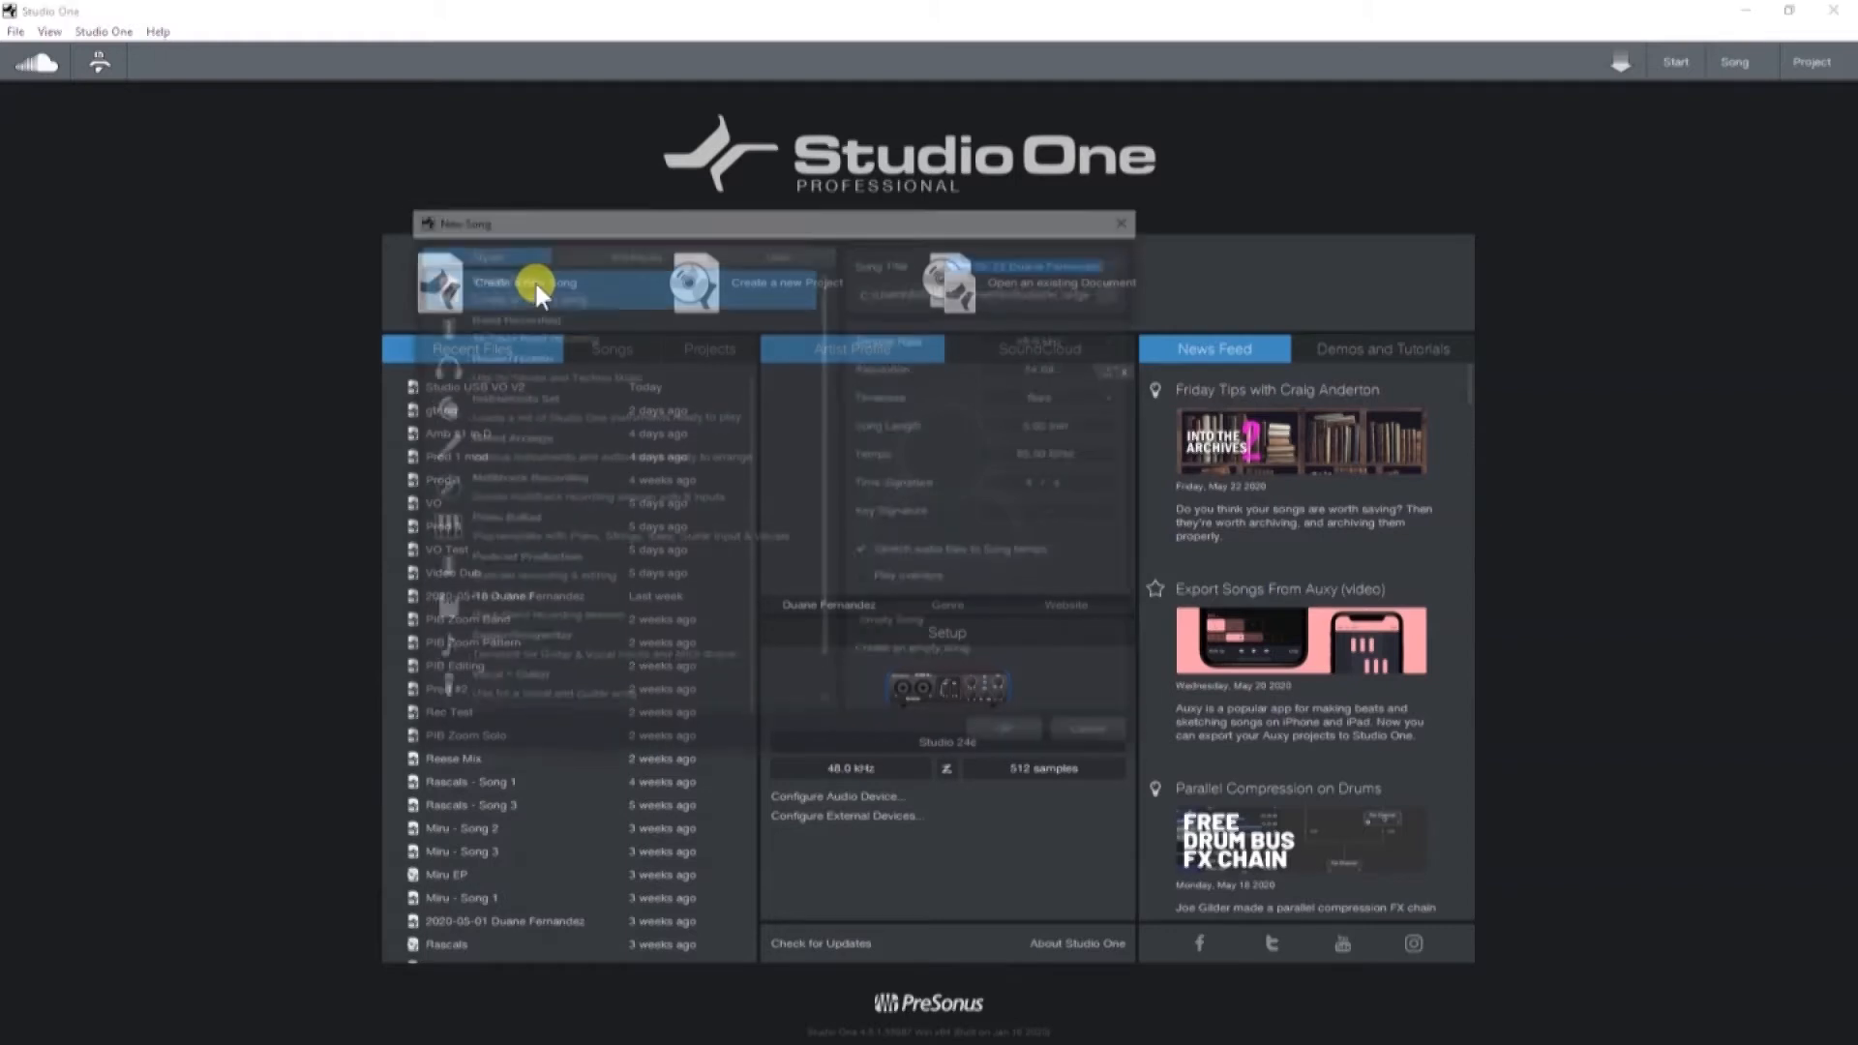
left_click(534, 286)
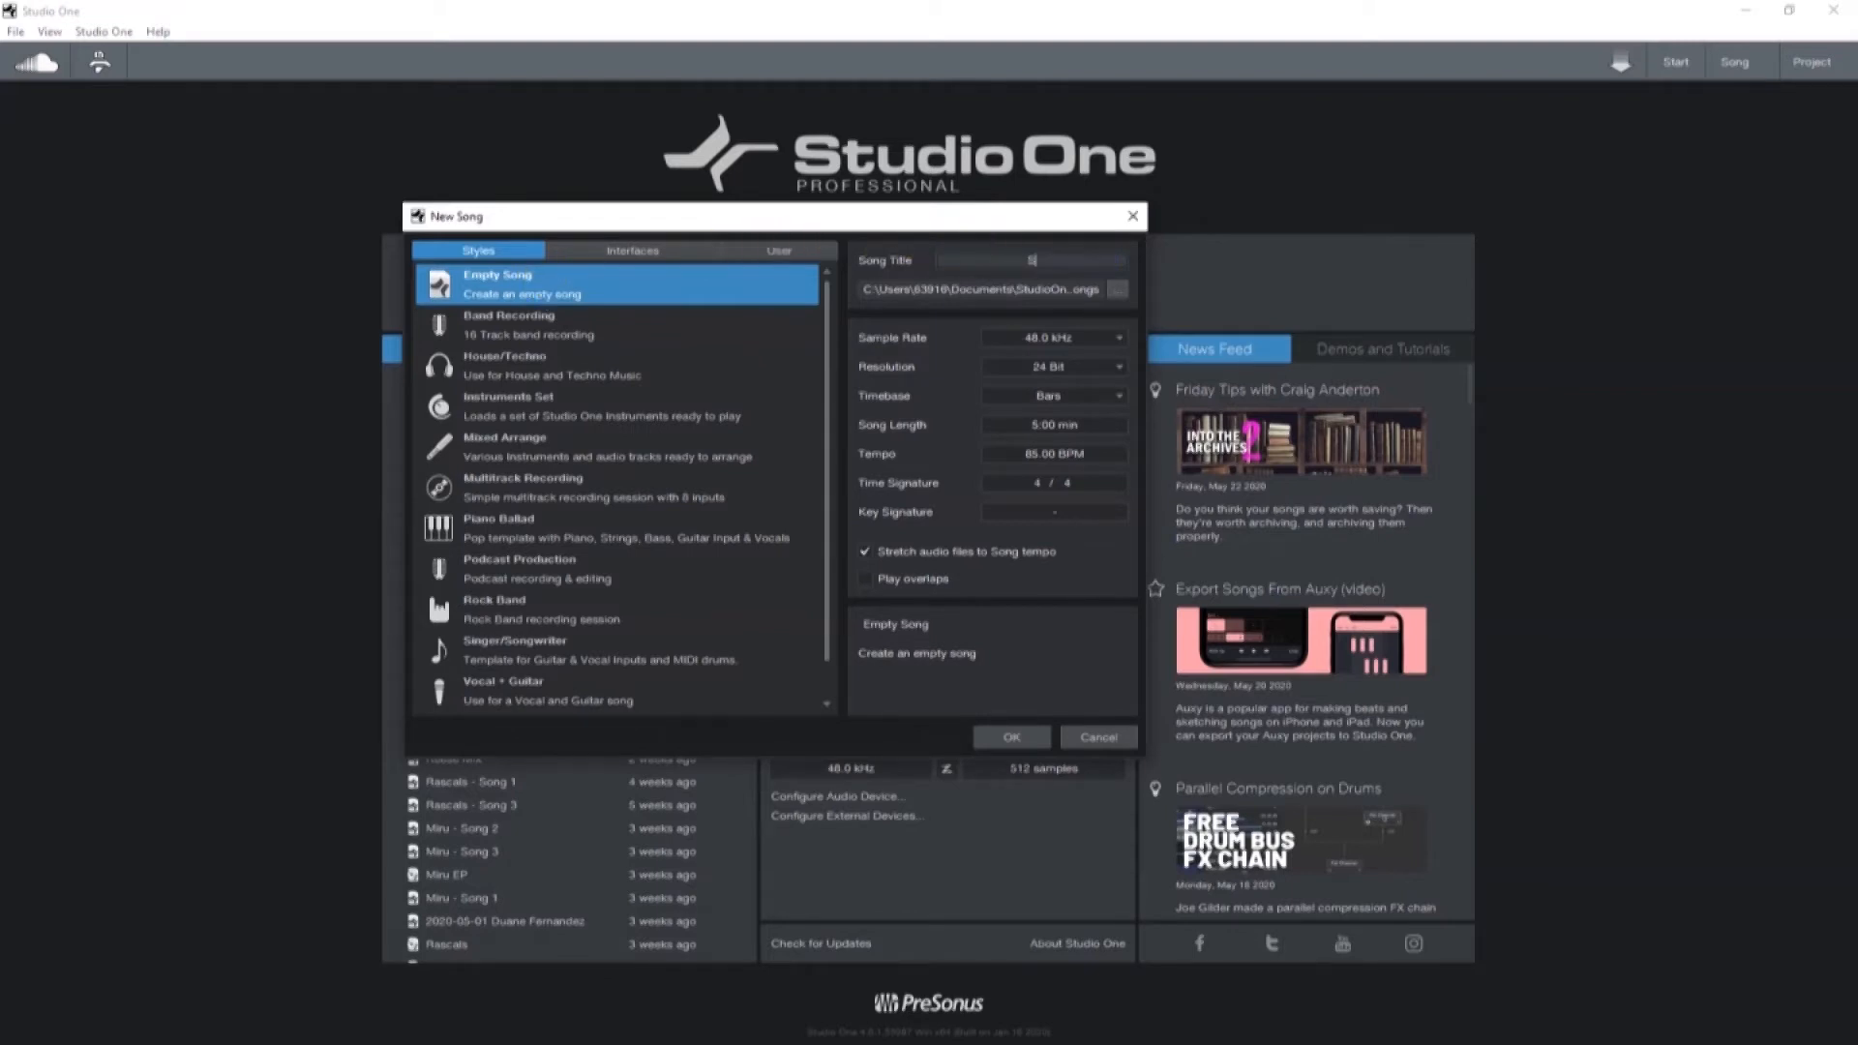
type("Song 1")
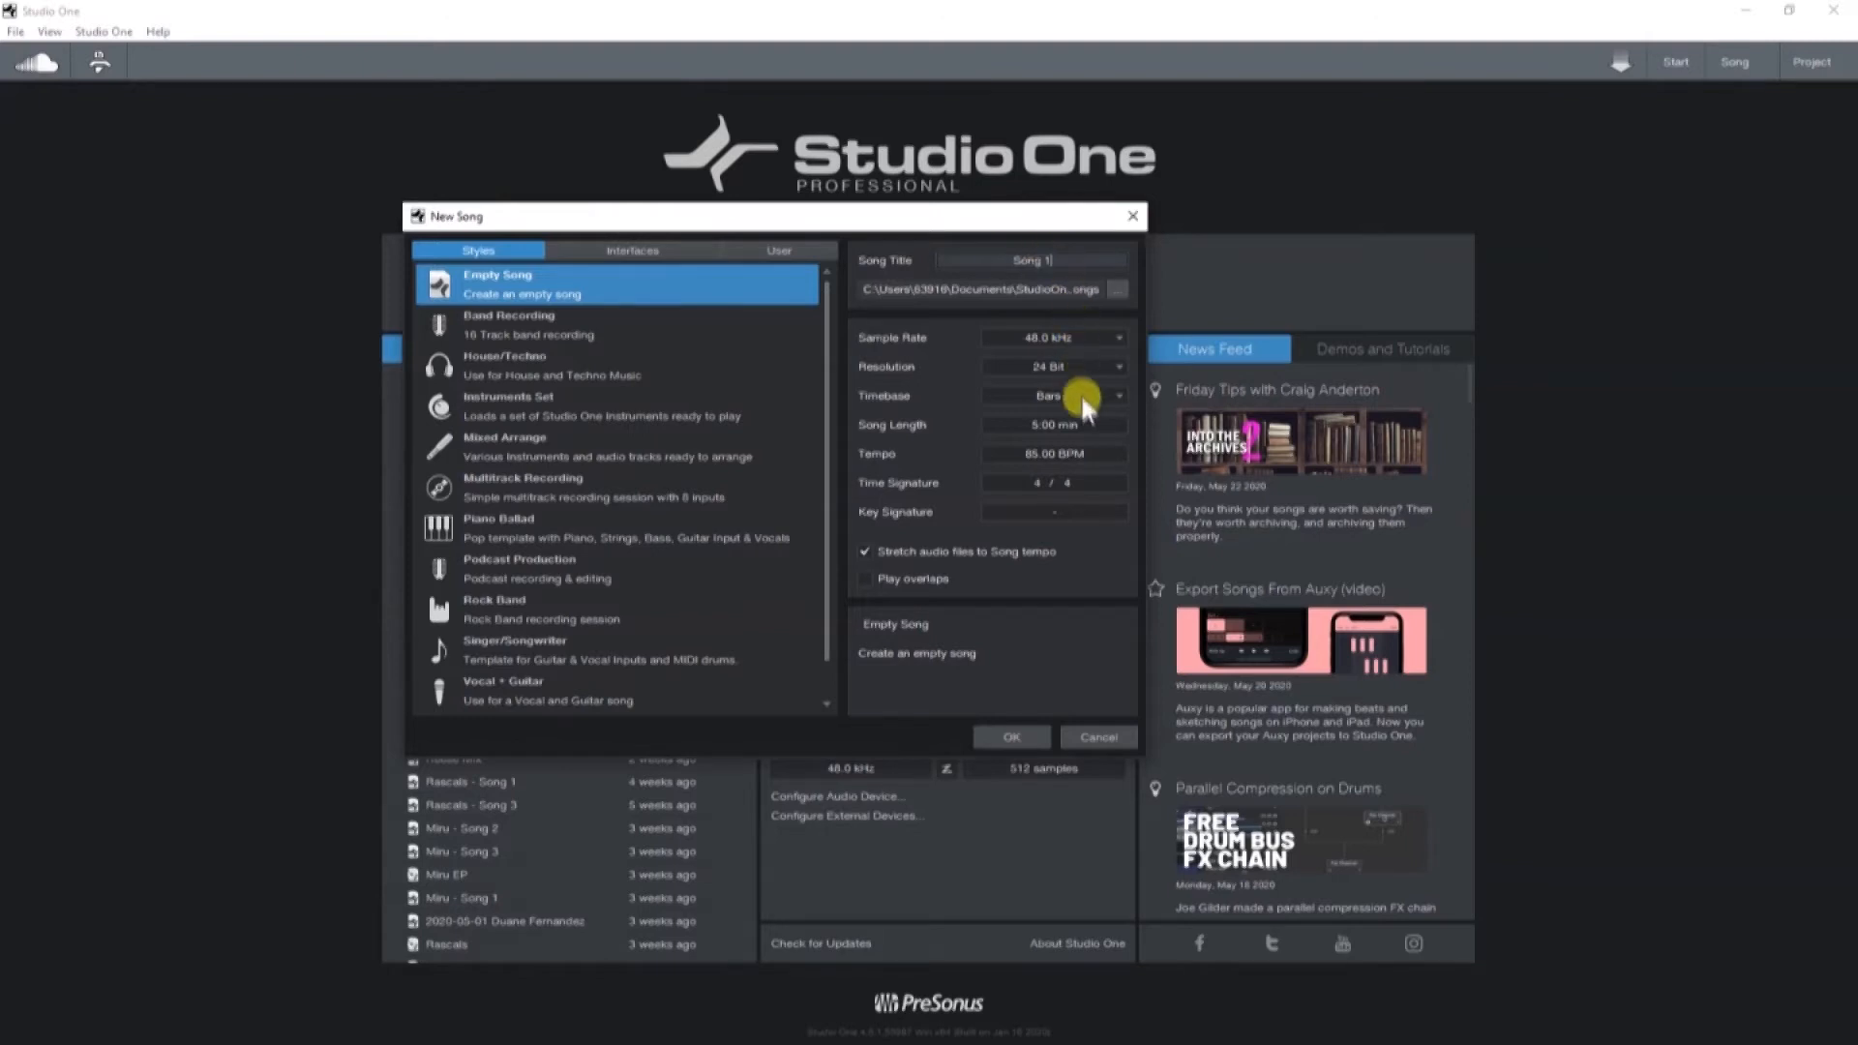
mouse_move(1107, 461)
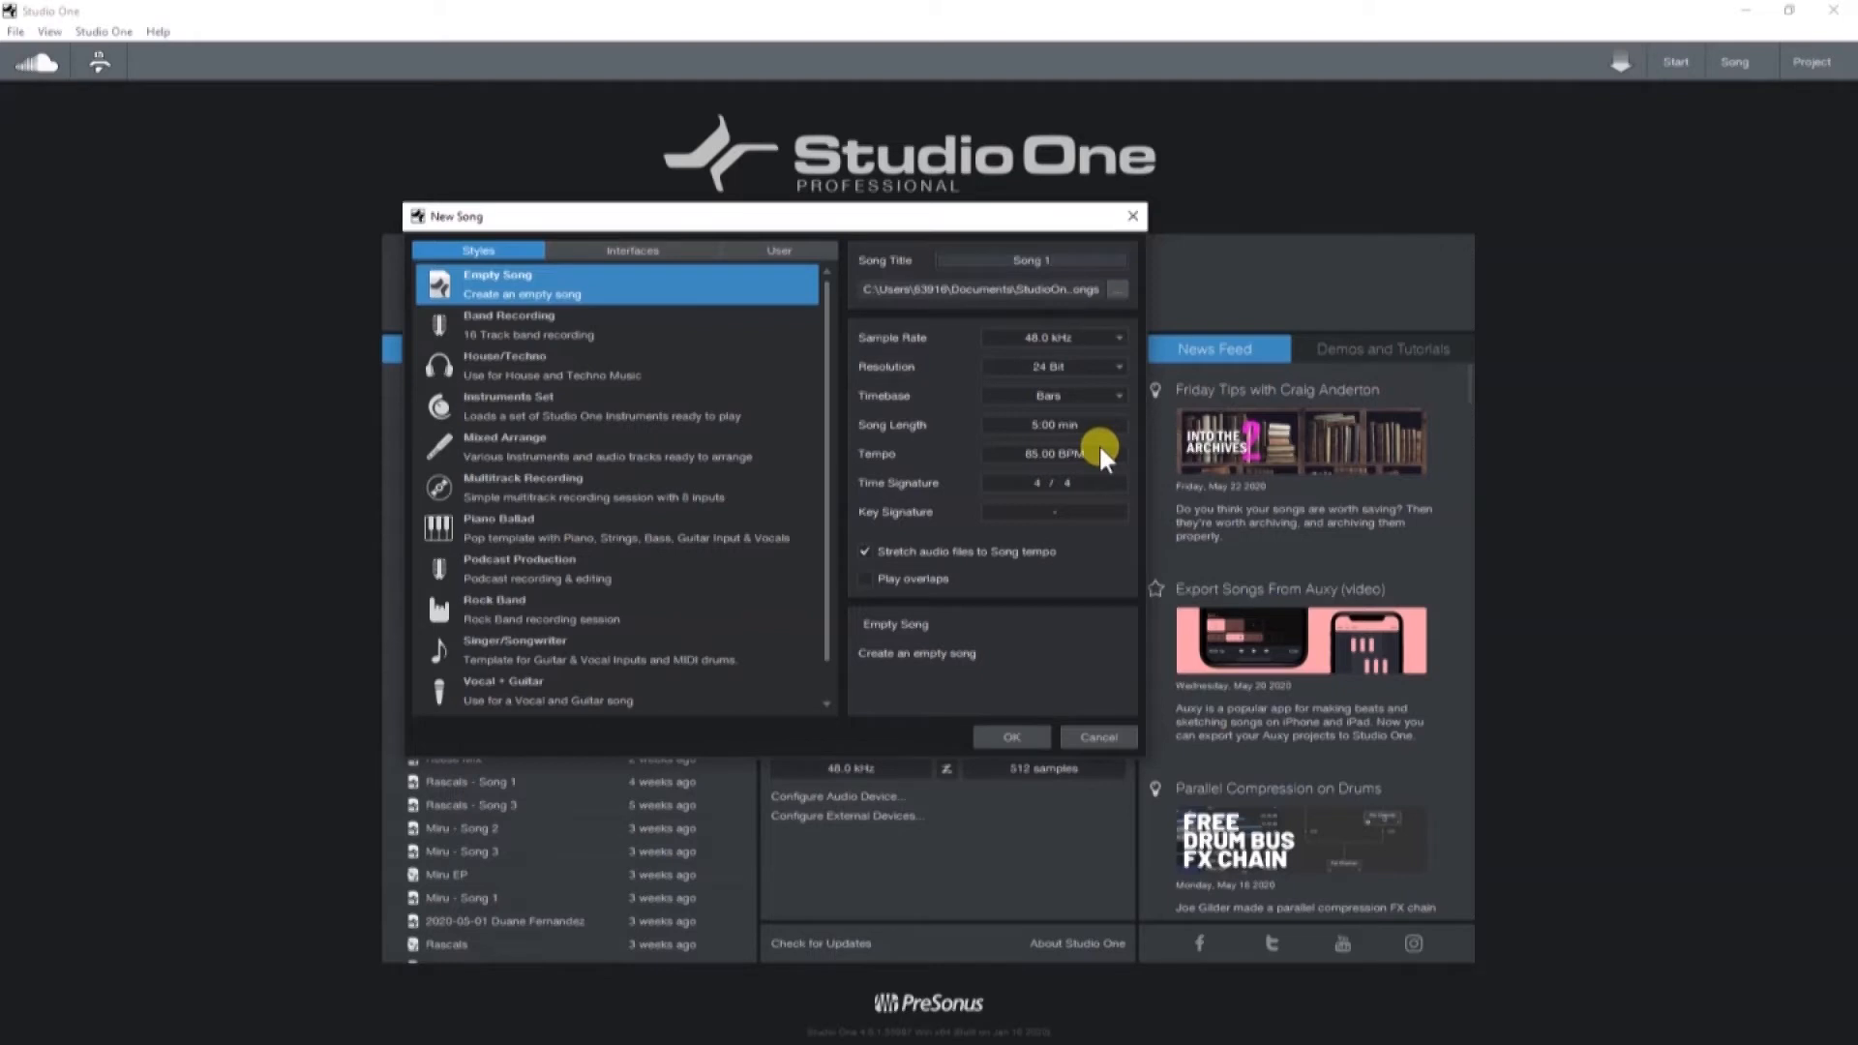
double_click(1052, 453)
type("120")
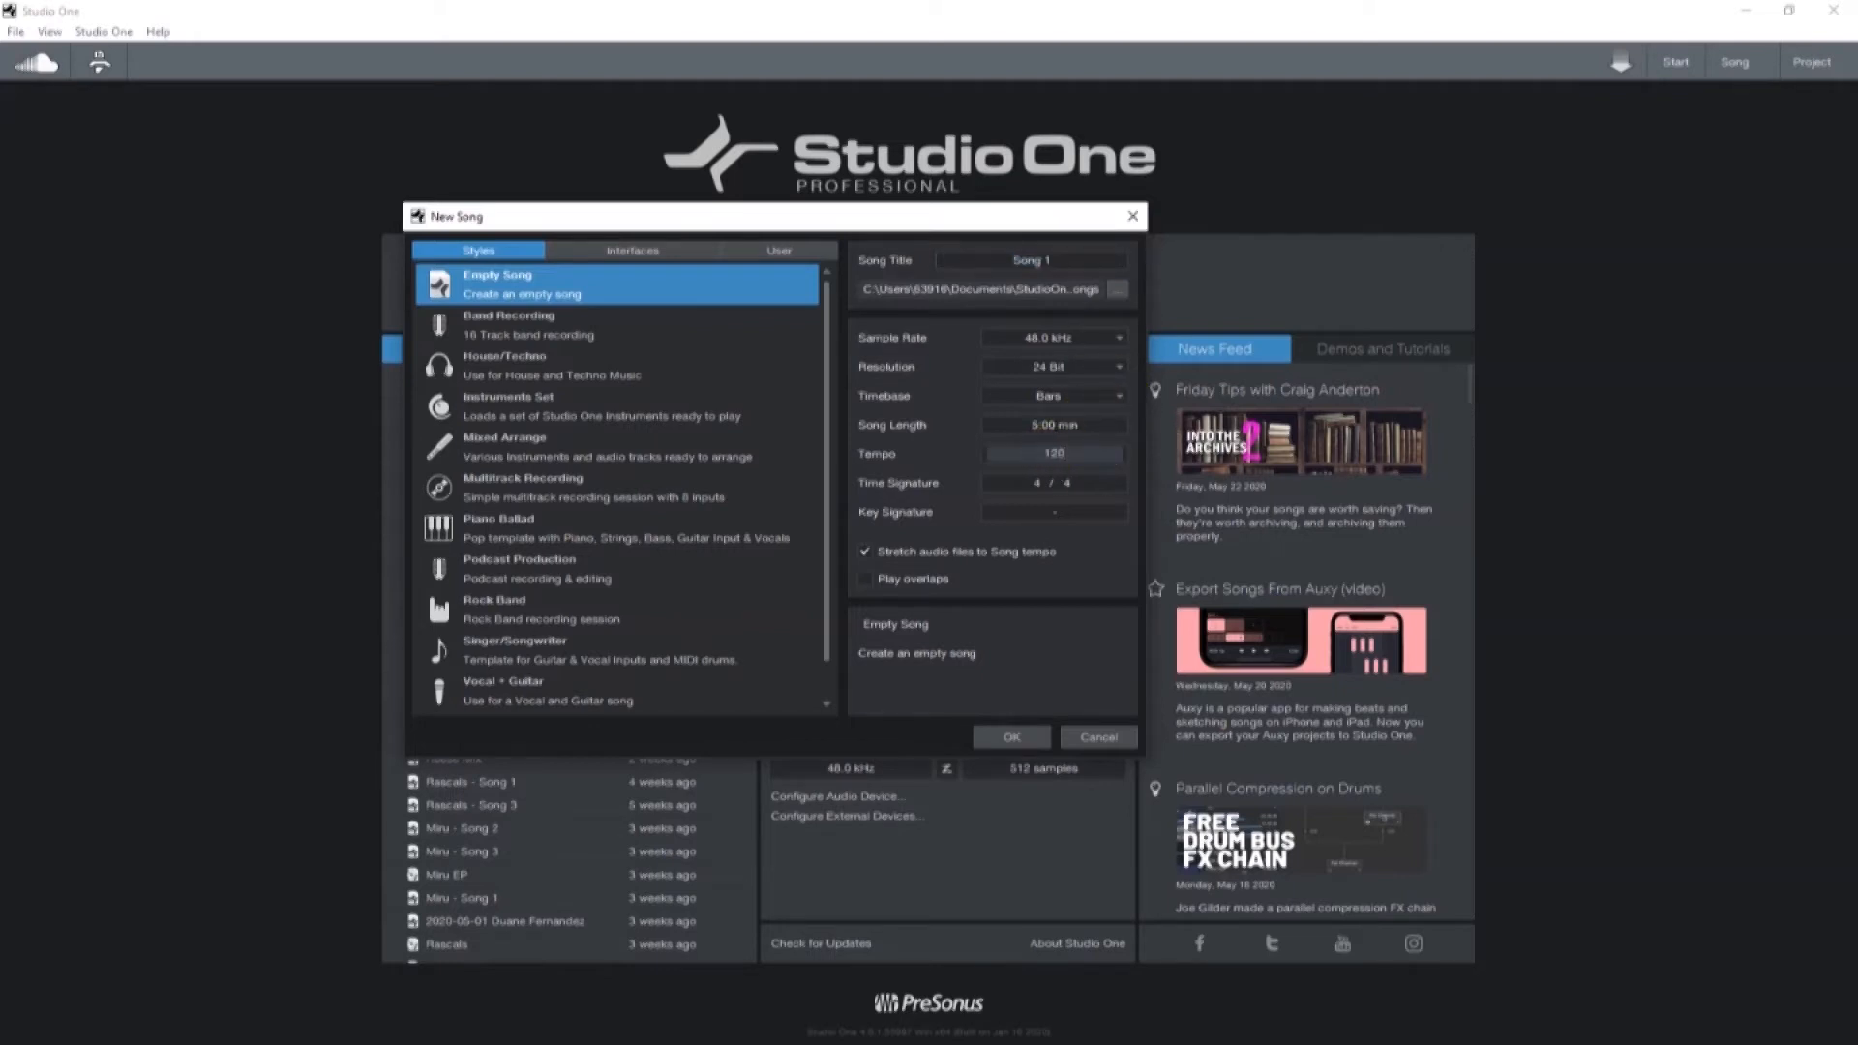
left_click(1010, 737)
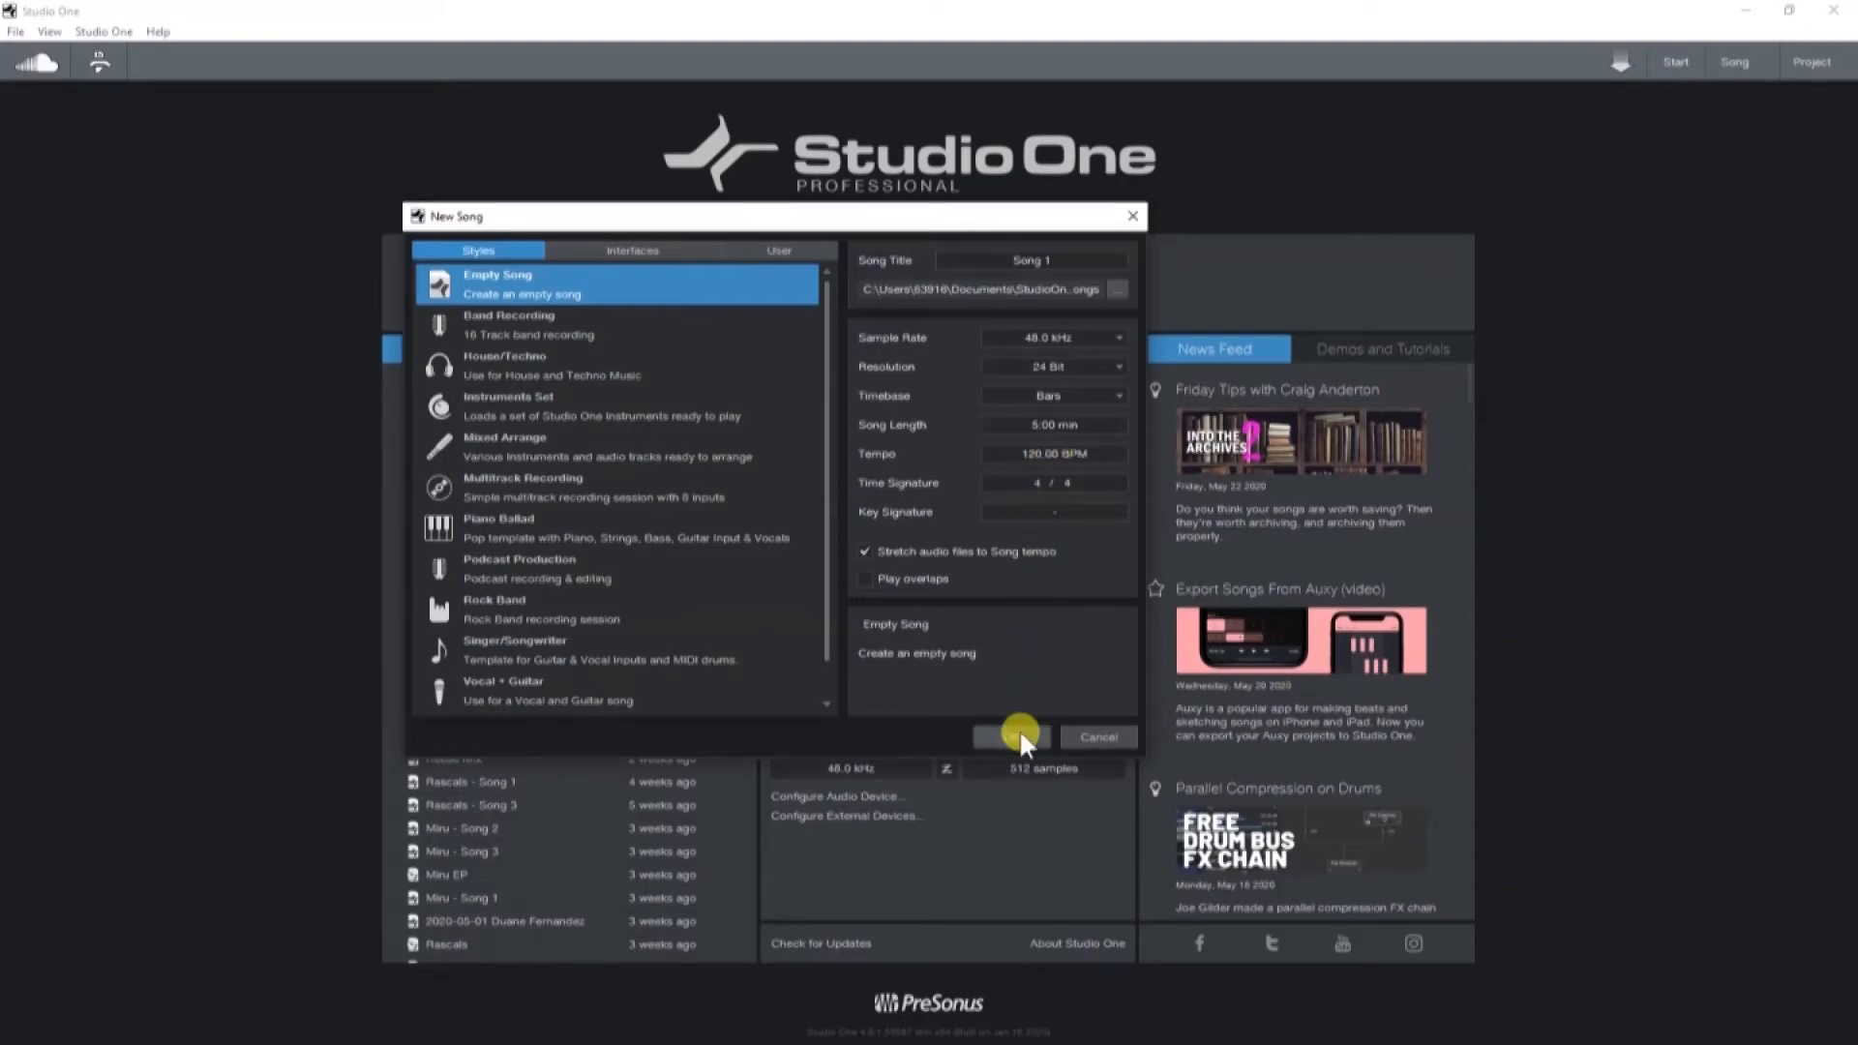
left_click(1010, 736)
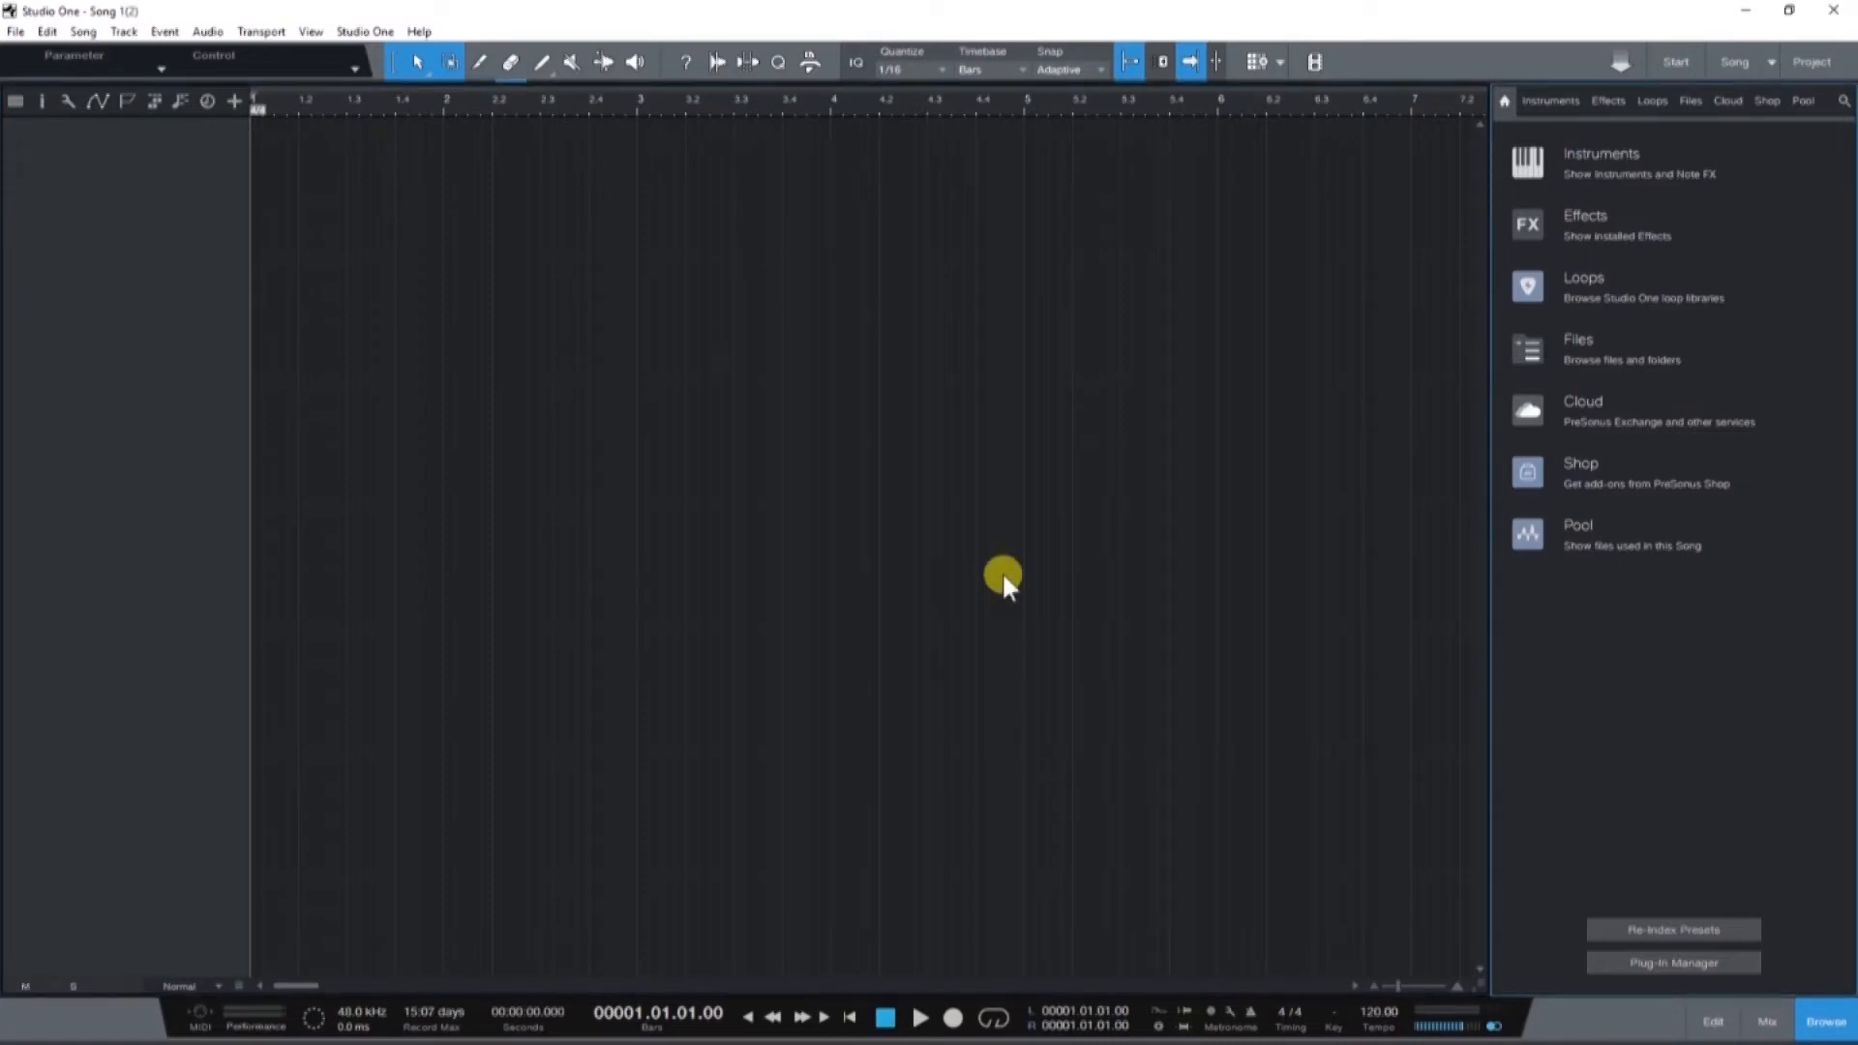
mouse_move(1765, 1019)
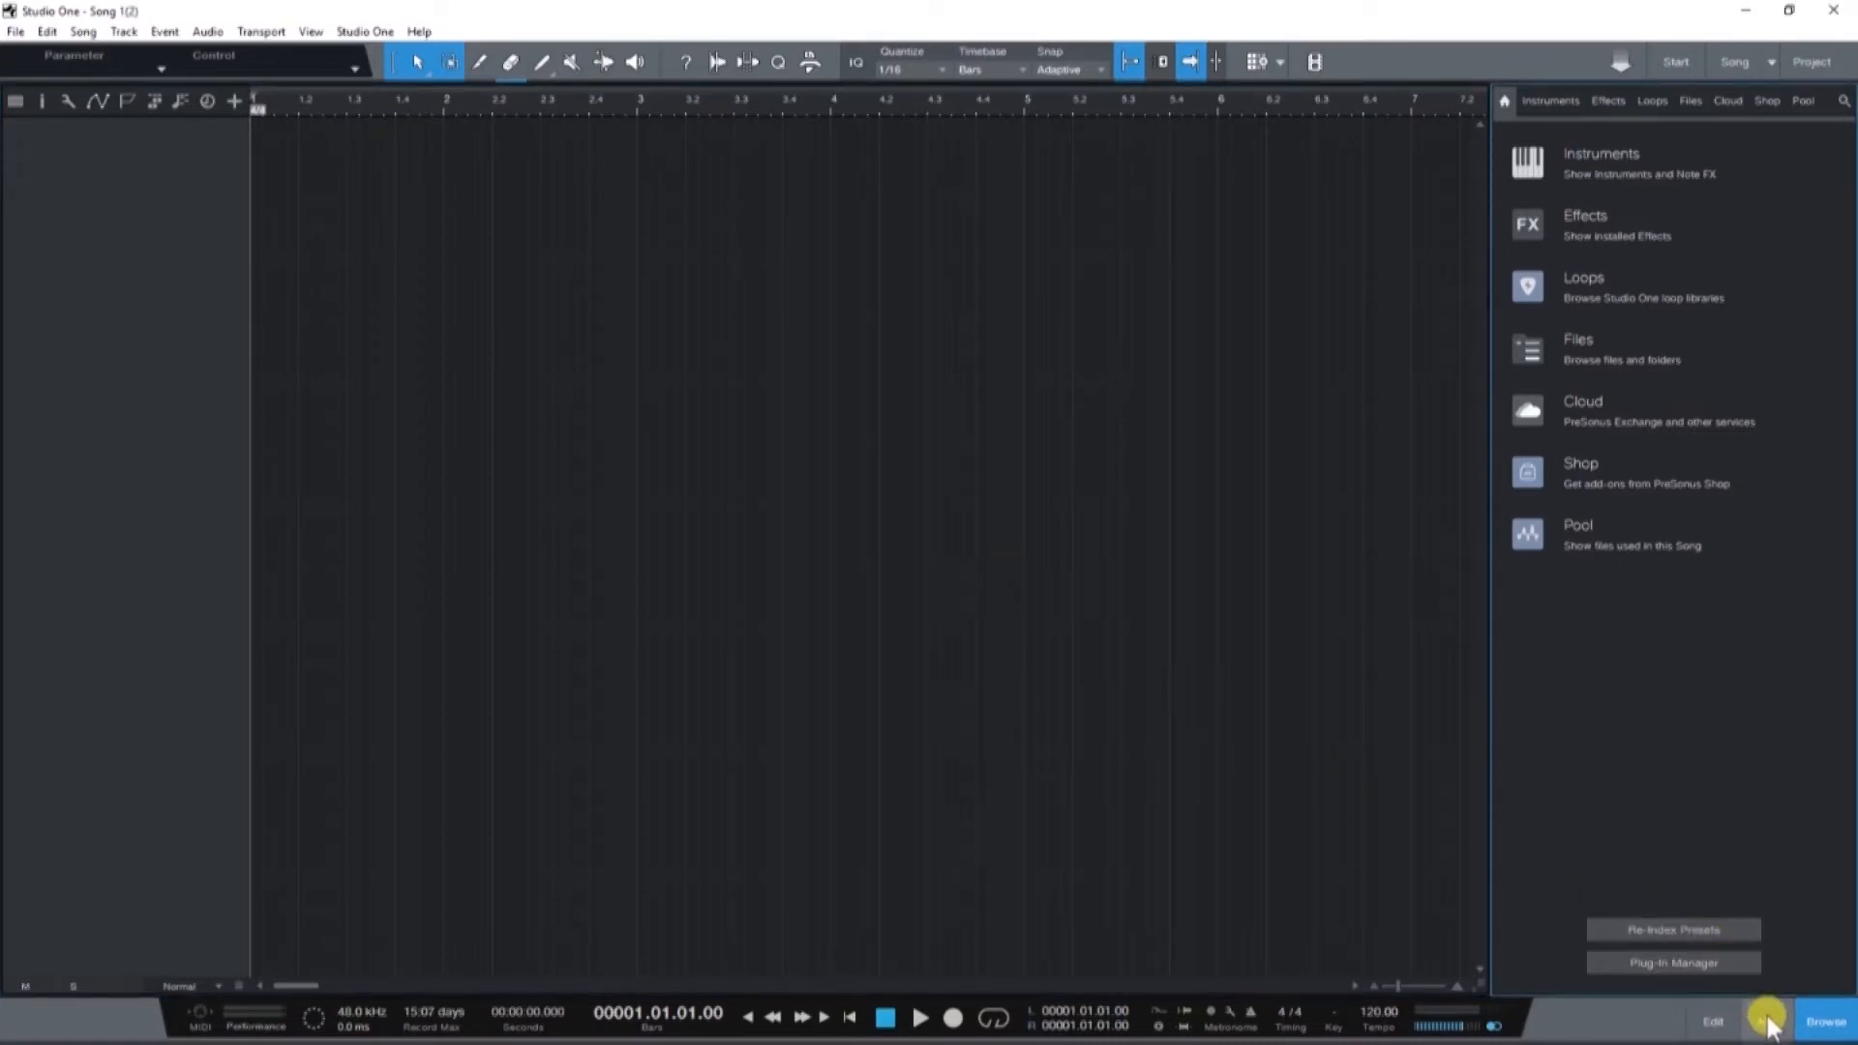
In Audio I/O Setup, route mono Input L to the interface's first input channel
left_click(1764, 1016)
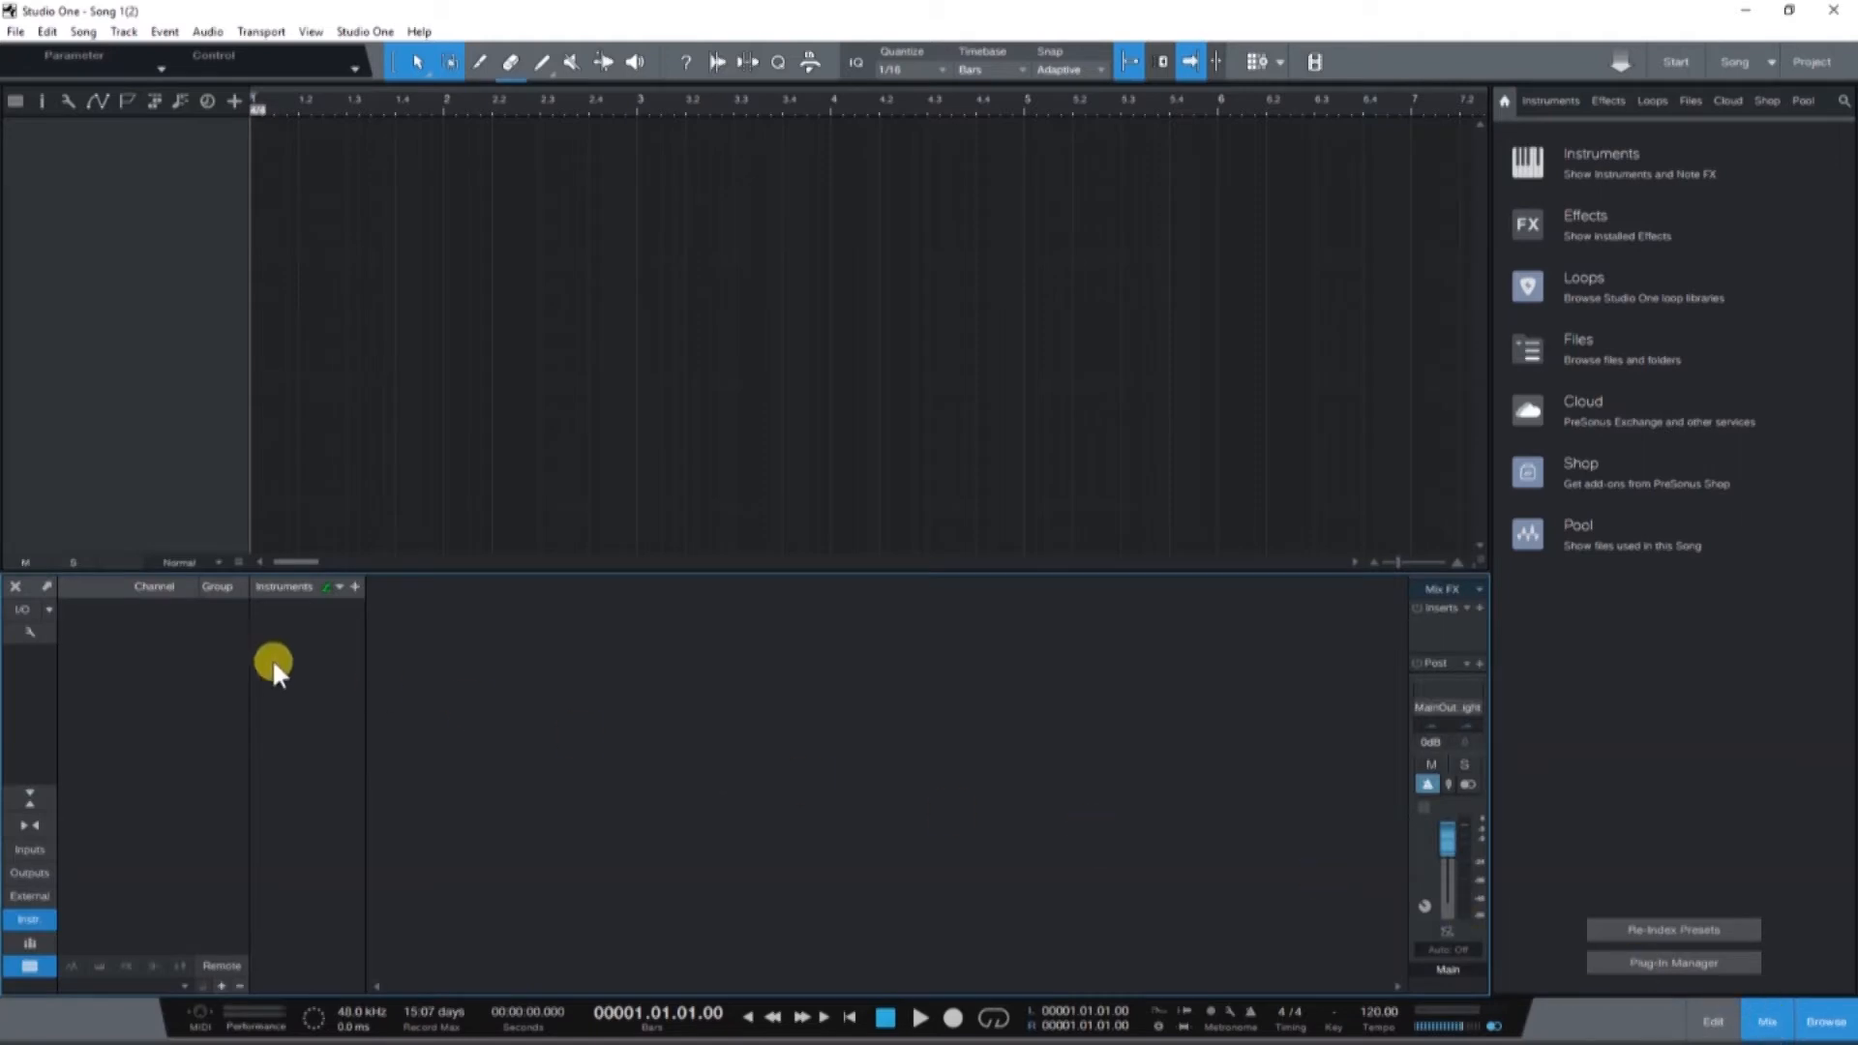
mouse_move(29, 608)
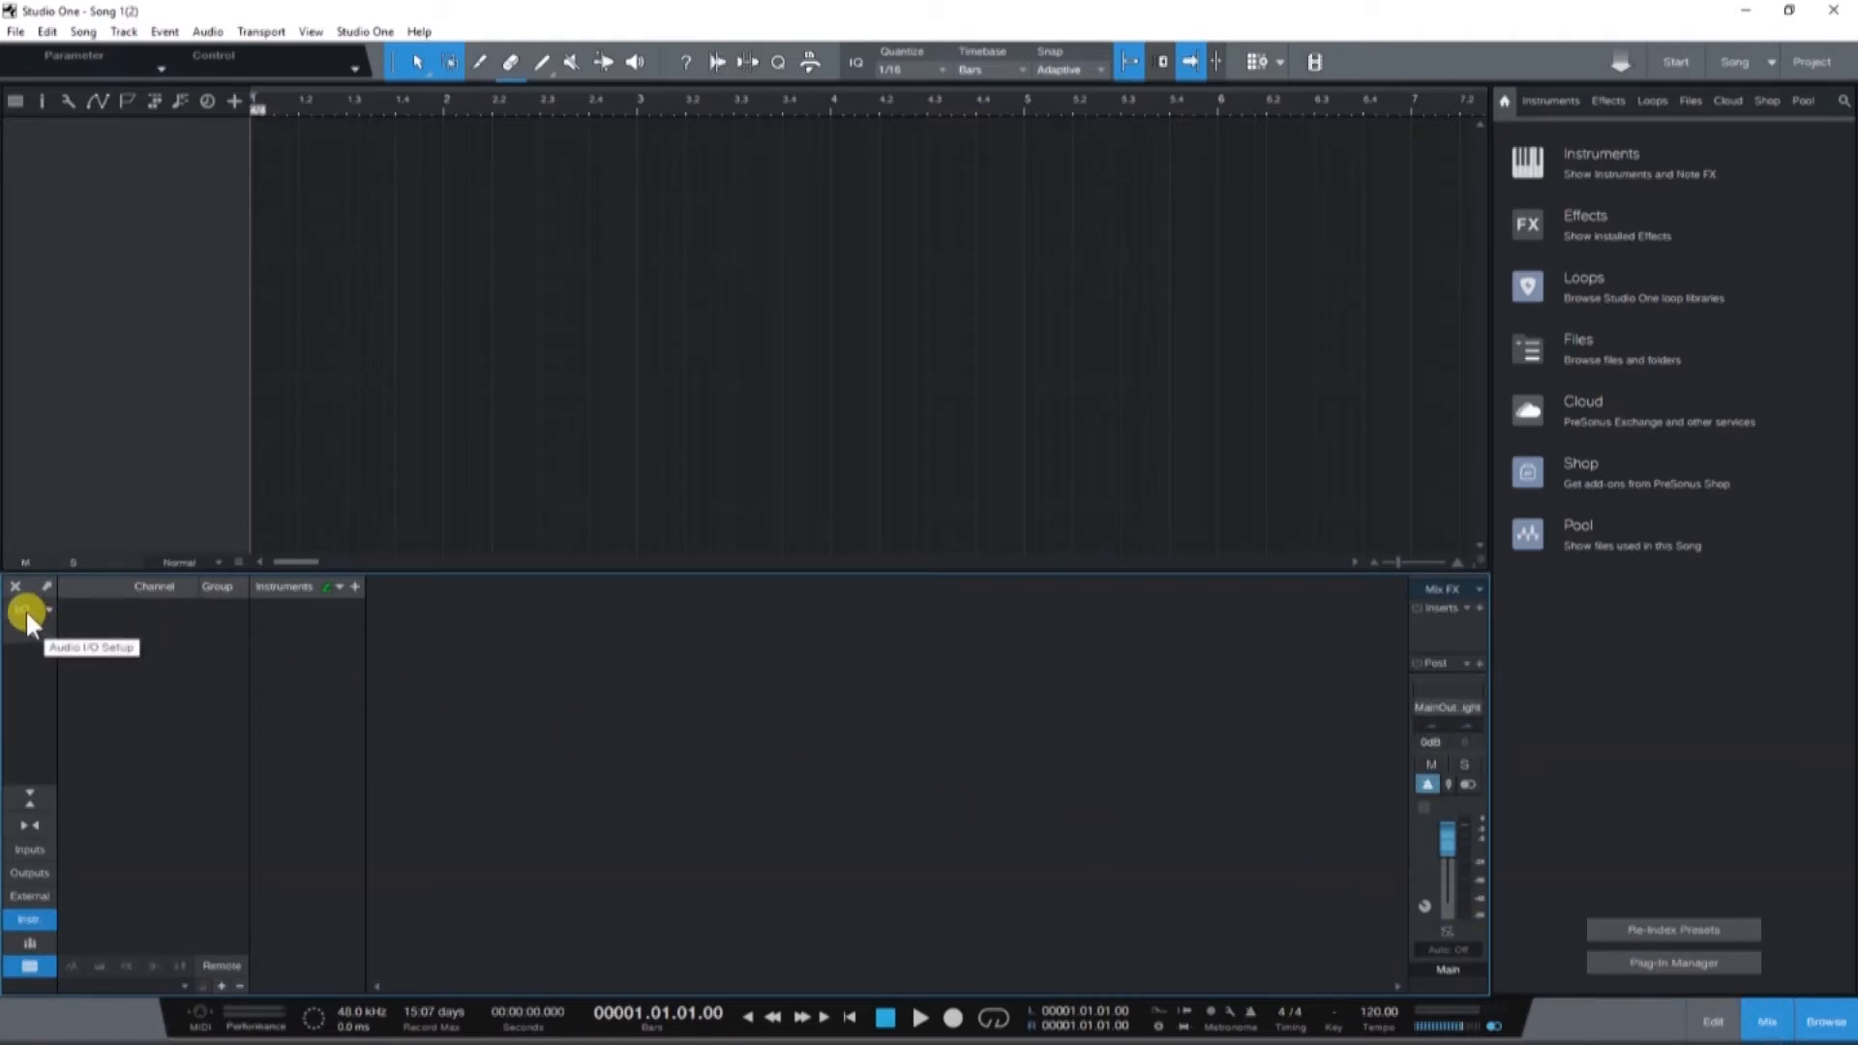
left_click(23, 613)
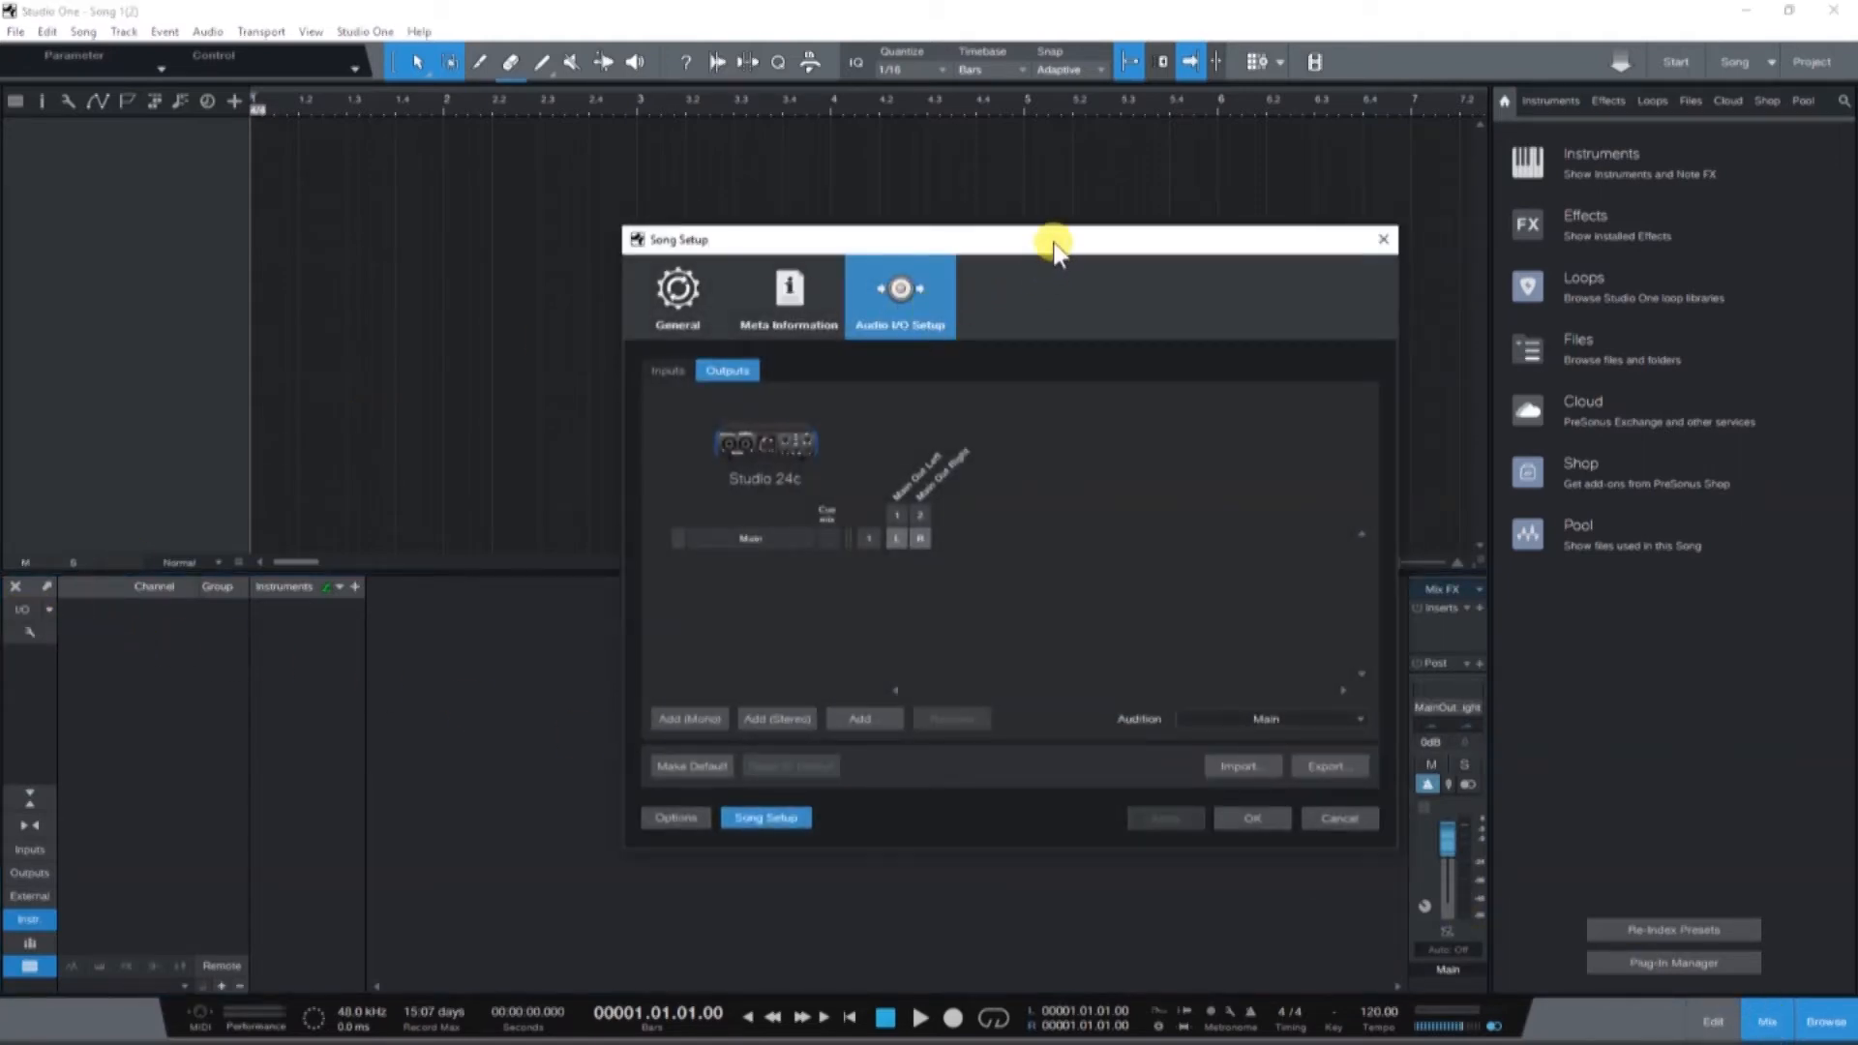
left_click_drag(1053, 240, 989, 236)
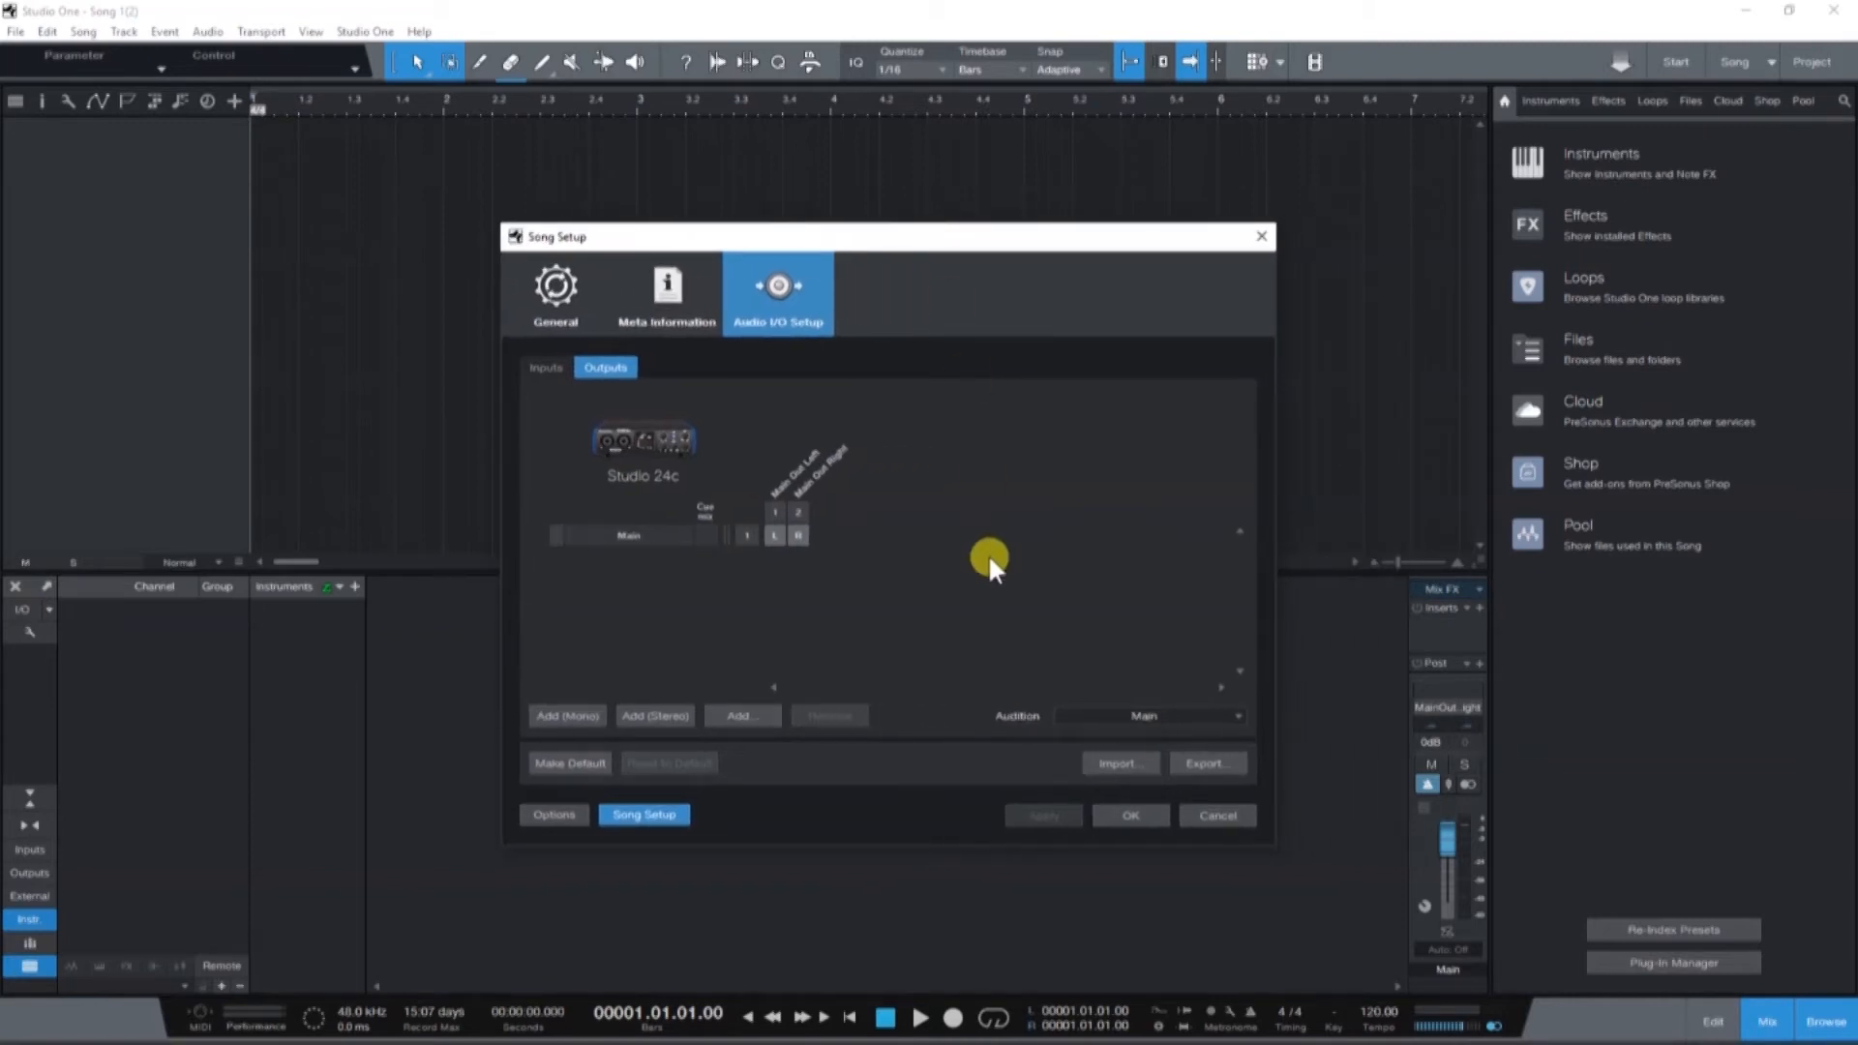
left_click(546, 368)
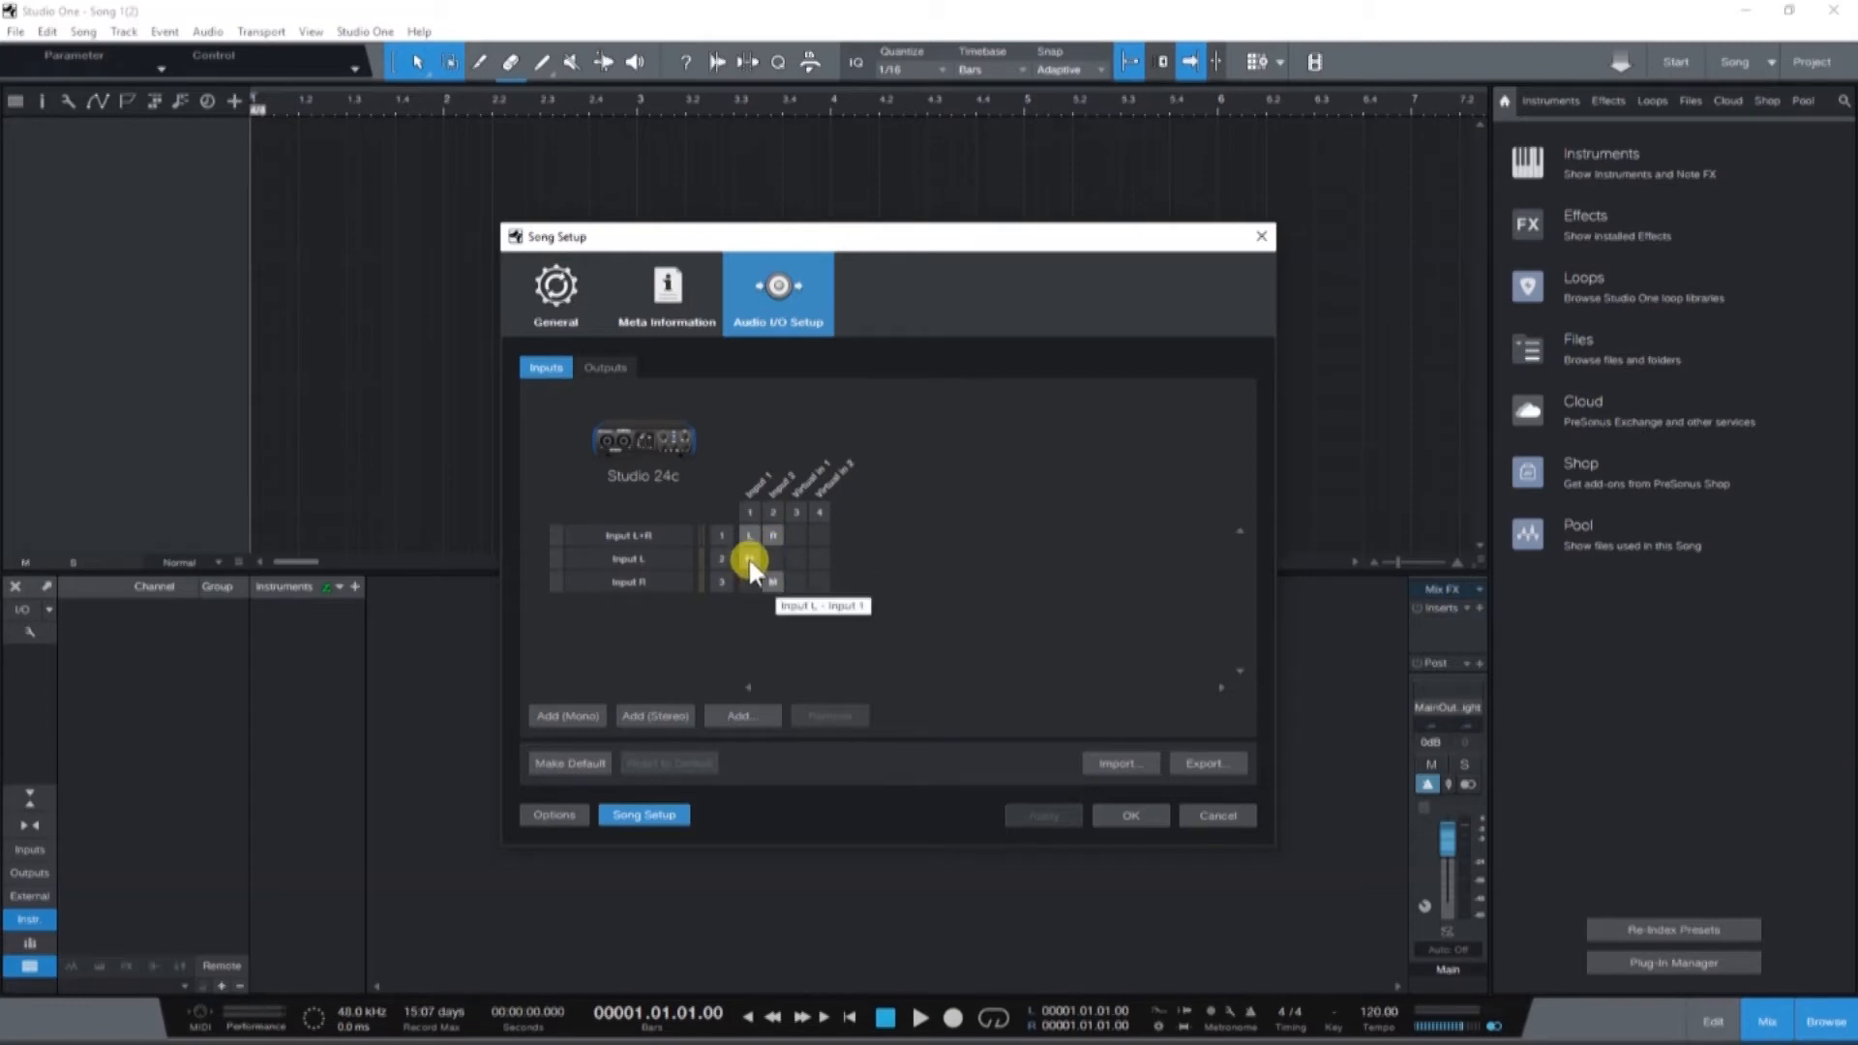
left_click(604, 368)
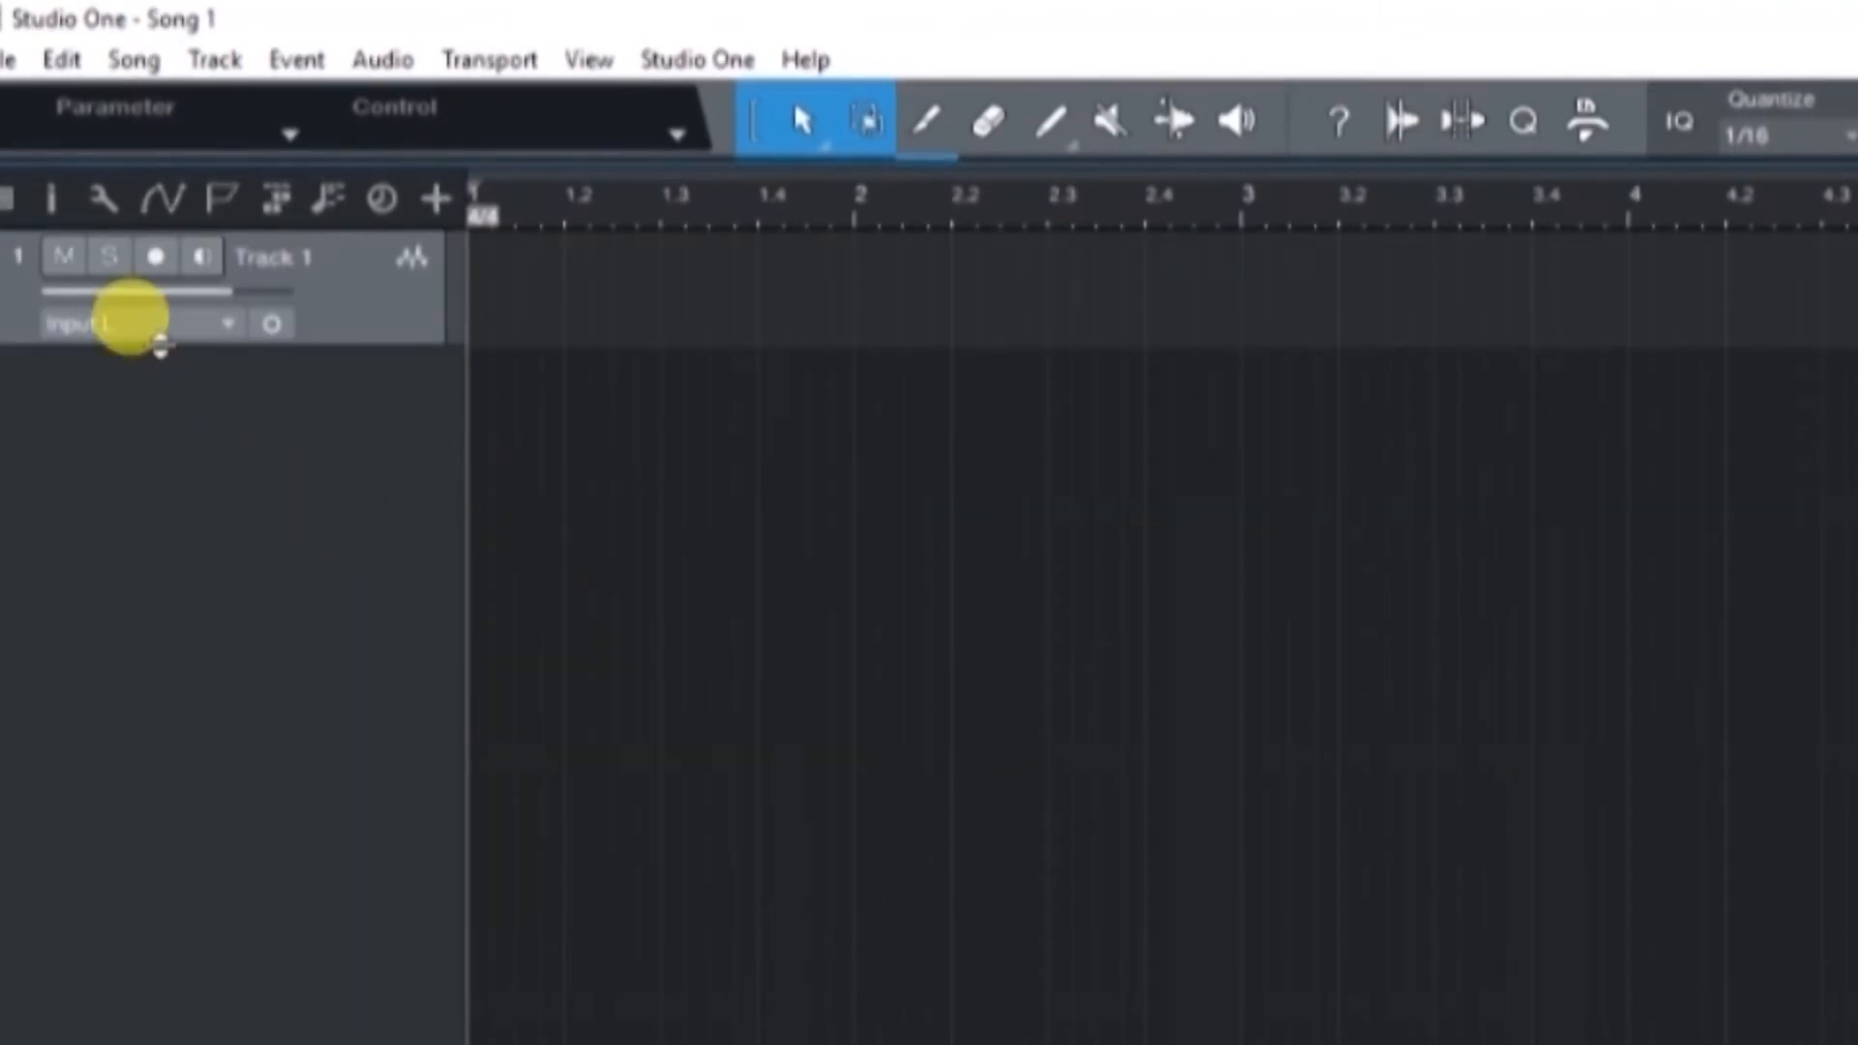
Confirm Track 1 receives Input L and feed Track 2 from Input R
left_click(136, 323)
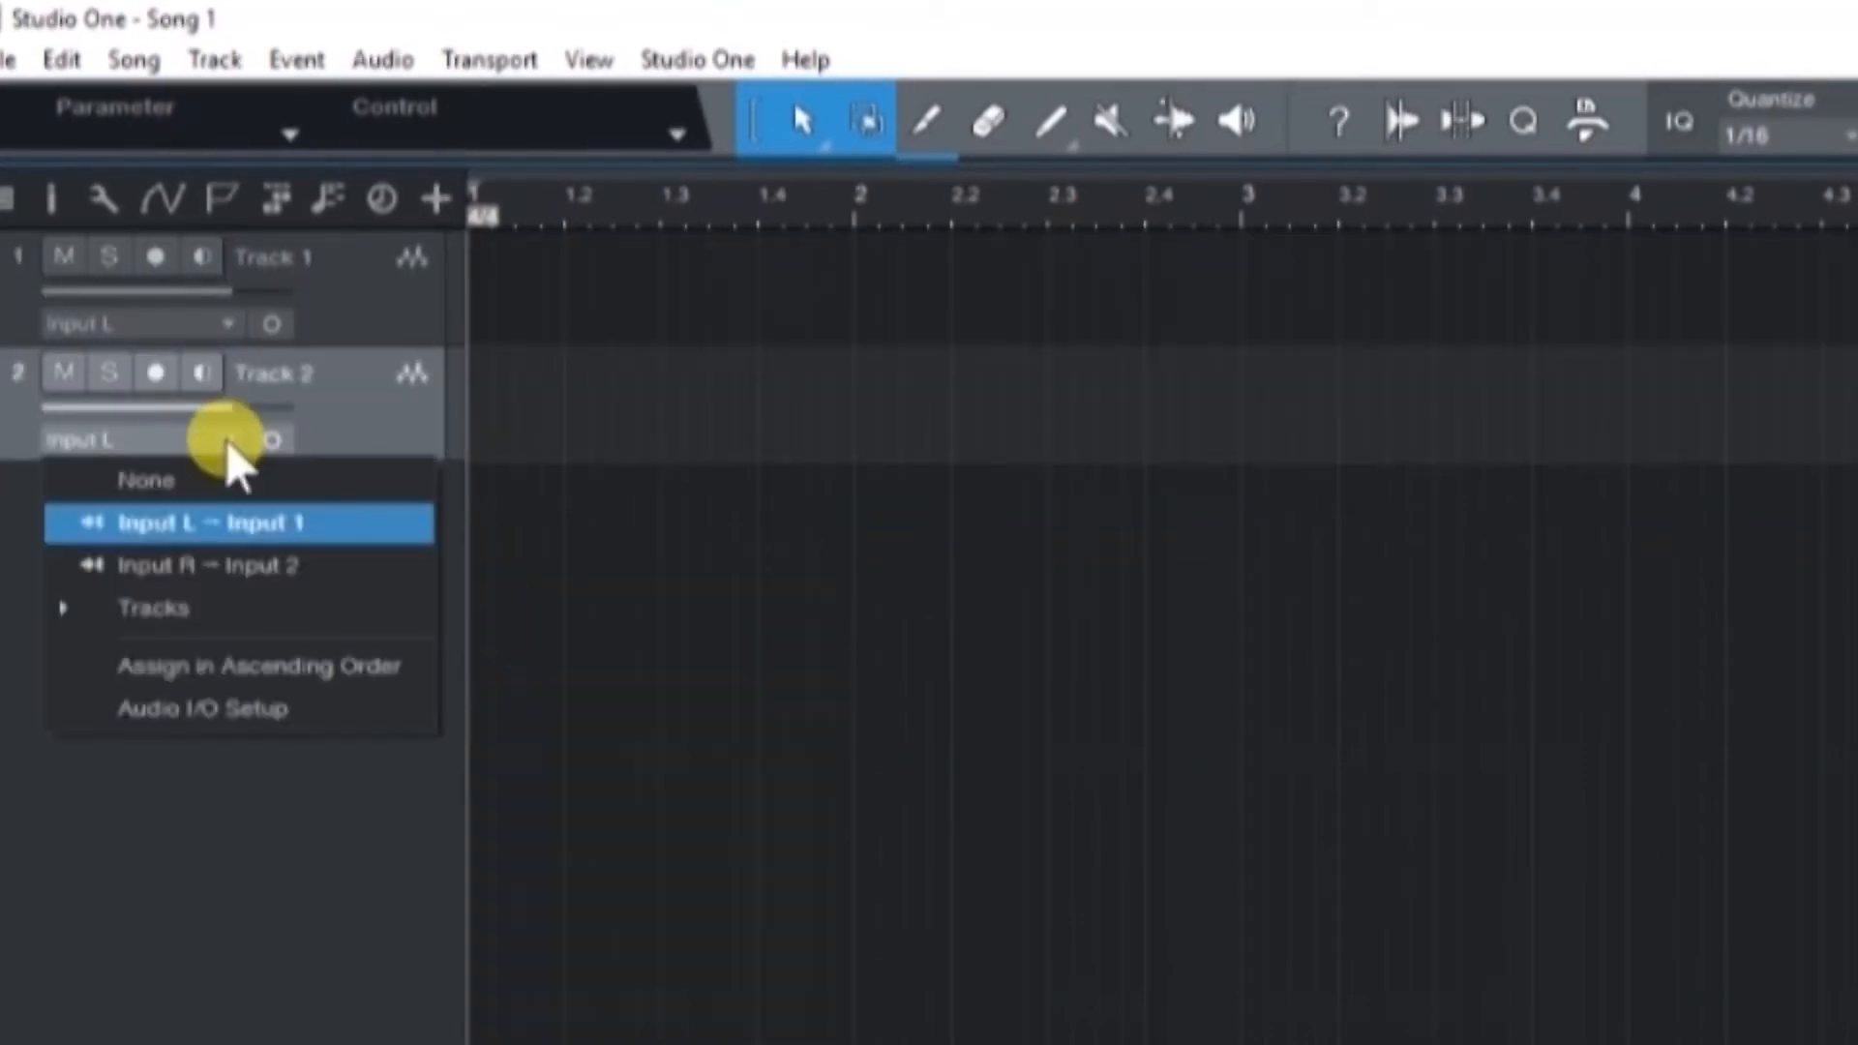
left_click(203, 565)
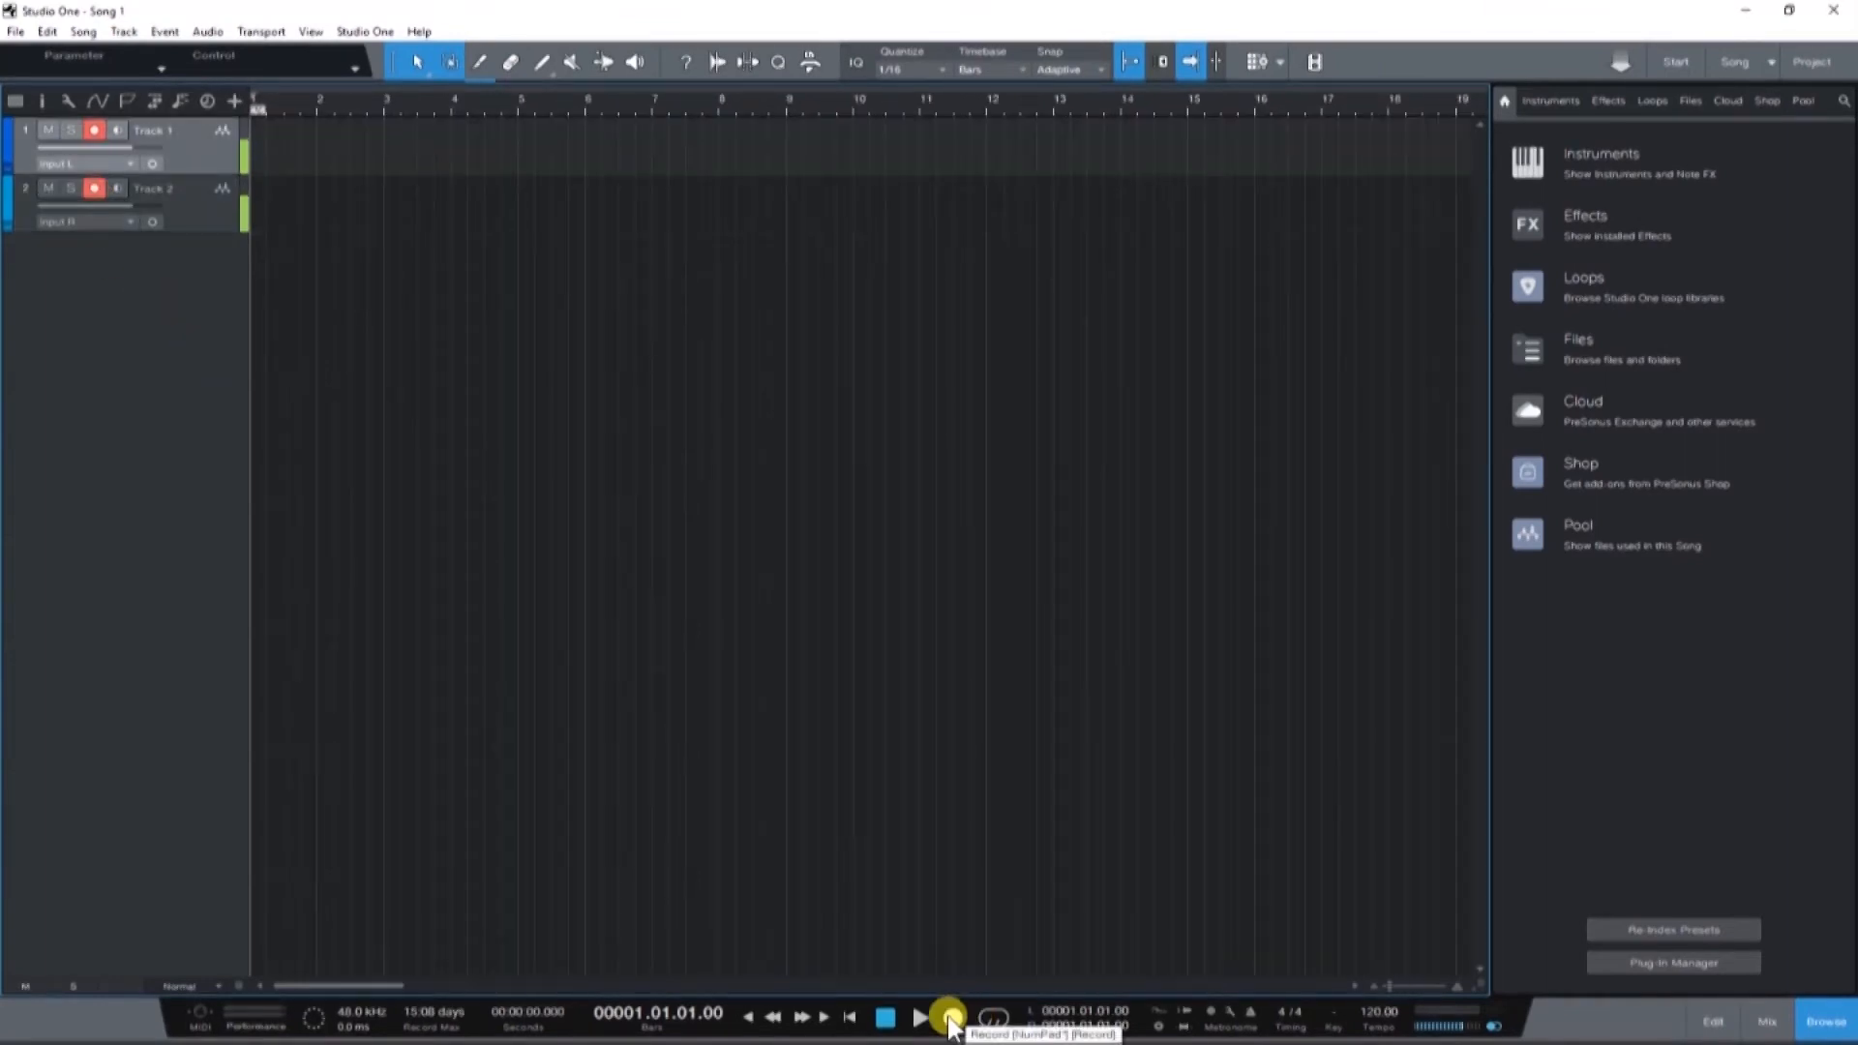
Record a roughly 13-bar take onto both armed tracks, then stop the transport
left_click(948, 1016)
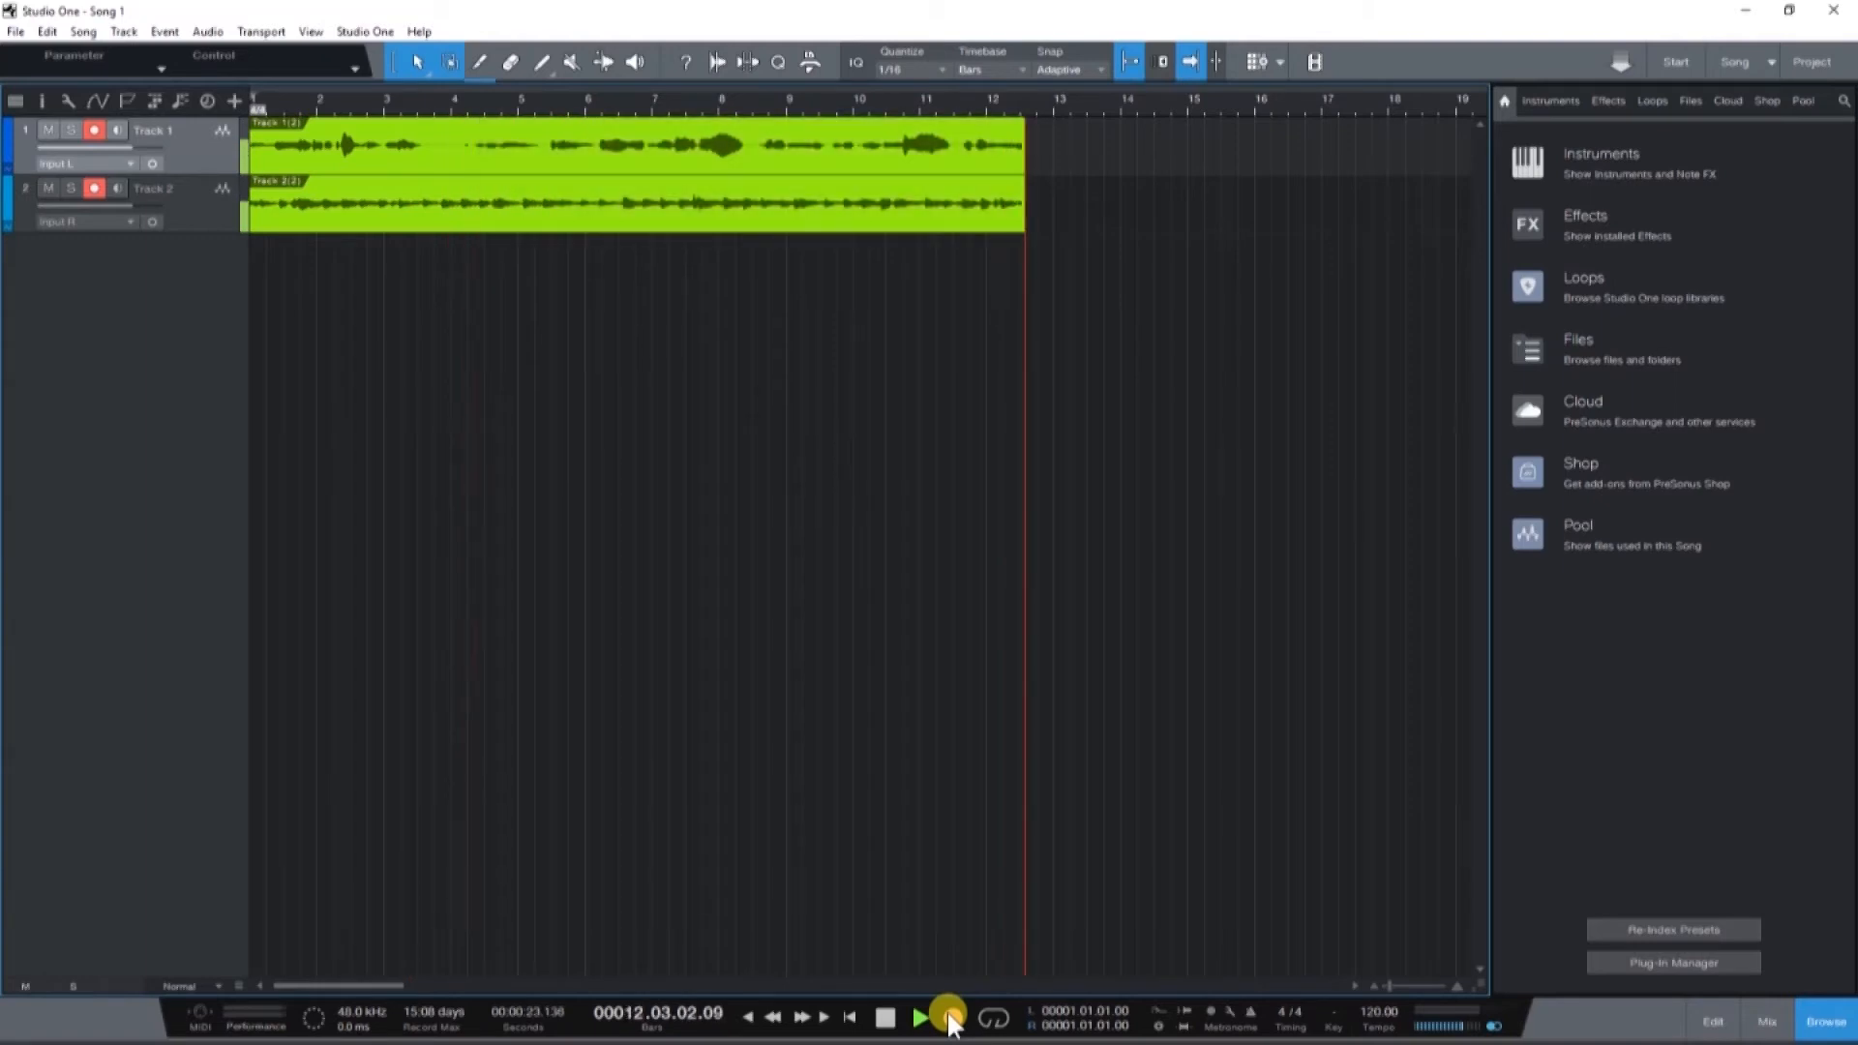
left_click(921, 1014)
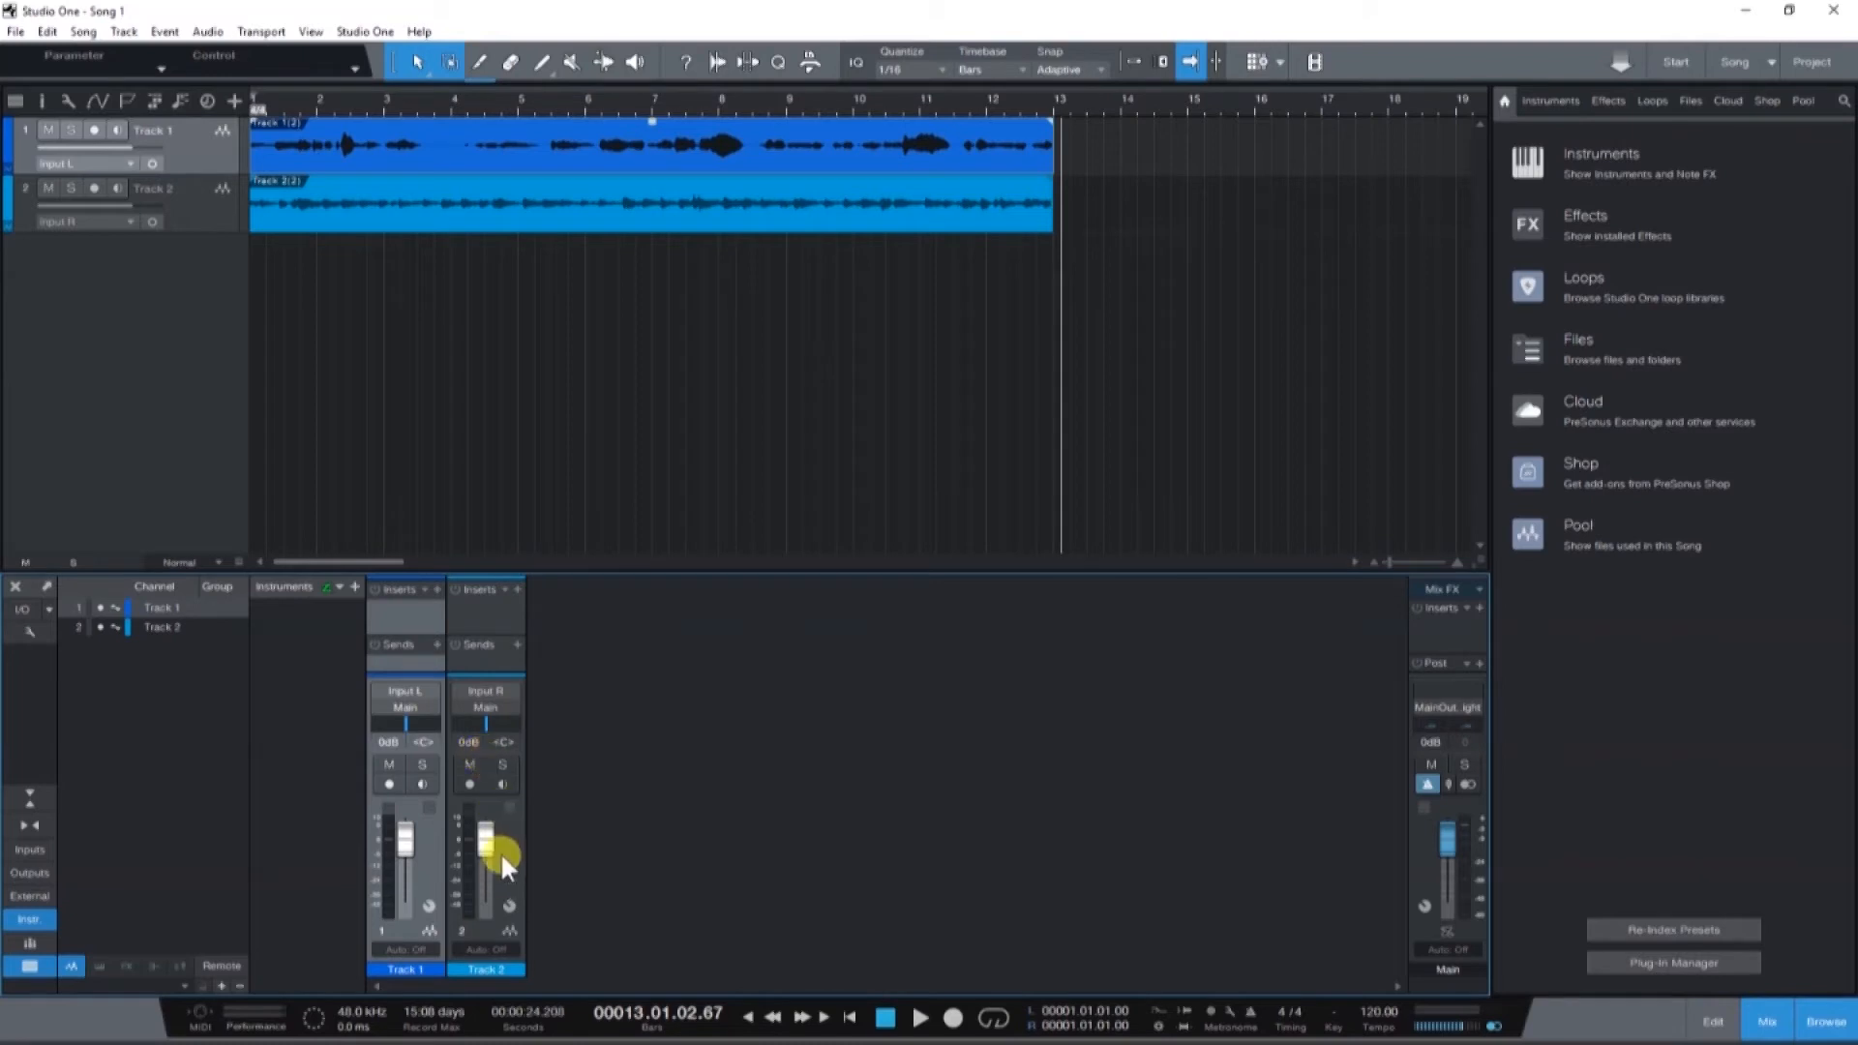
Raise Track 2's level and shape its Channel Strip EQ with a low cut and a slight mid dip
left_click_drag(486, 865, 485, 842)
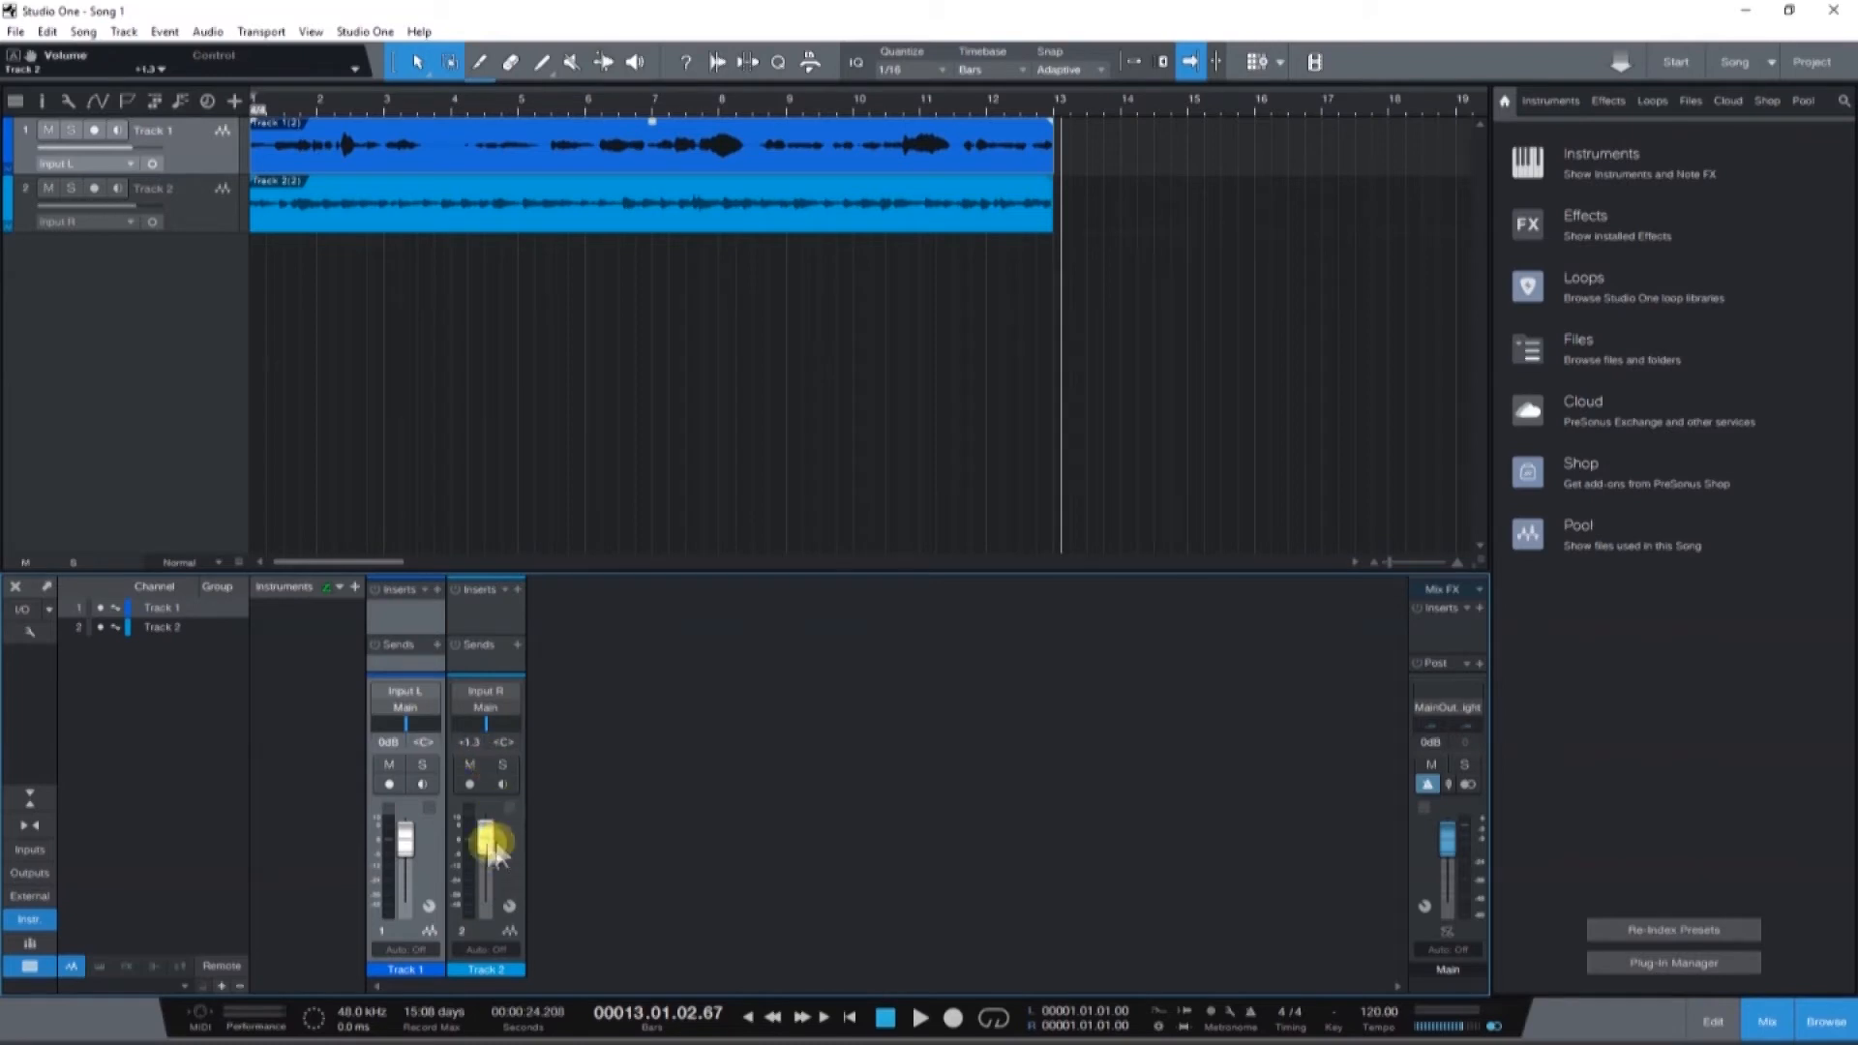
left_click(1606, 101)
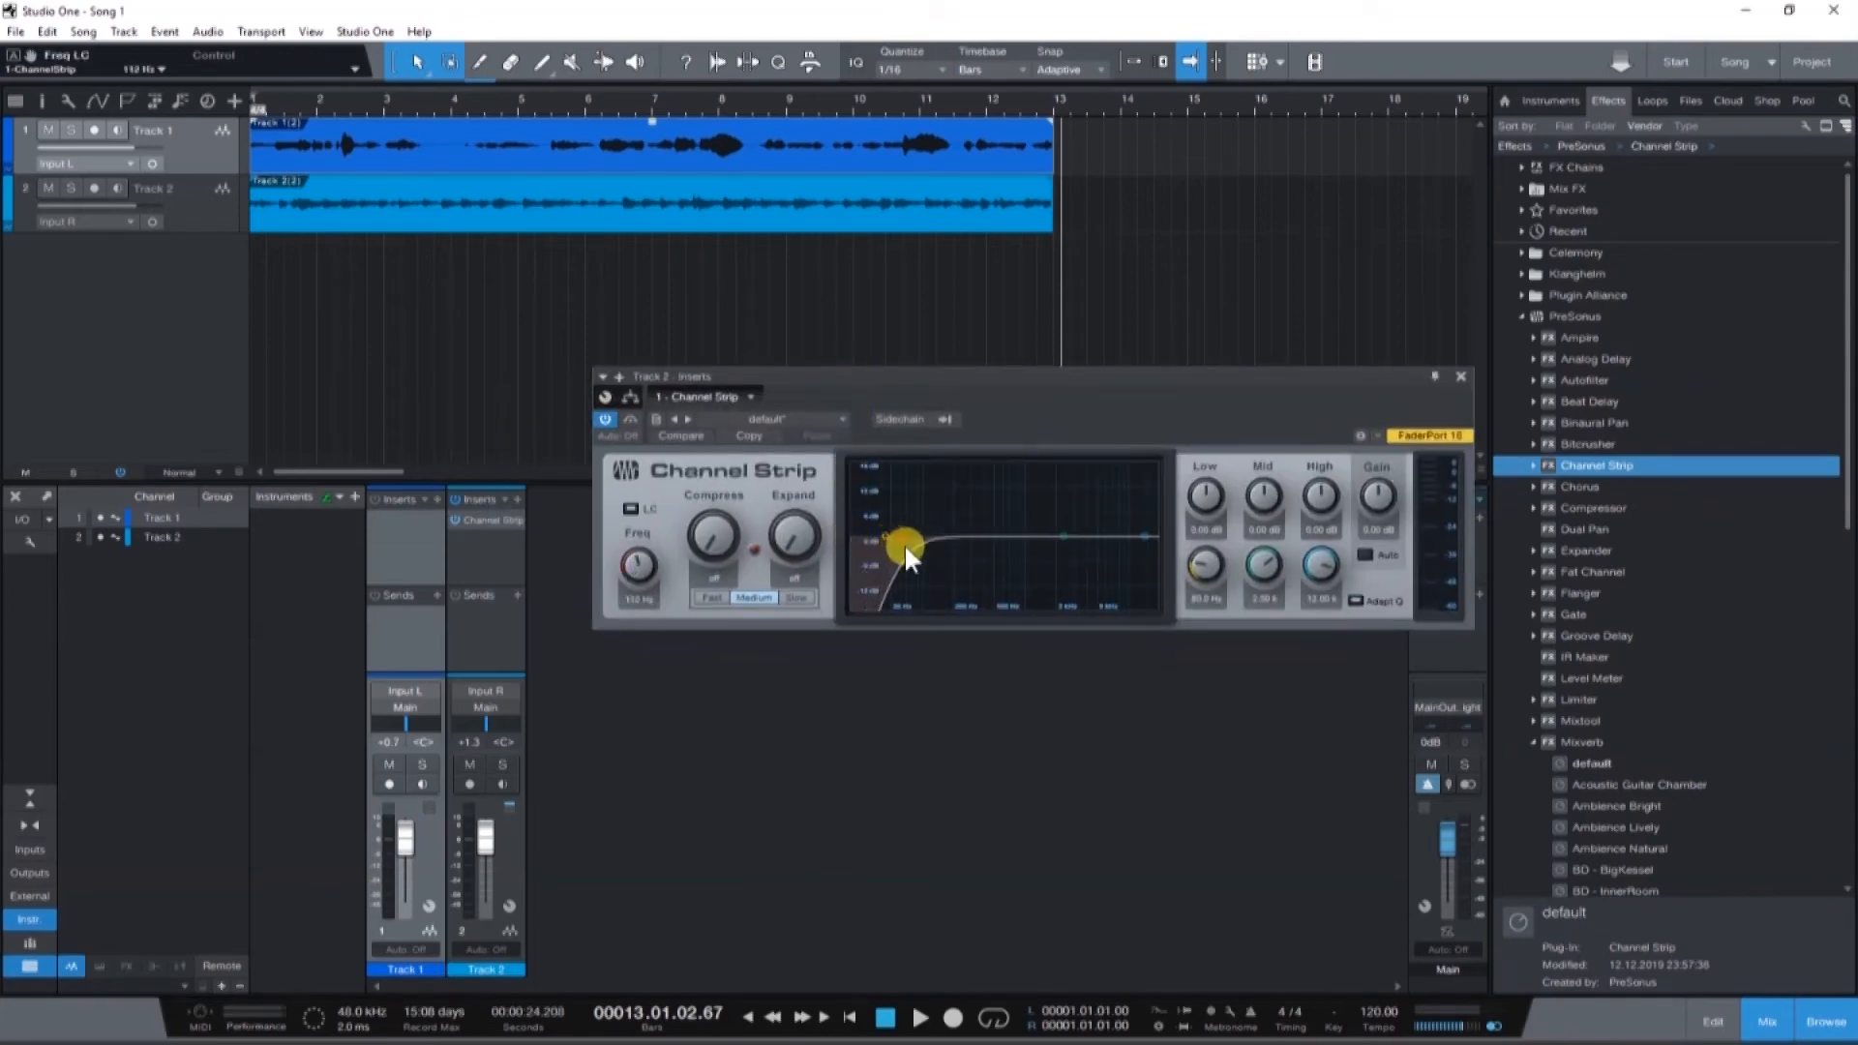
left_click_drag(906, 557, 1000, 551)
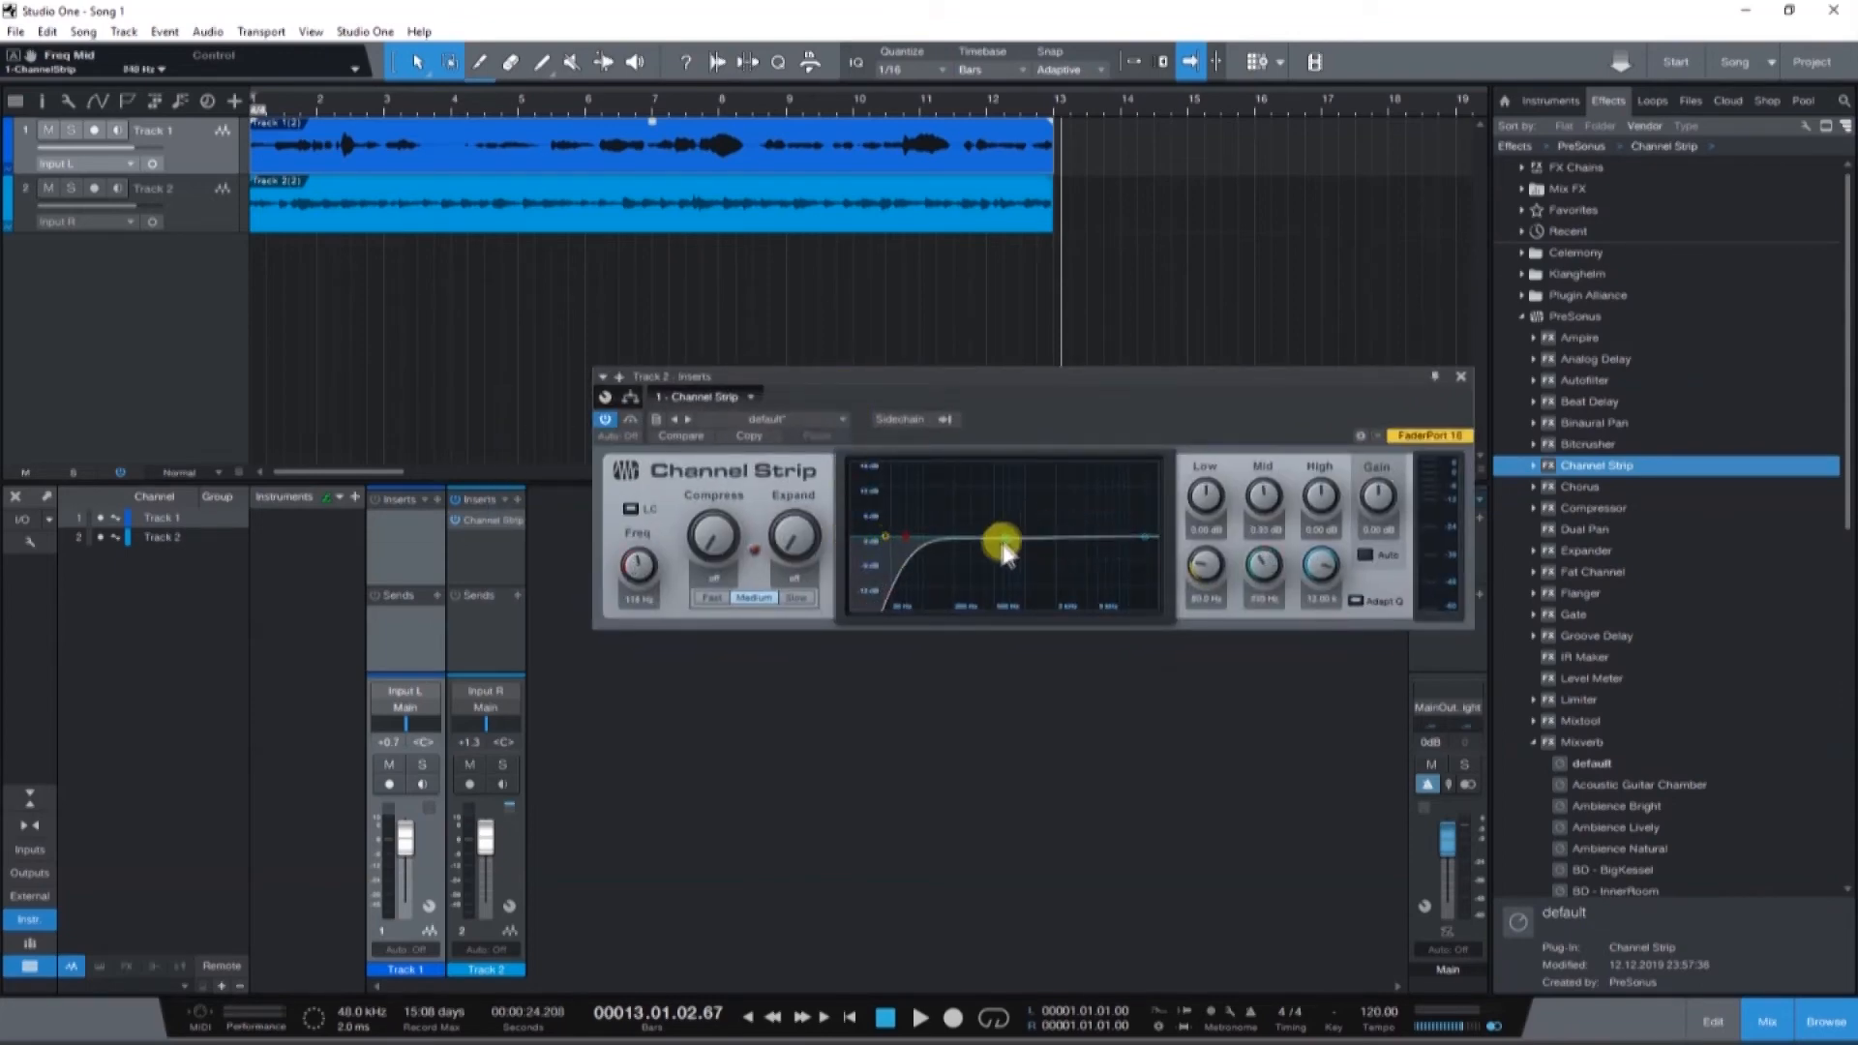
left_click_drag(1000, 553, 1012, 548)
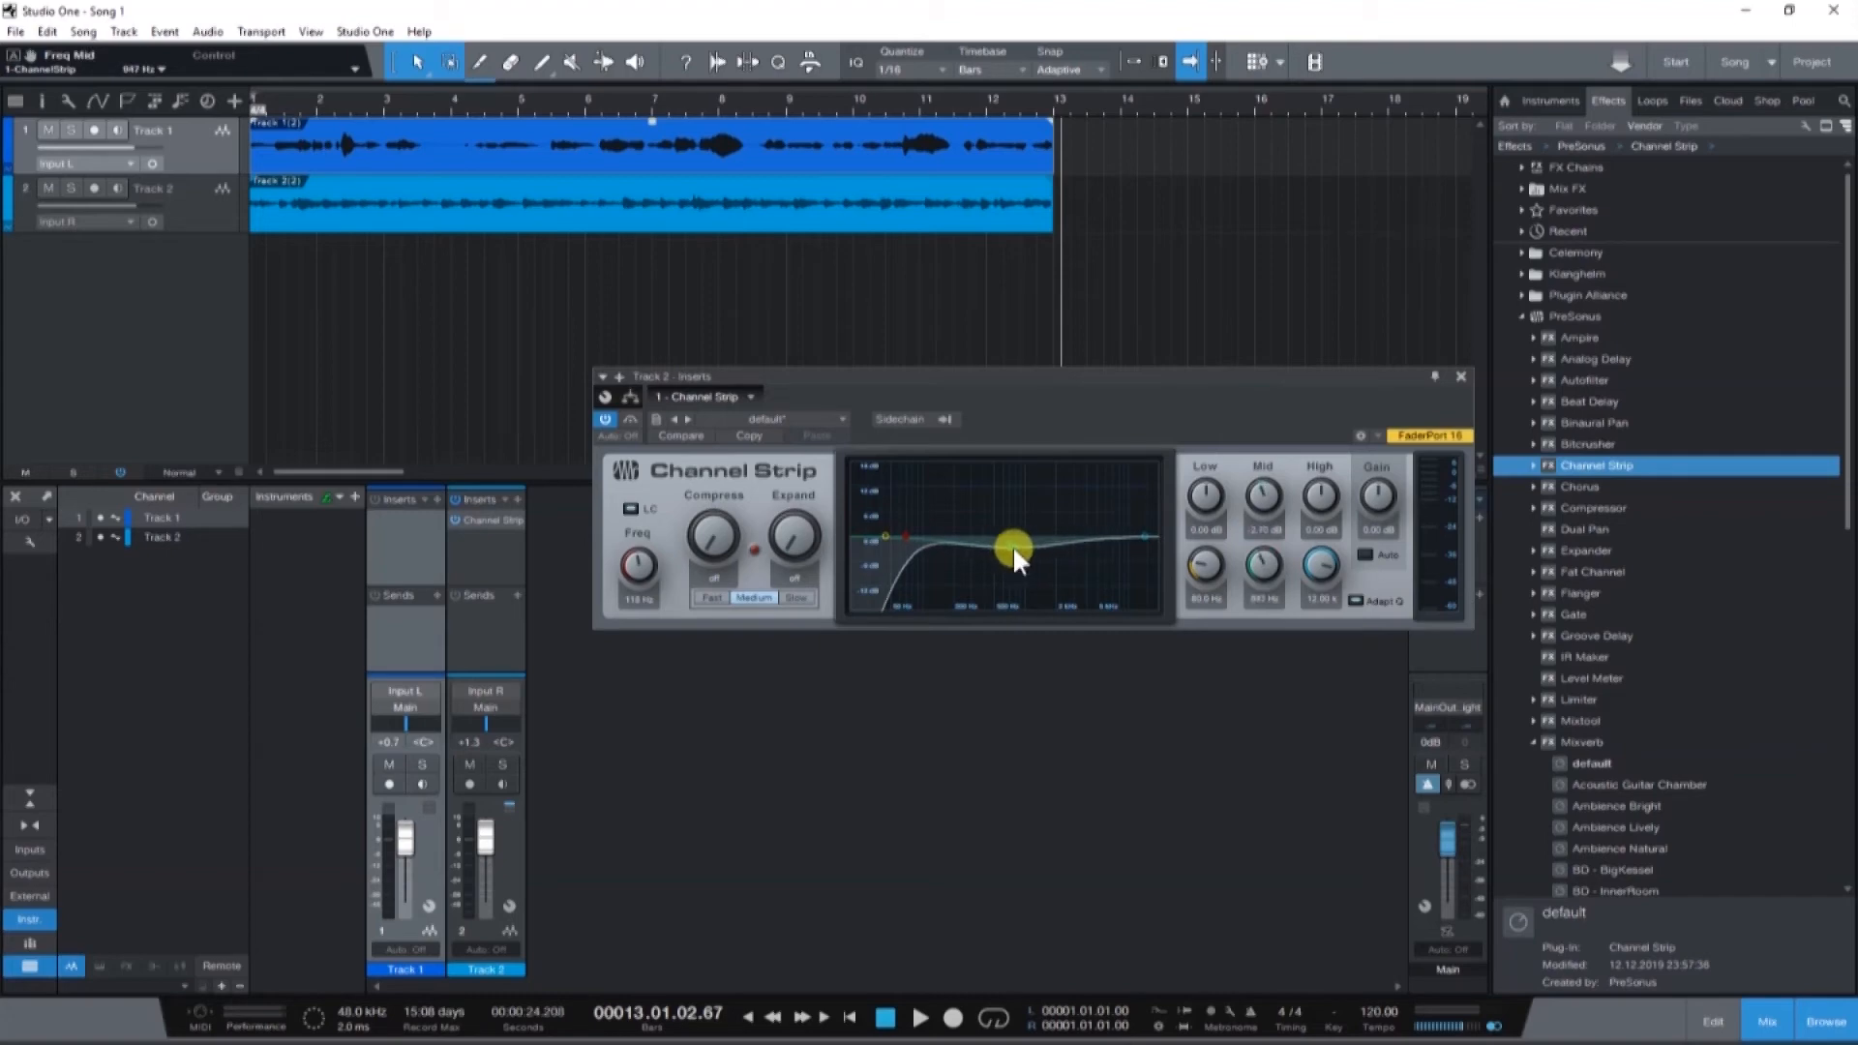
left_click_drag(1012, 548, 988, 547)
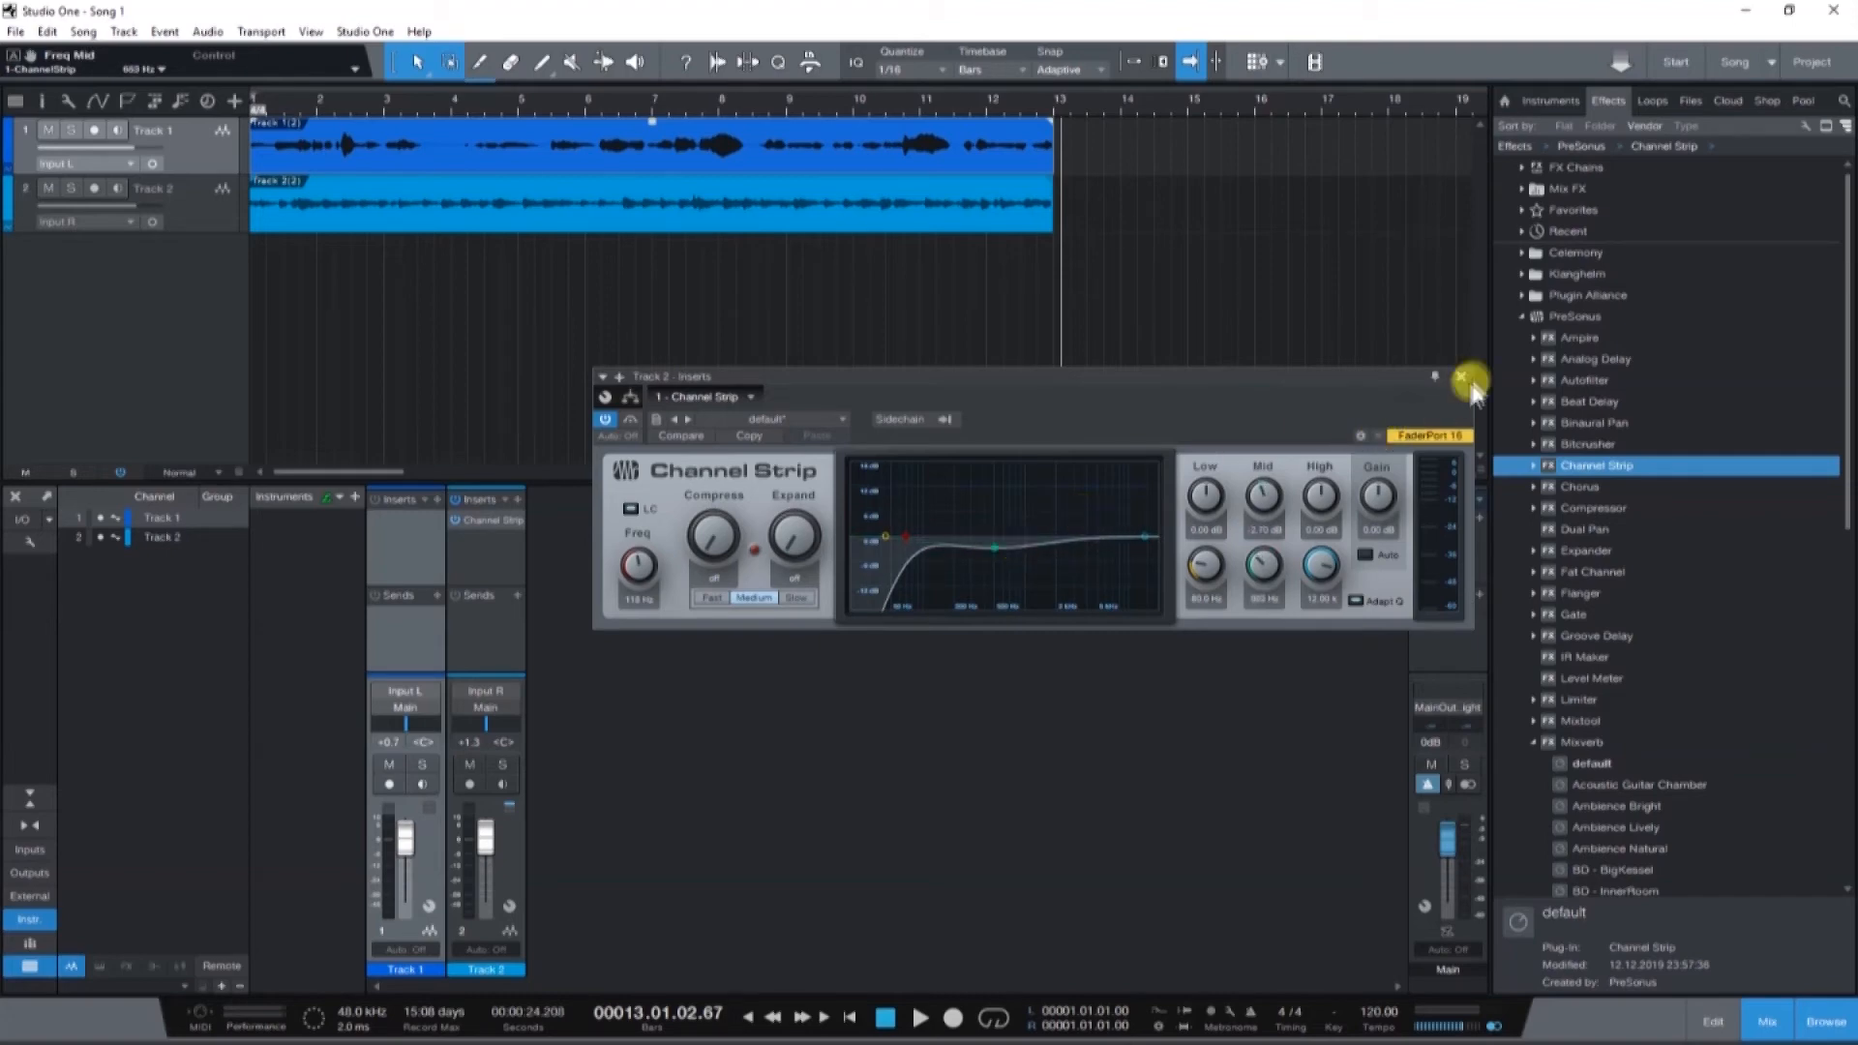
mouse_move(1573, 466)
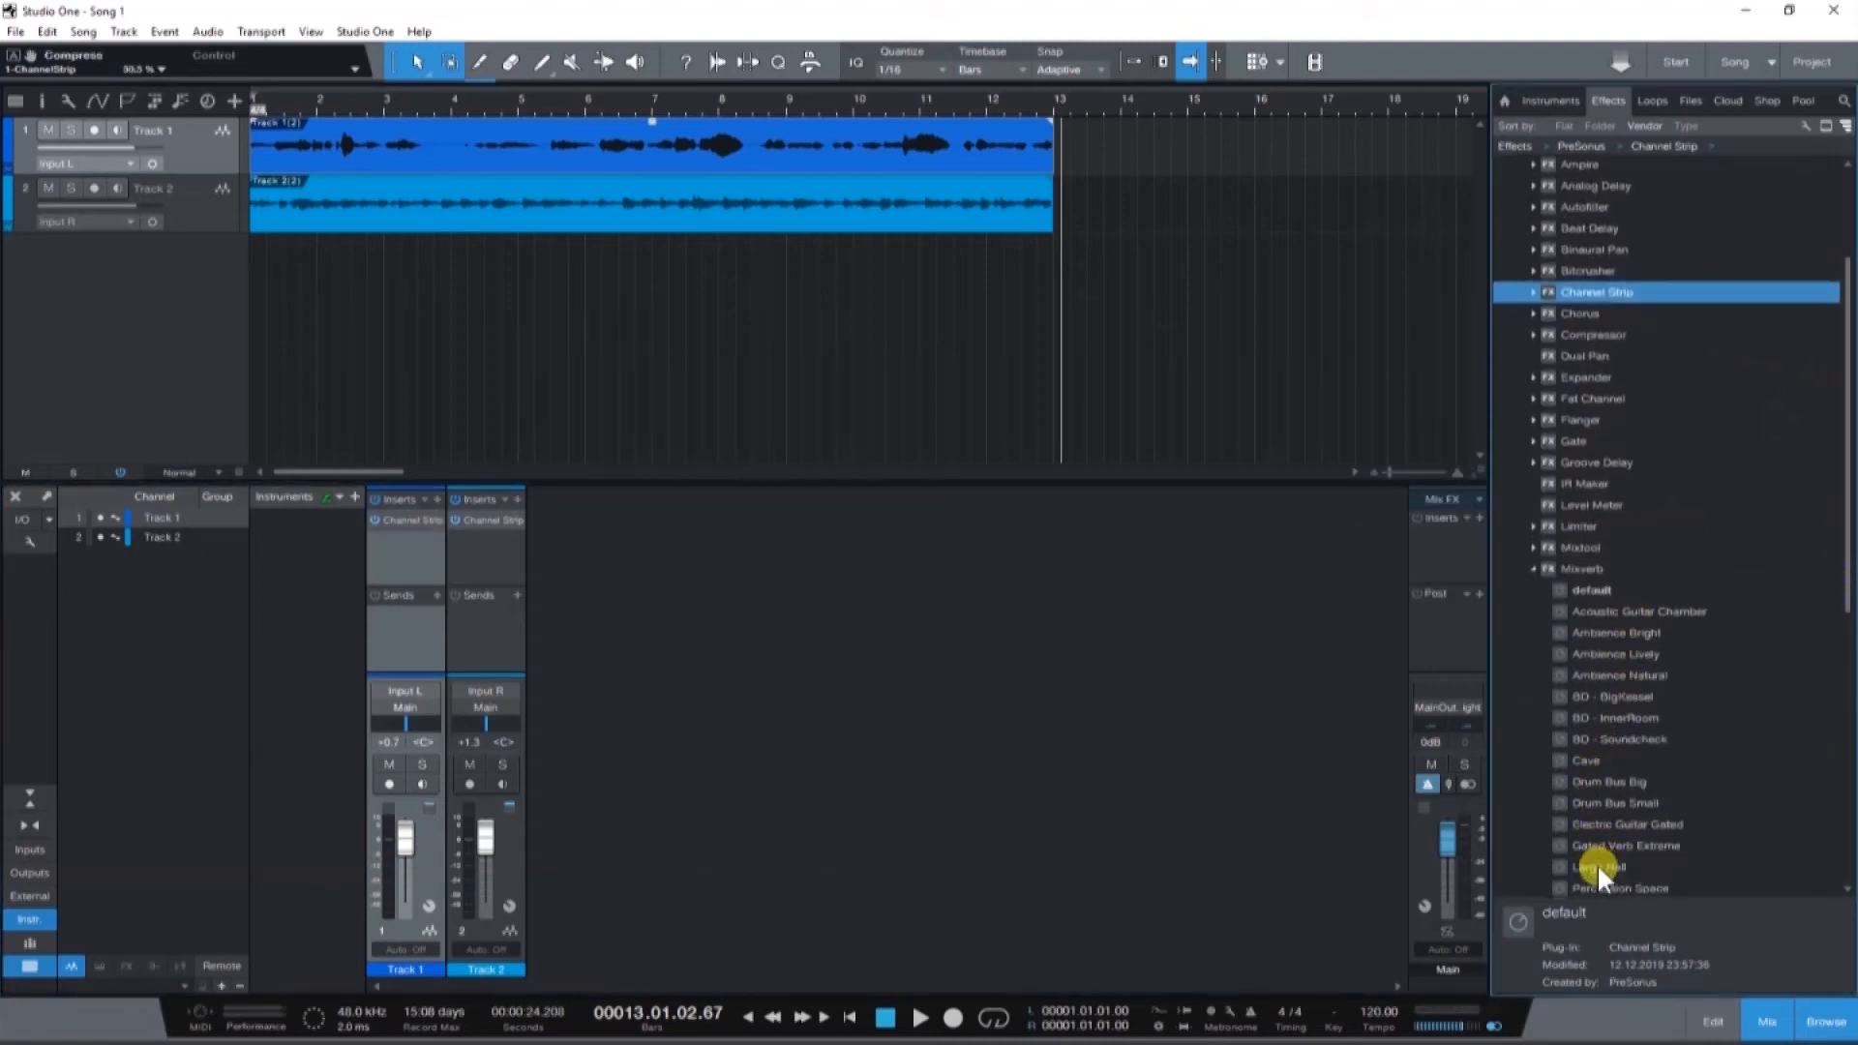
Add a Mixverb Large Hall FX channel and send Track 2 and Track 1 to Large Hall 1
left_click_drag(1612, 867, 710, 735)
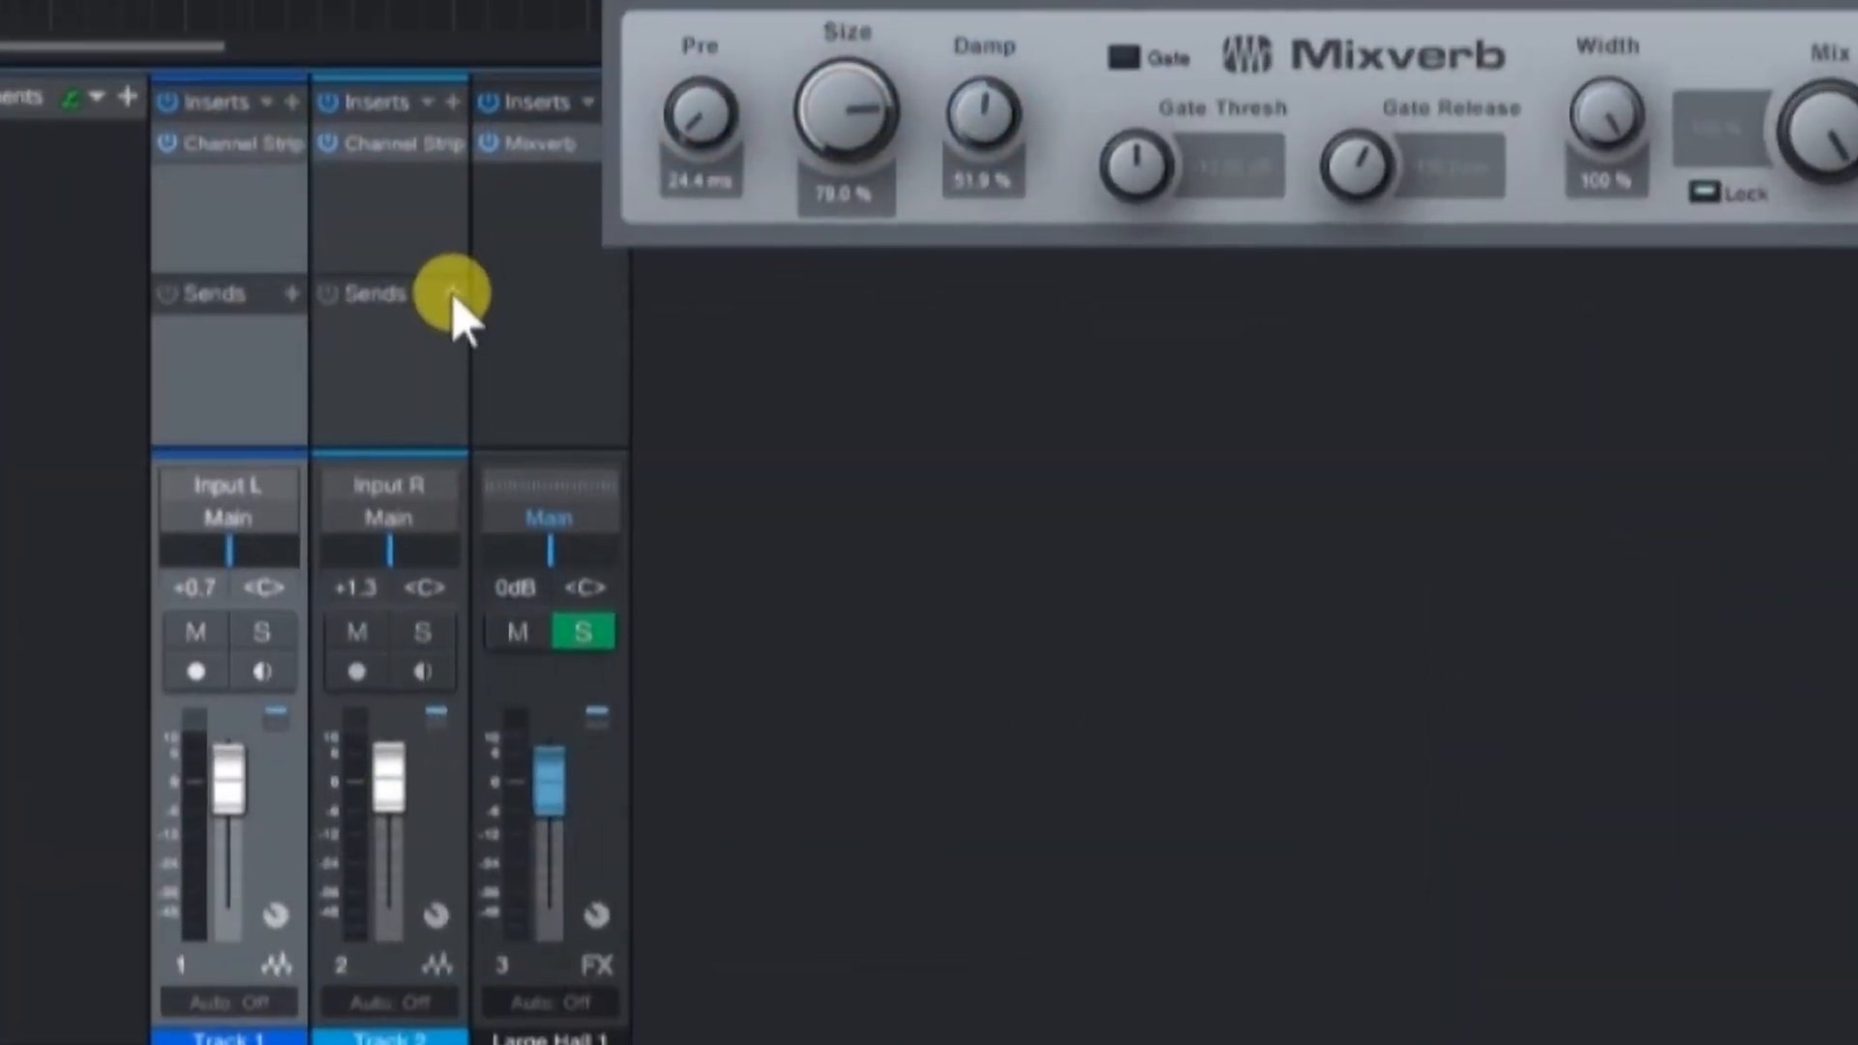
left_click(451, 294)
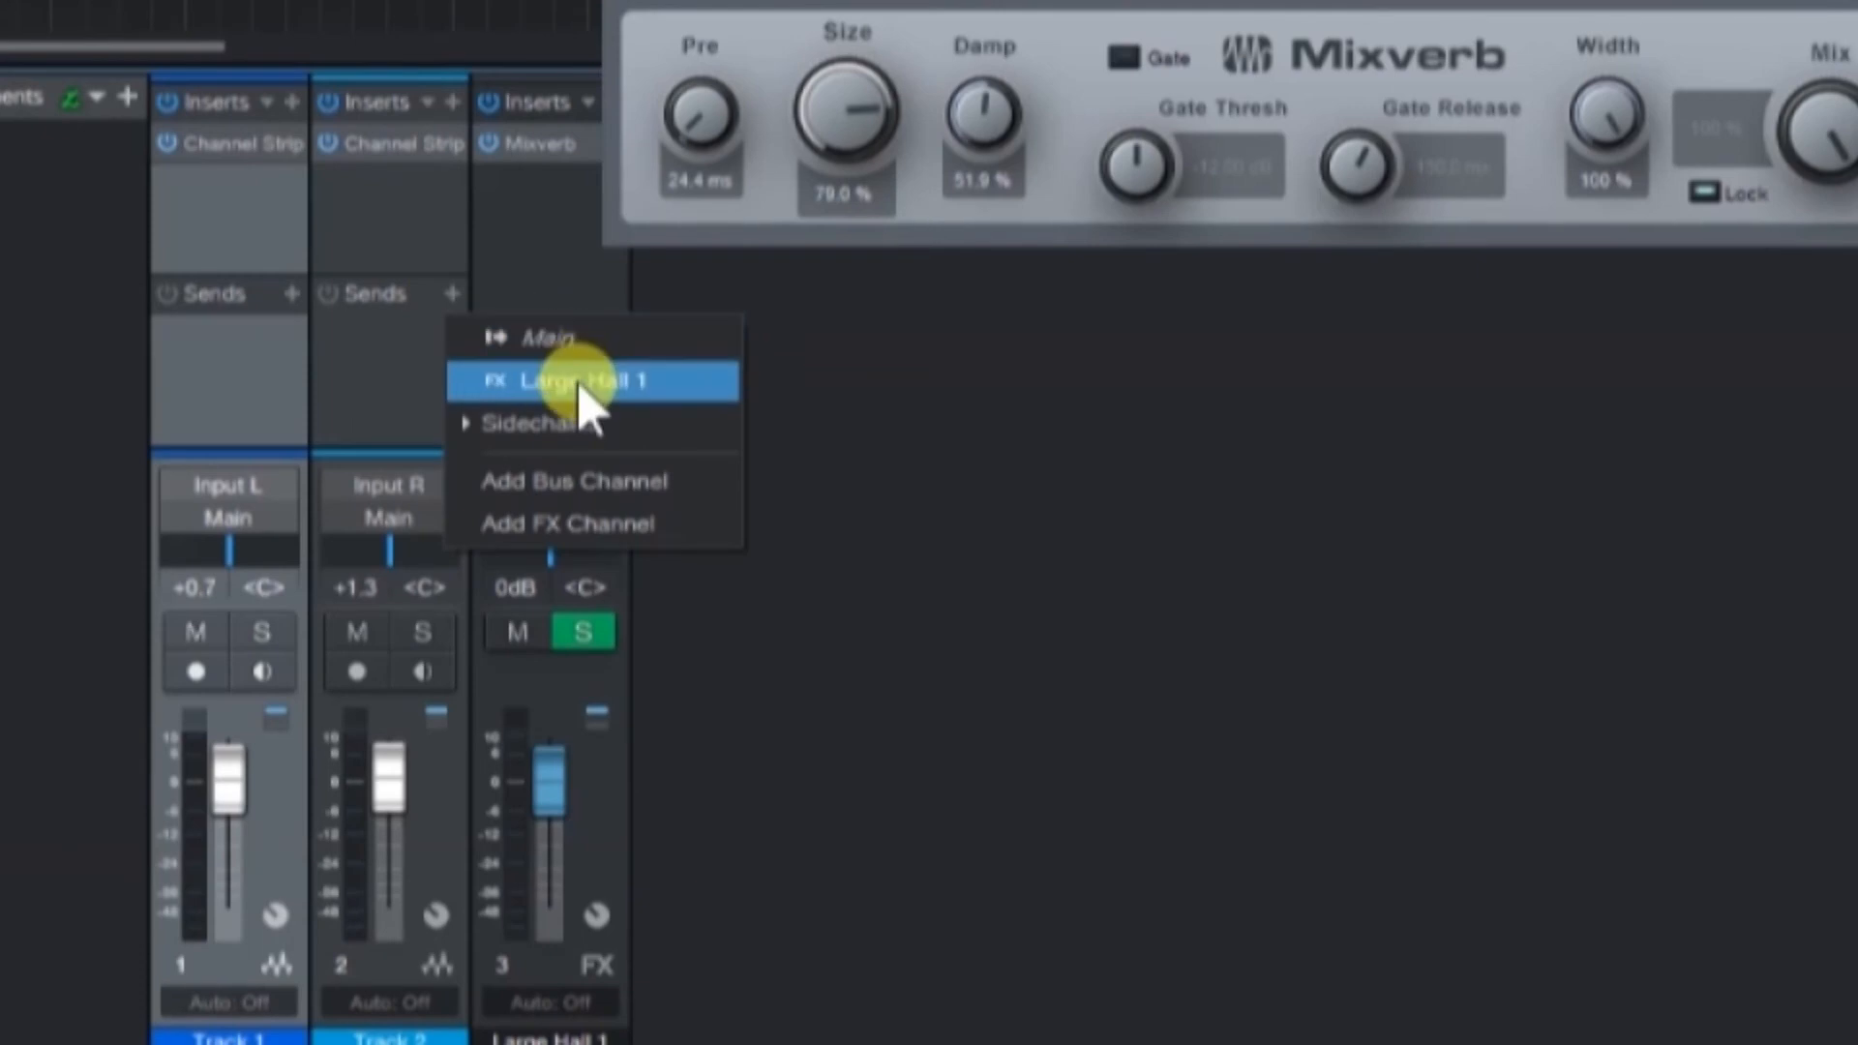
left_click(289, 294)
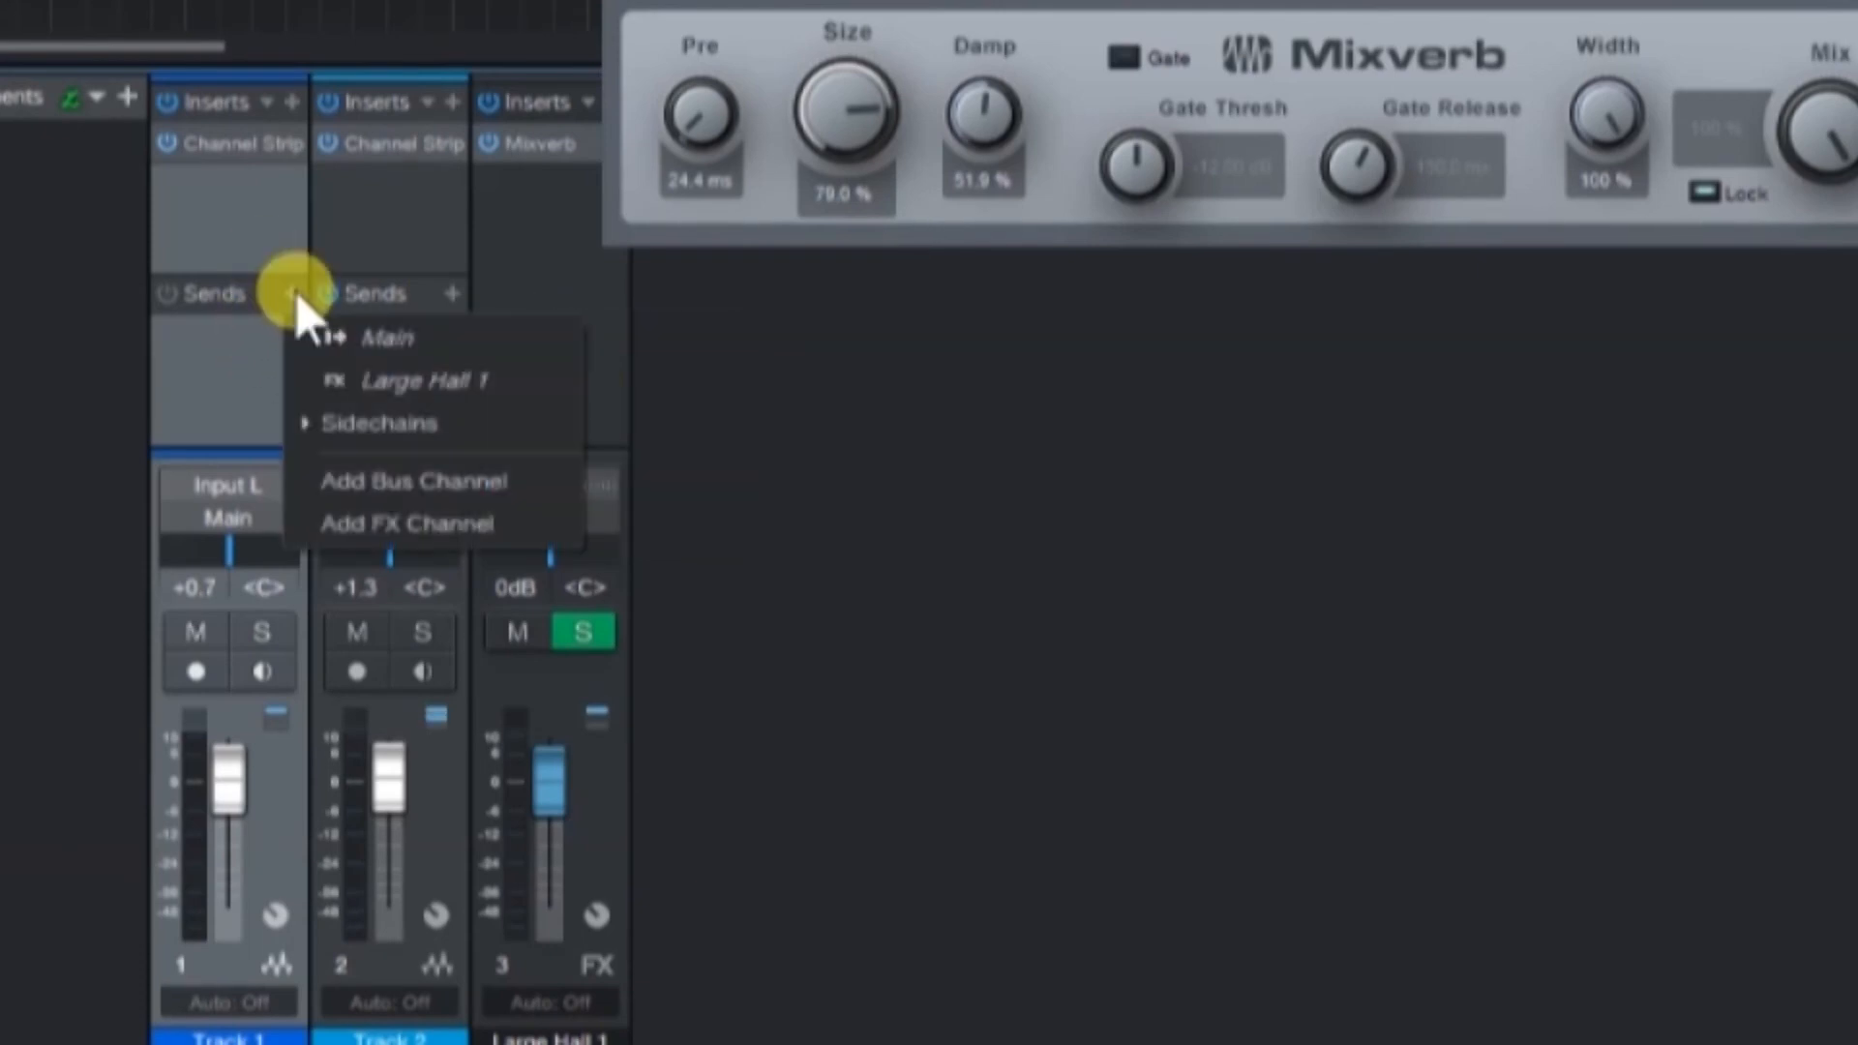
left_click(424, 379)
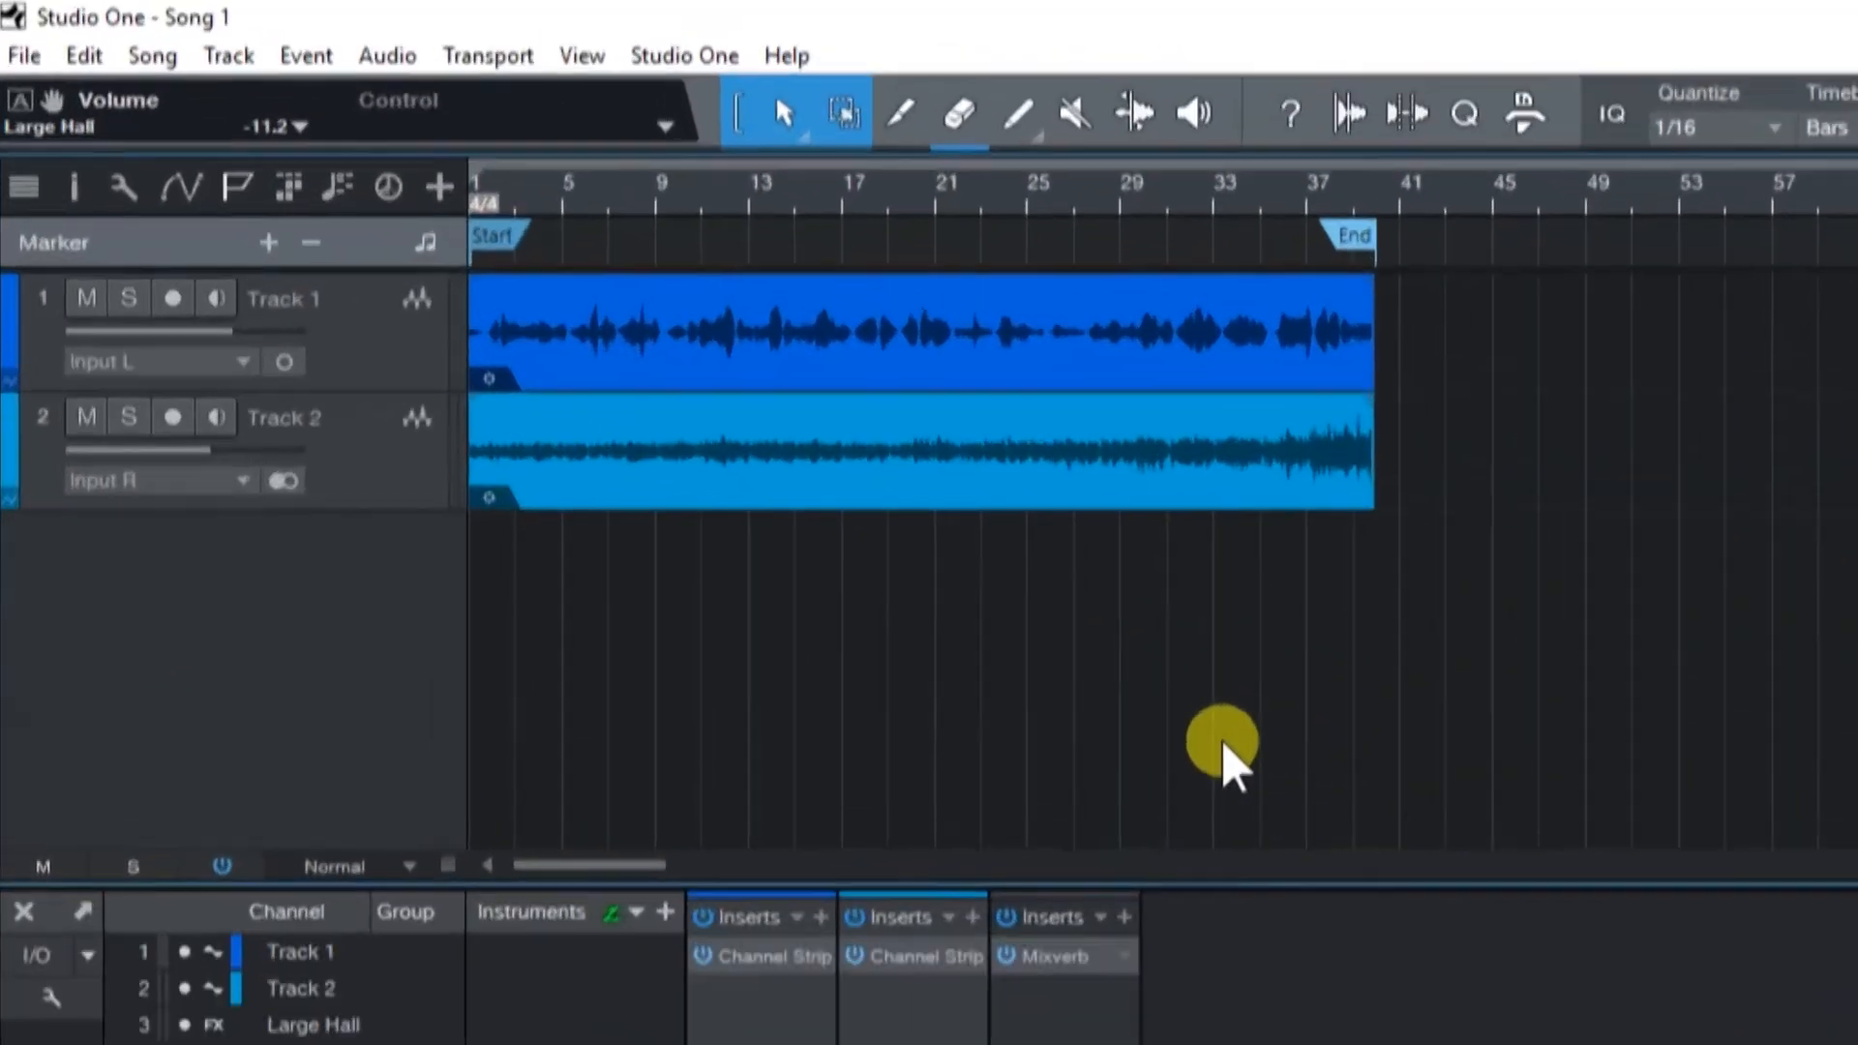
Bring up the Song menu with its import and export commands
left_click(151, 57)
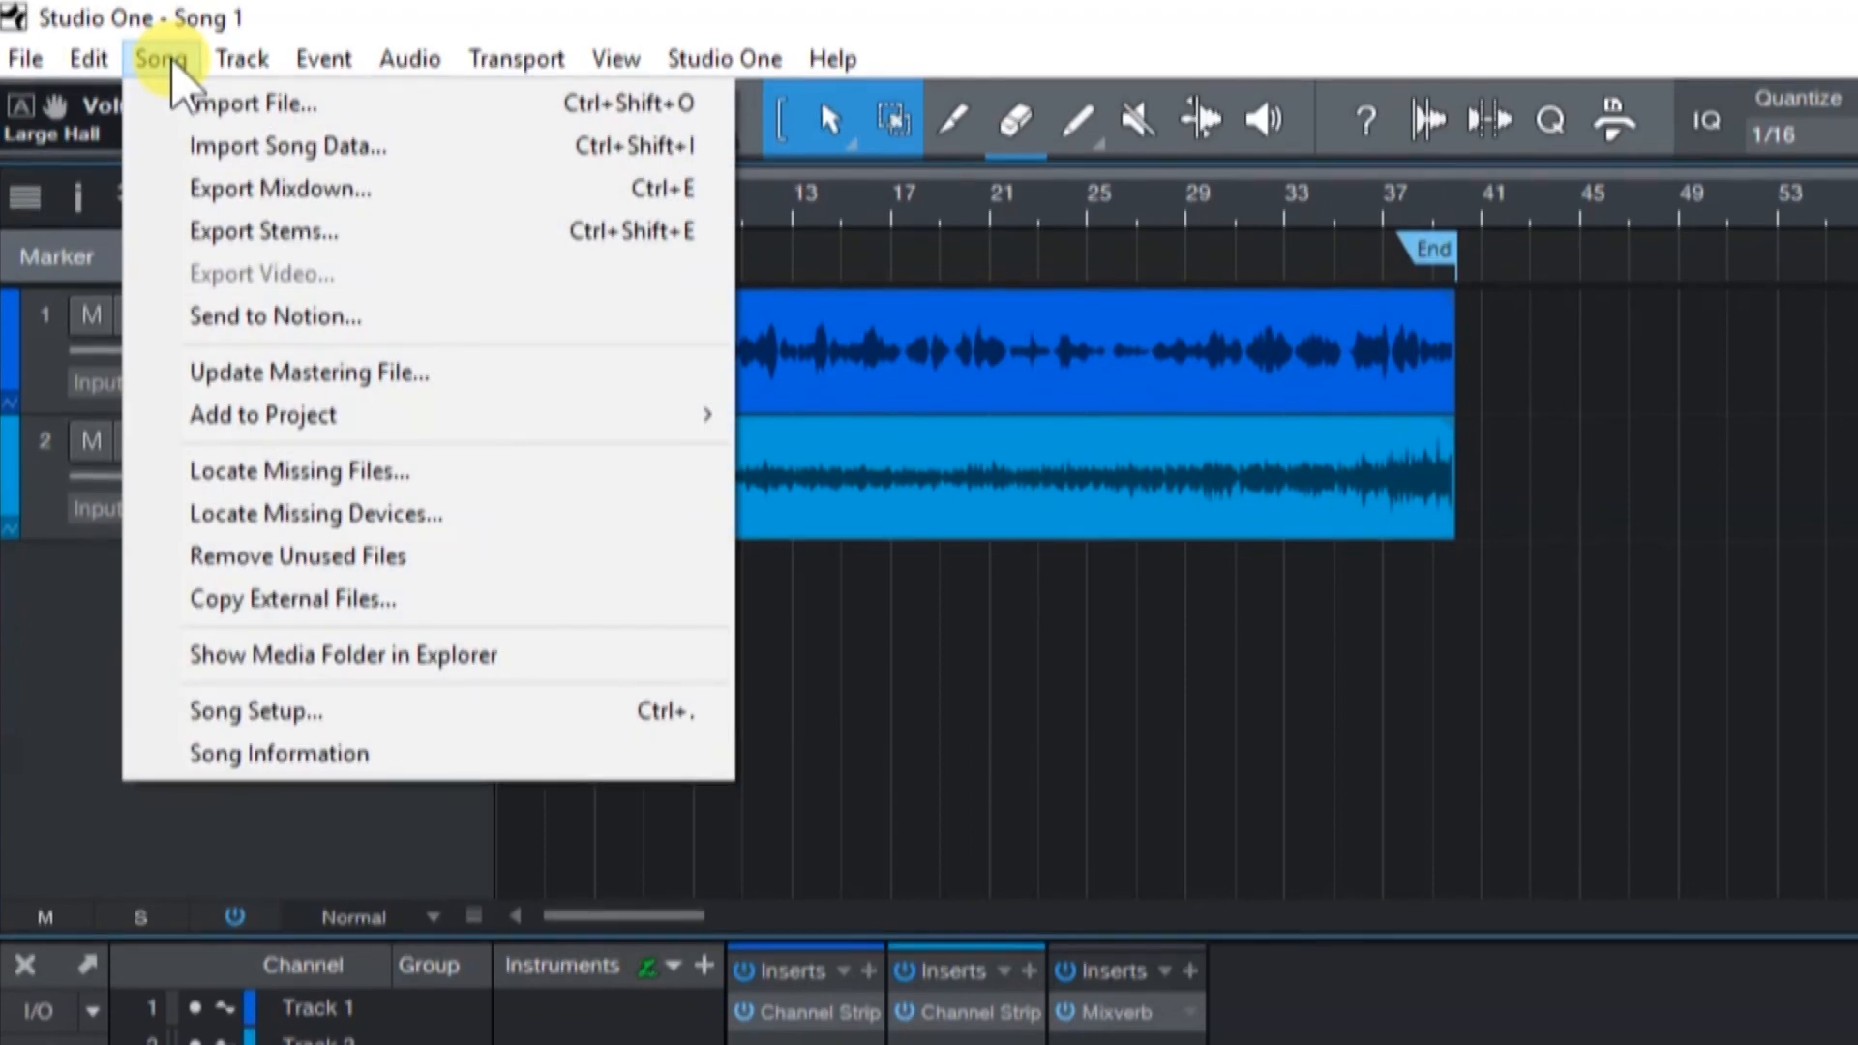
Export a mixdown named 'Song 1' as an MP3 between the song start and end markers, then select it in the Mixdown folder
left_click(280, 190)
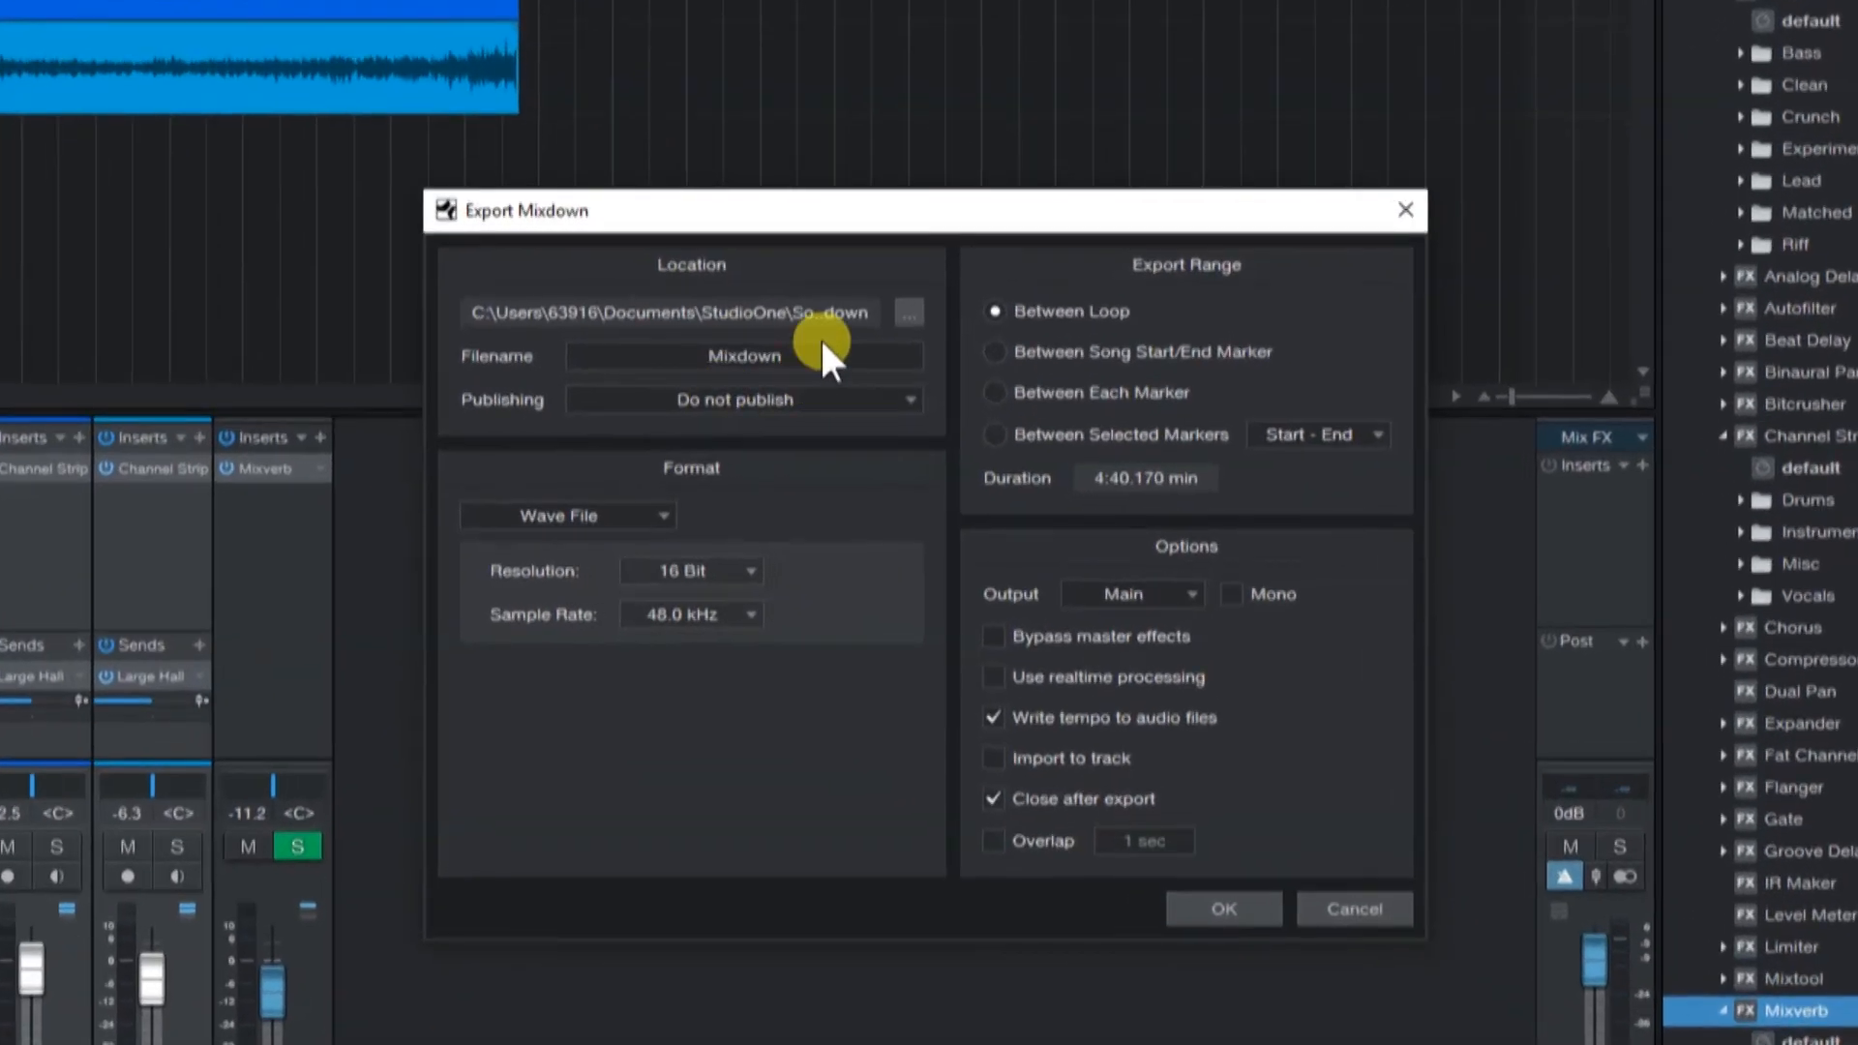
double_click(743, 356)
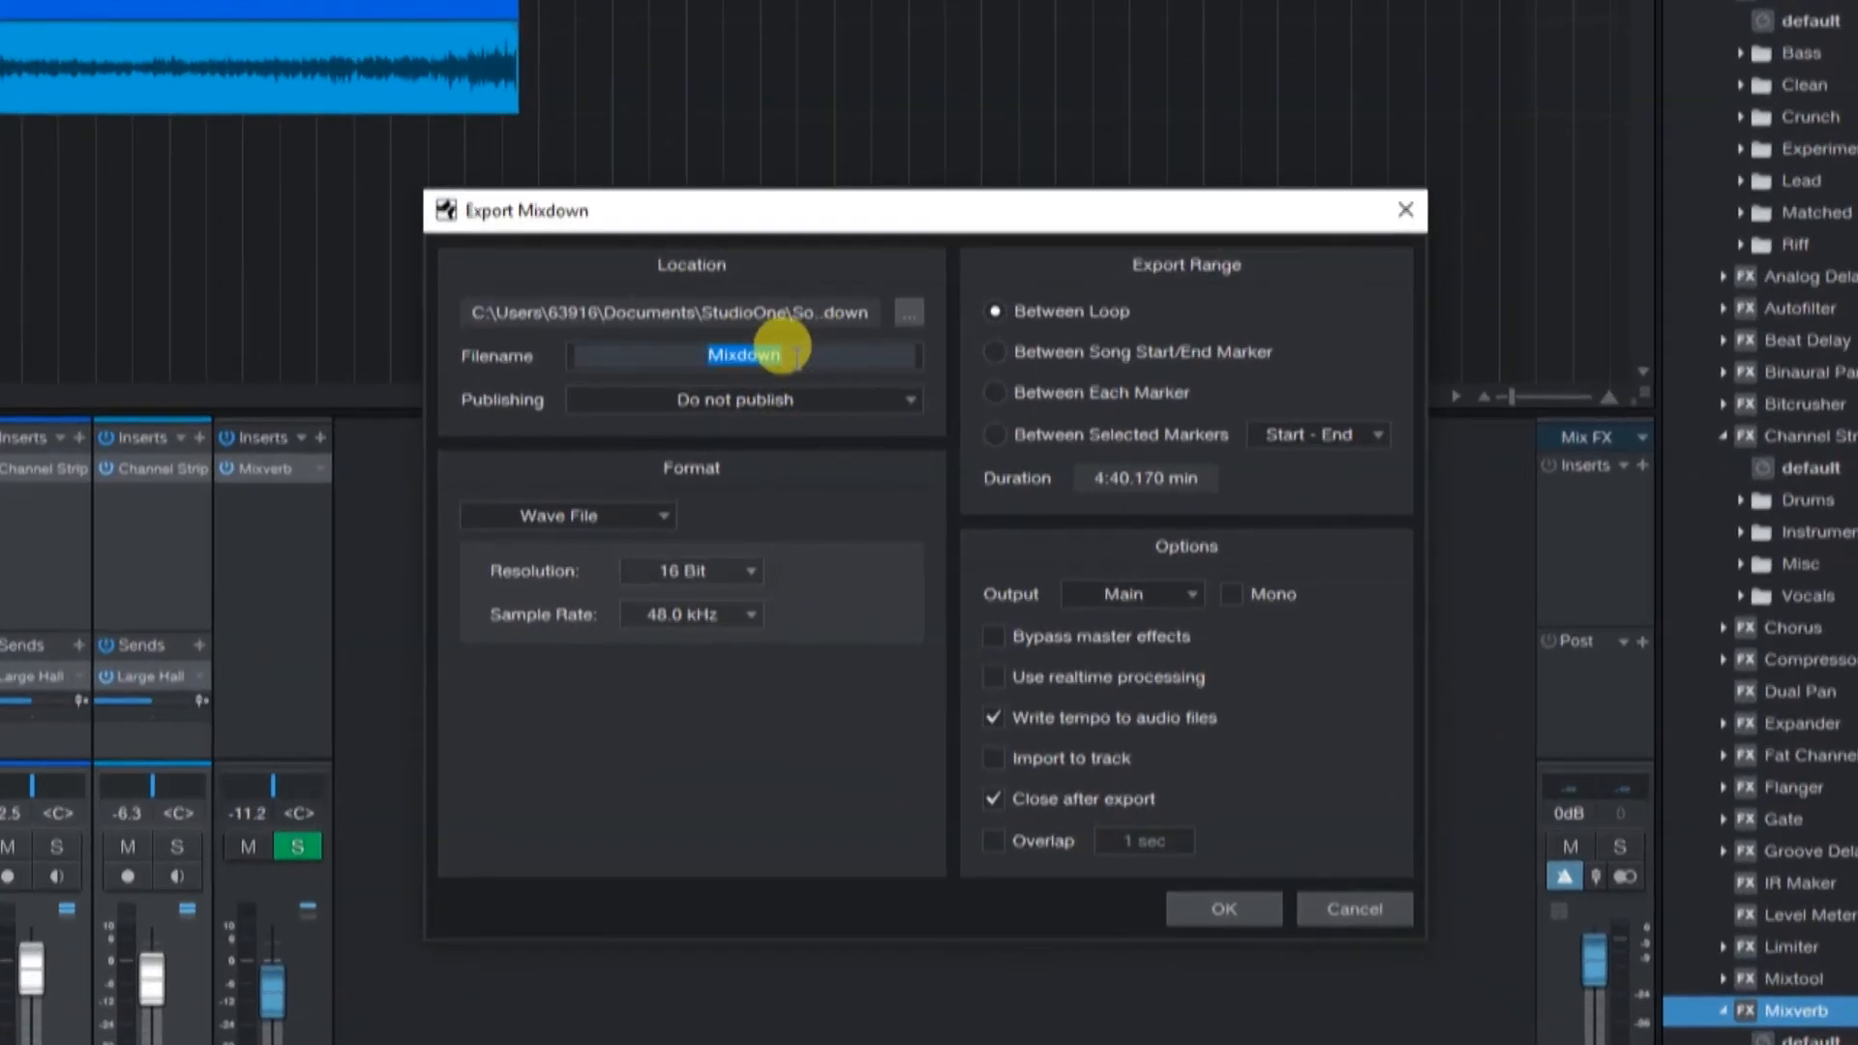
type("Song 1")
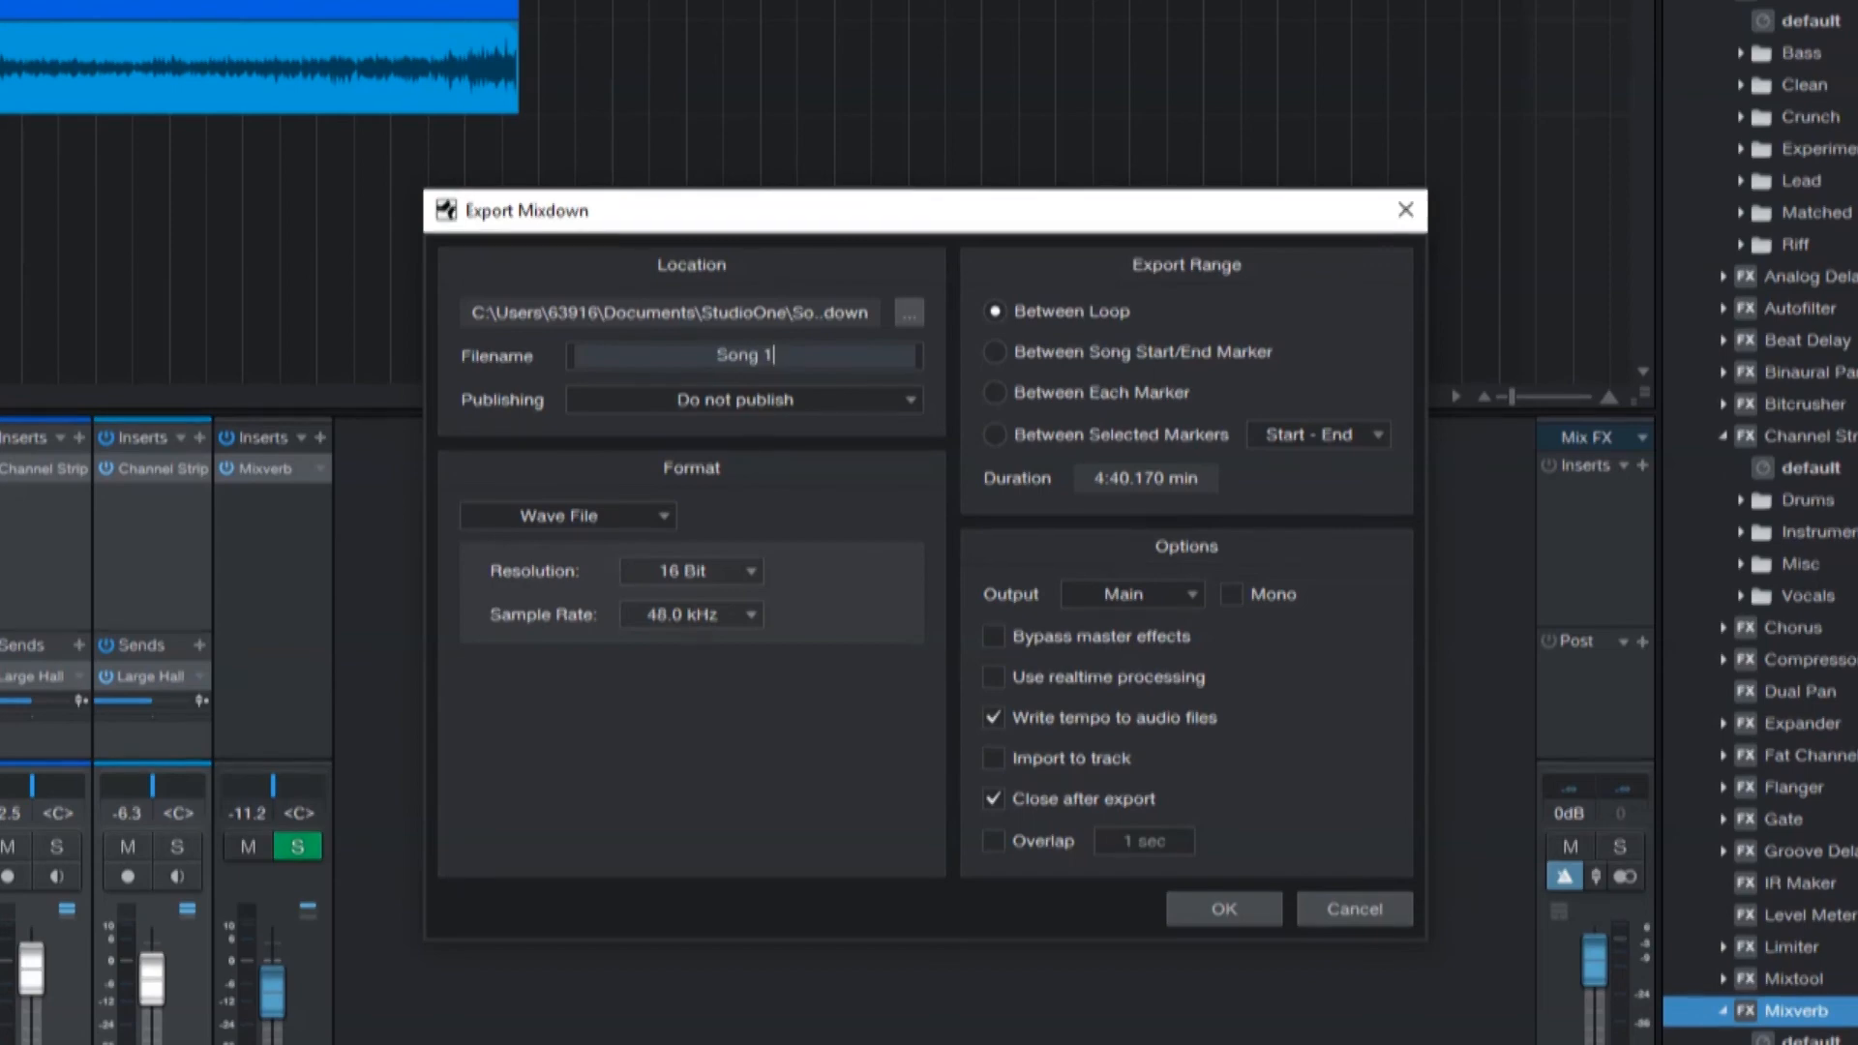
left_click(567, 515)
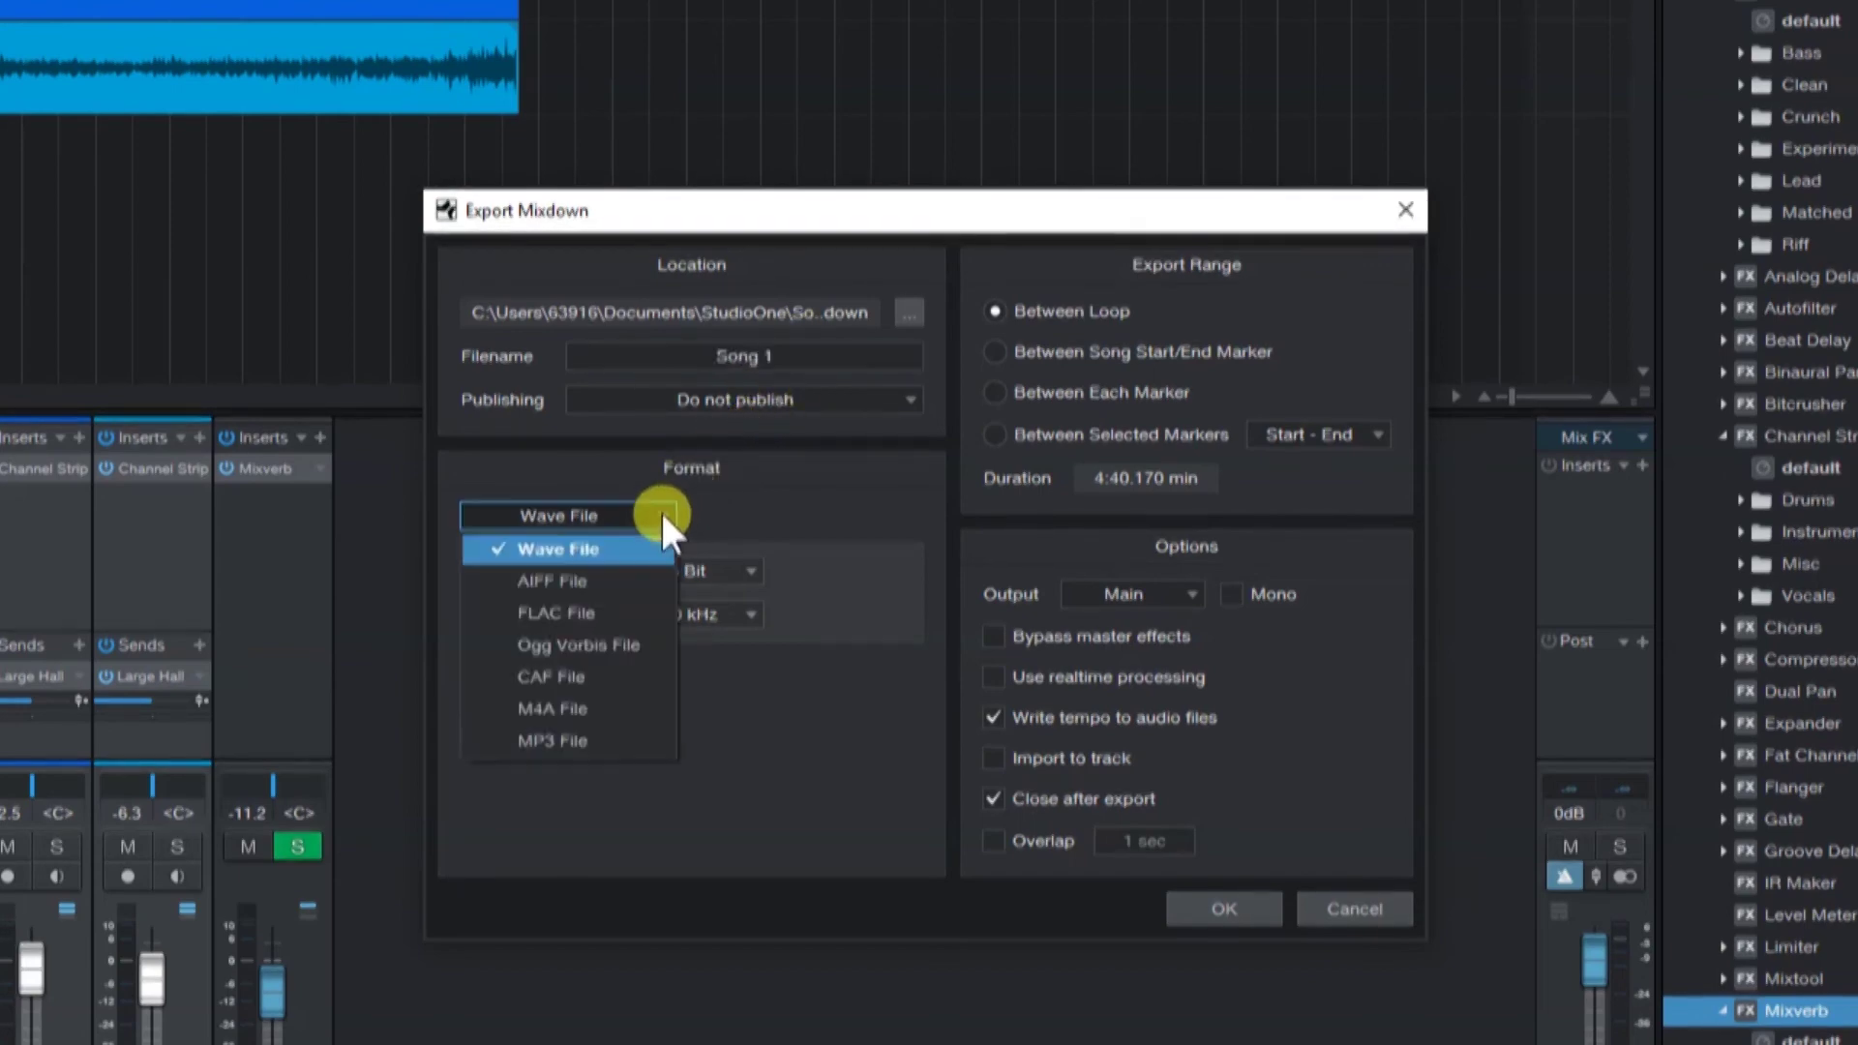
mouse_move(617, 741)
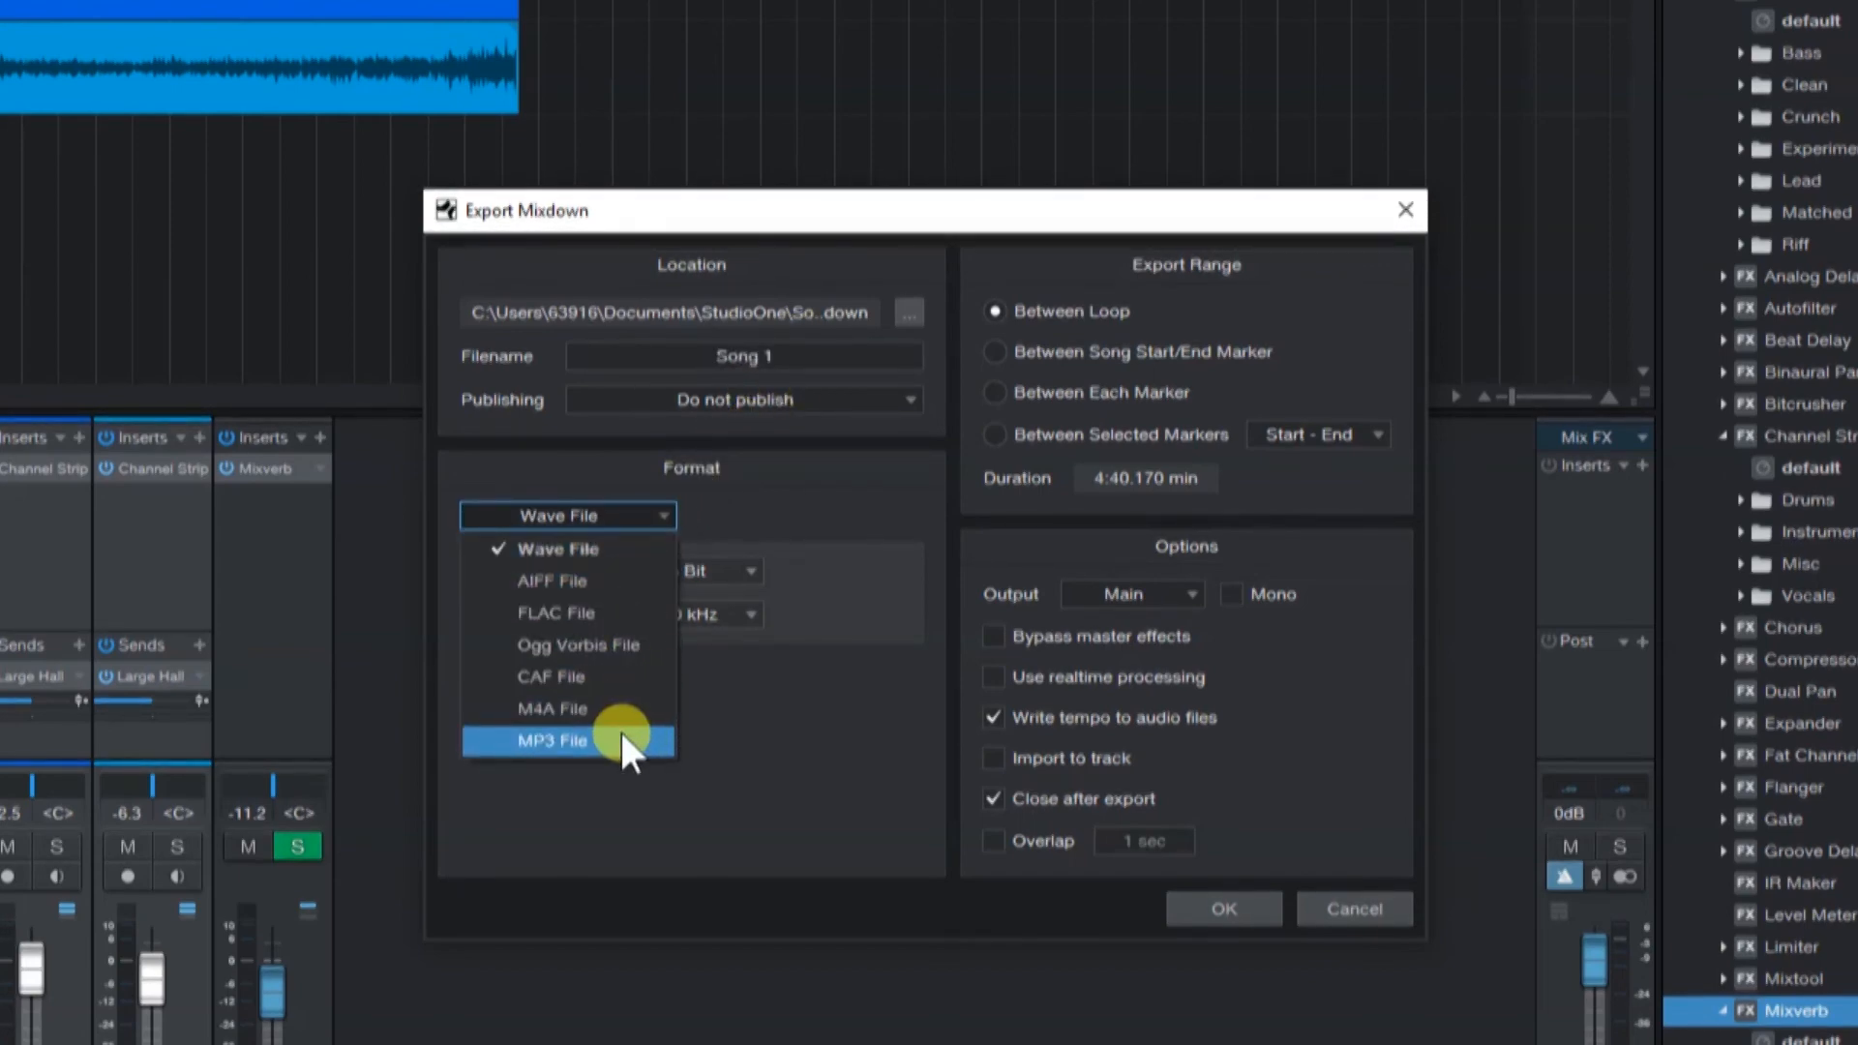
left_click(553, 739)
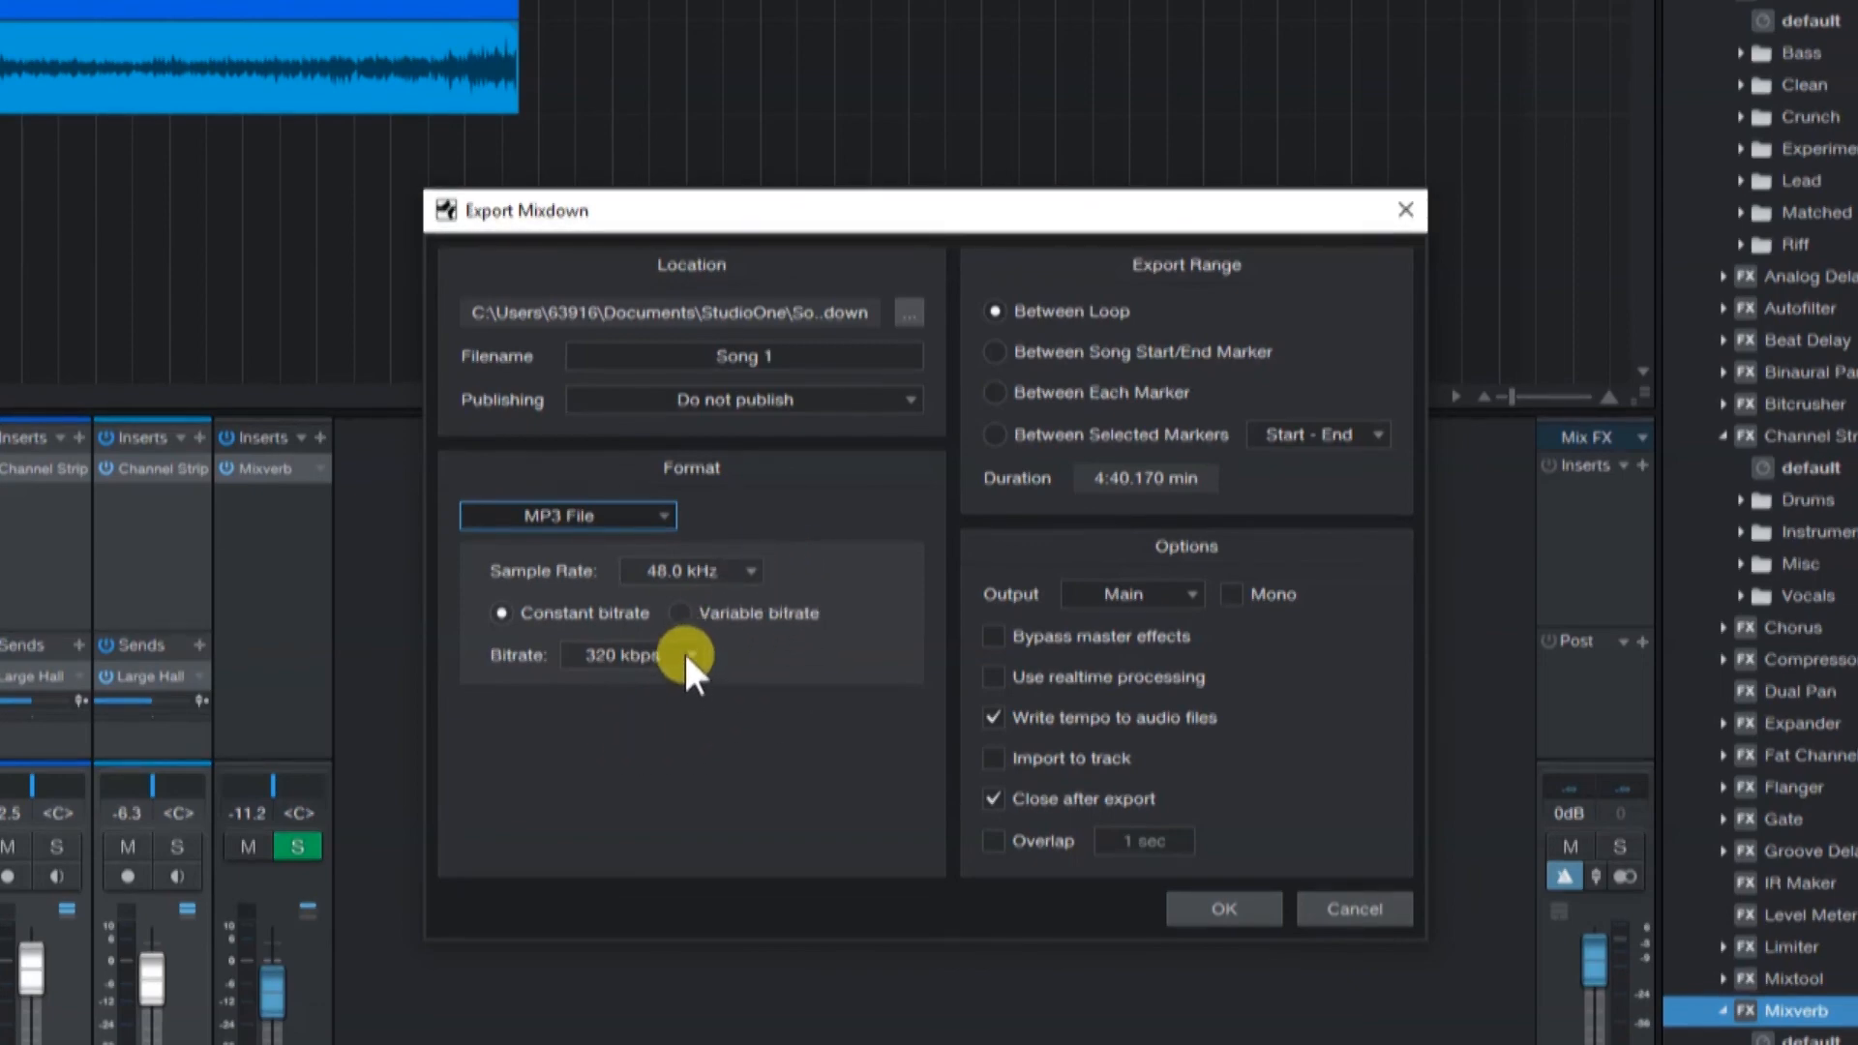
mouse_move(925, 560)
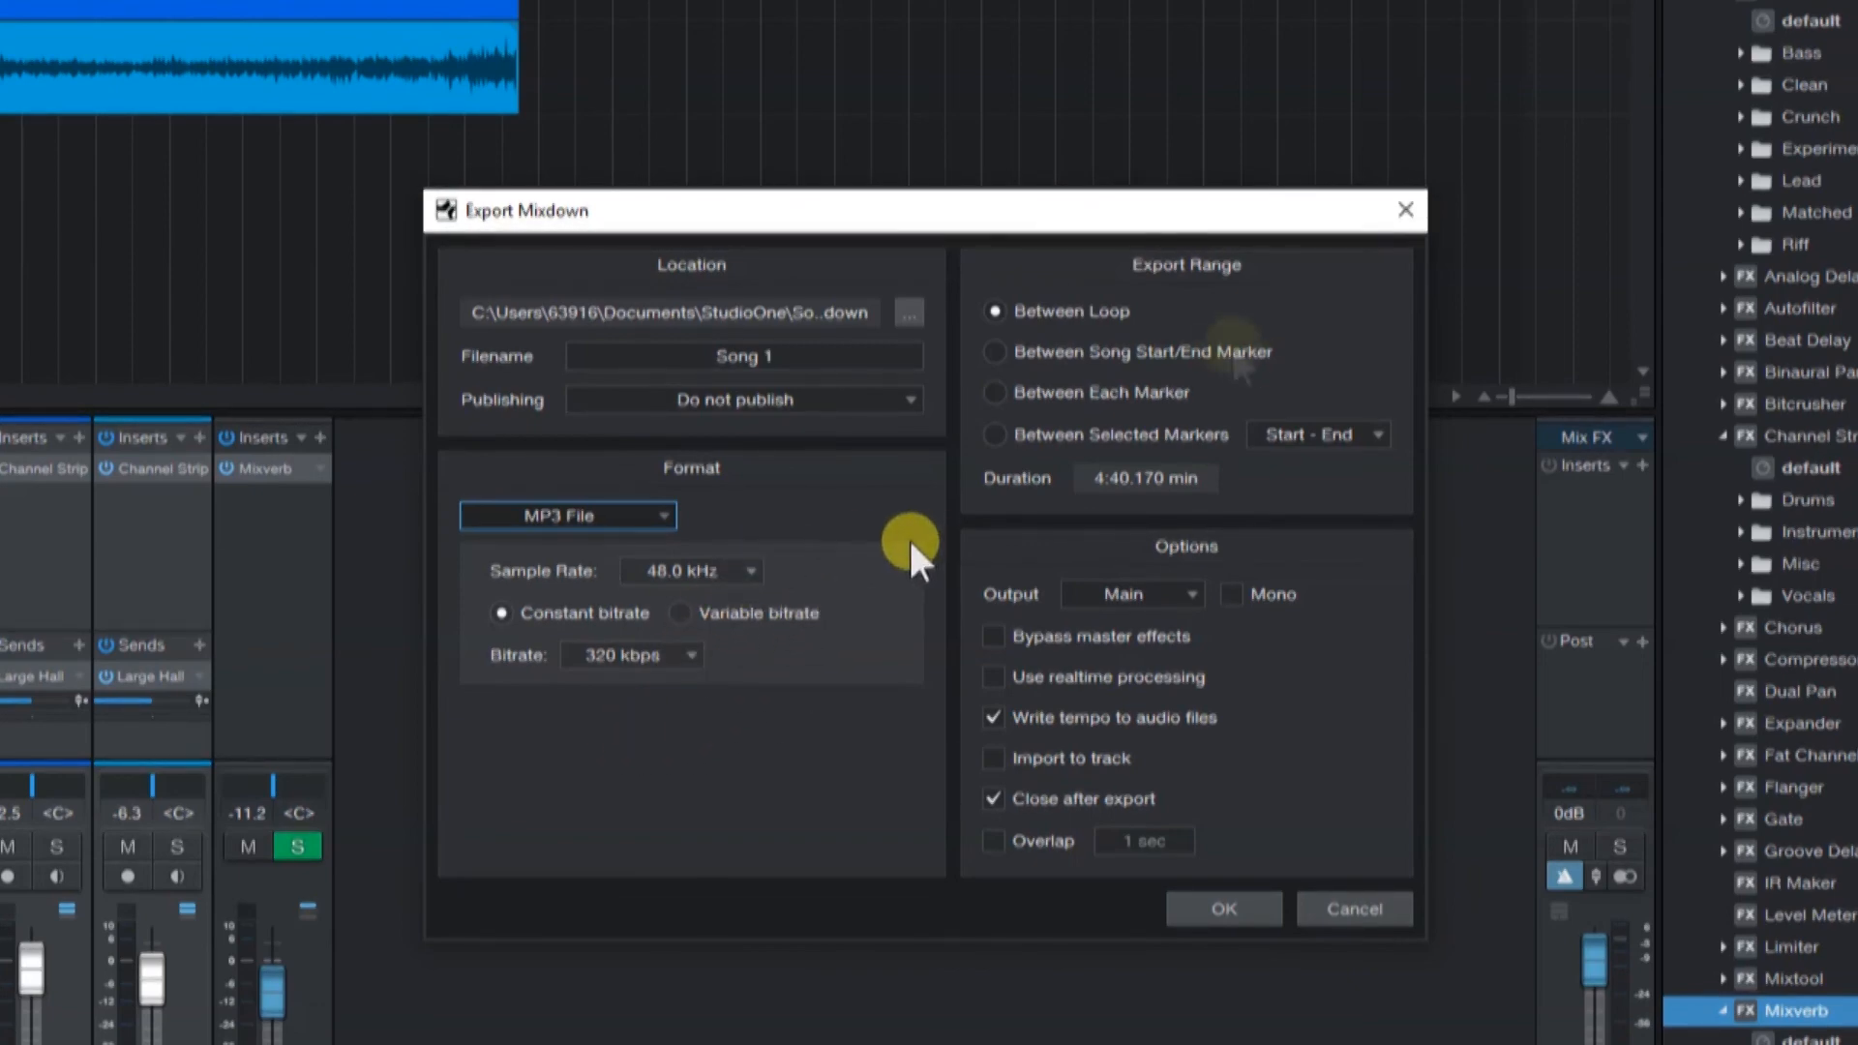
left_click(994, 350)
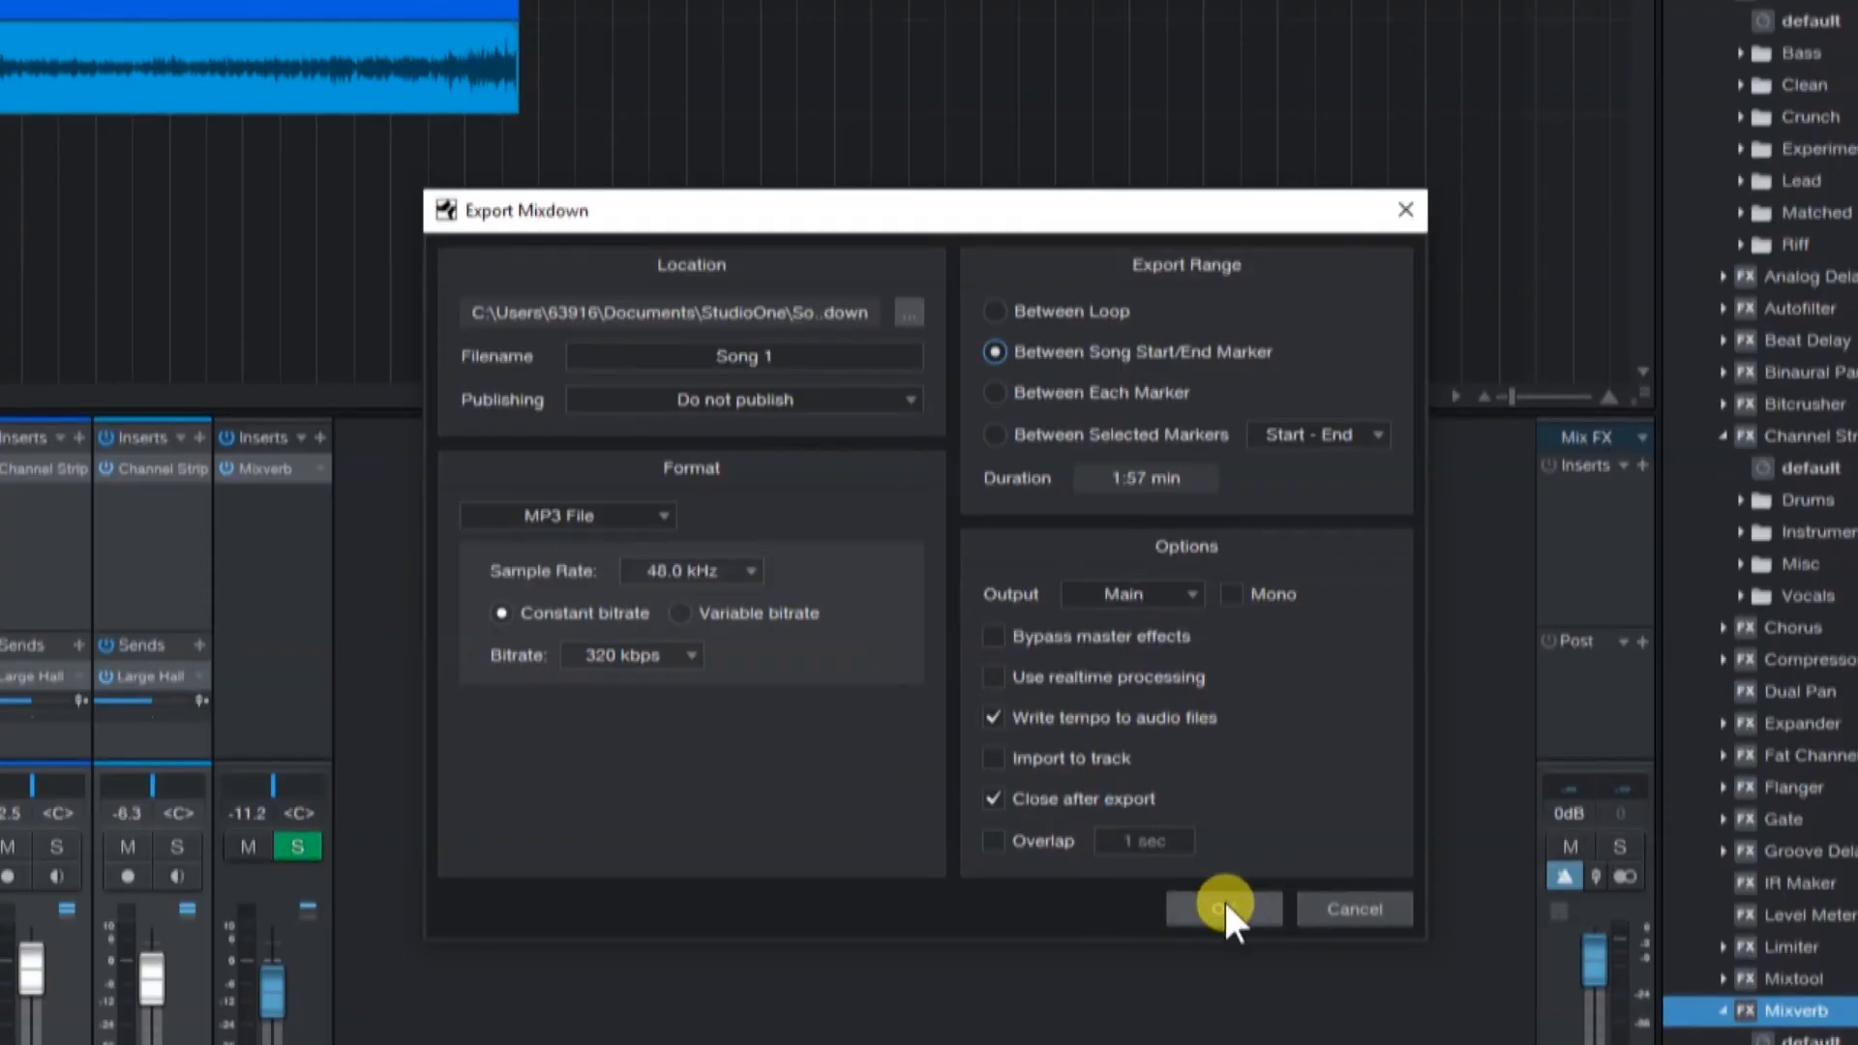
left_click(1223, 910)
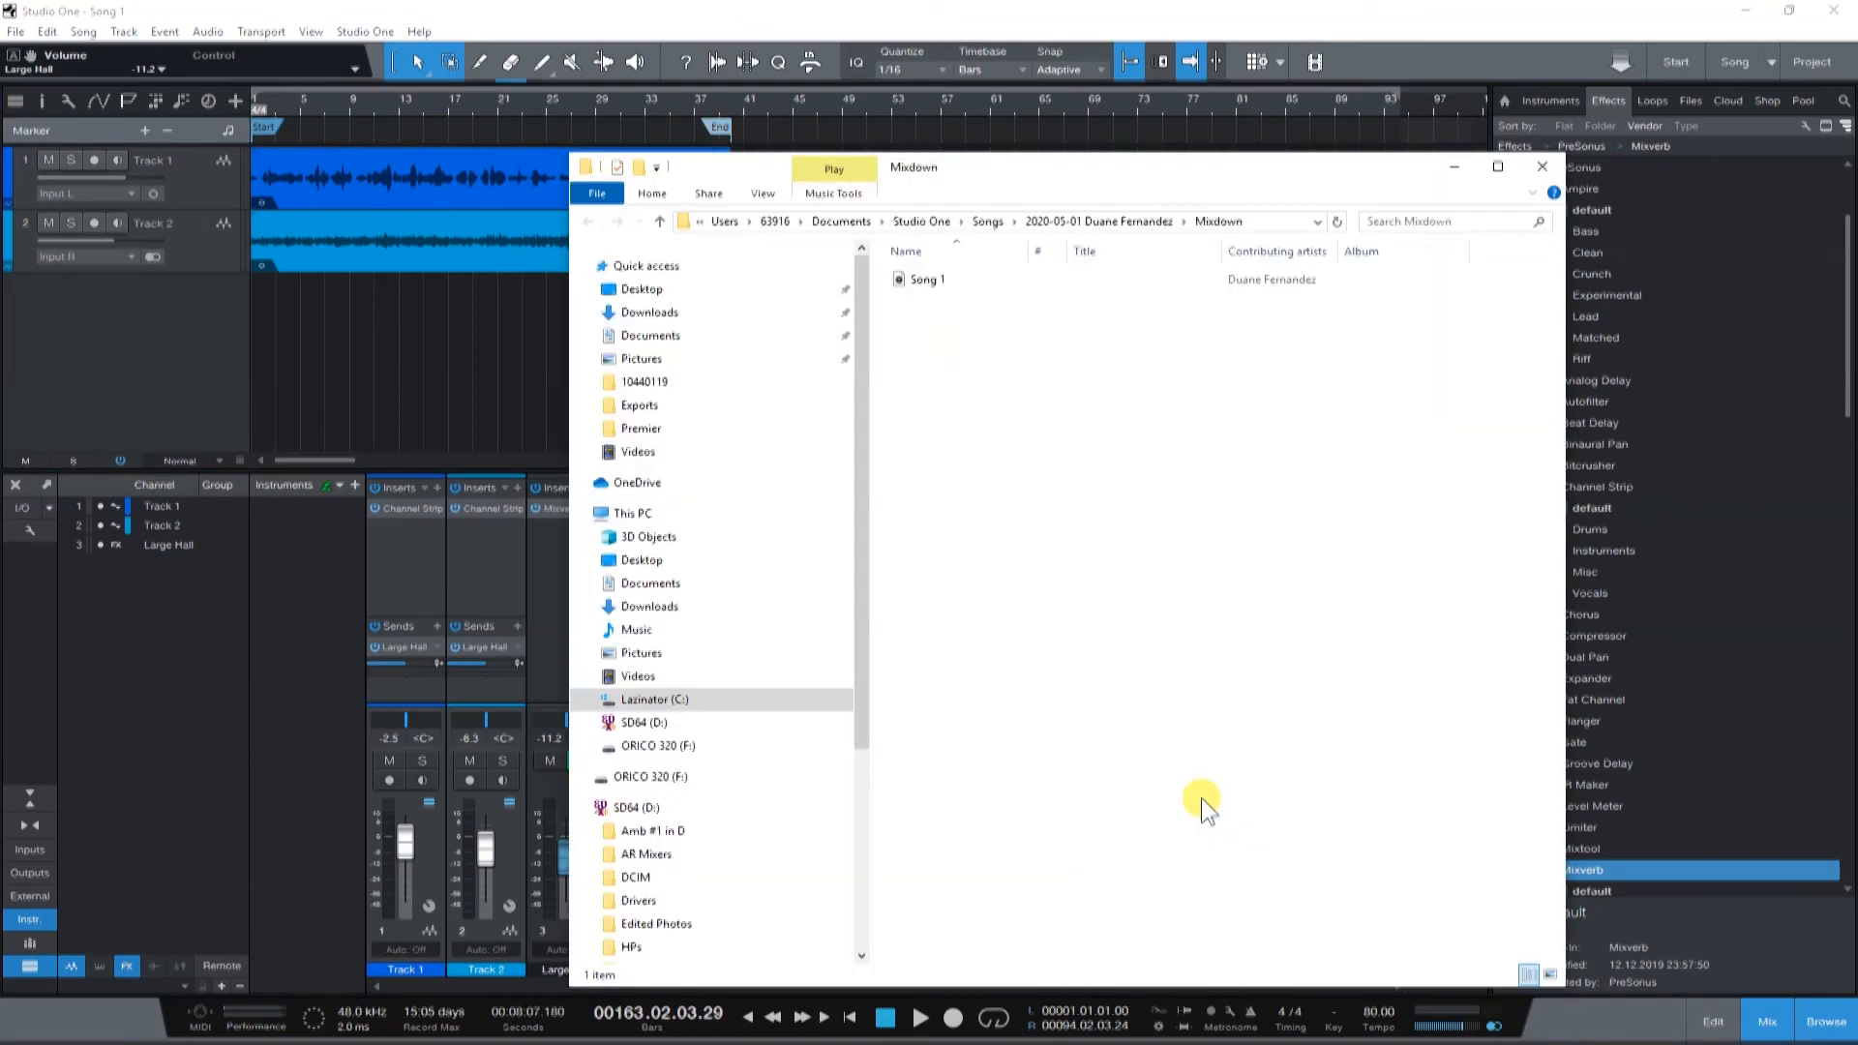
left_click(927, 278)
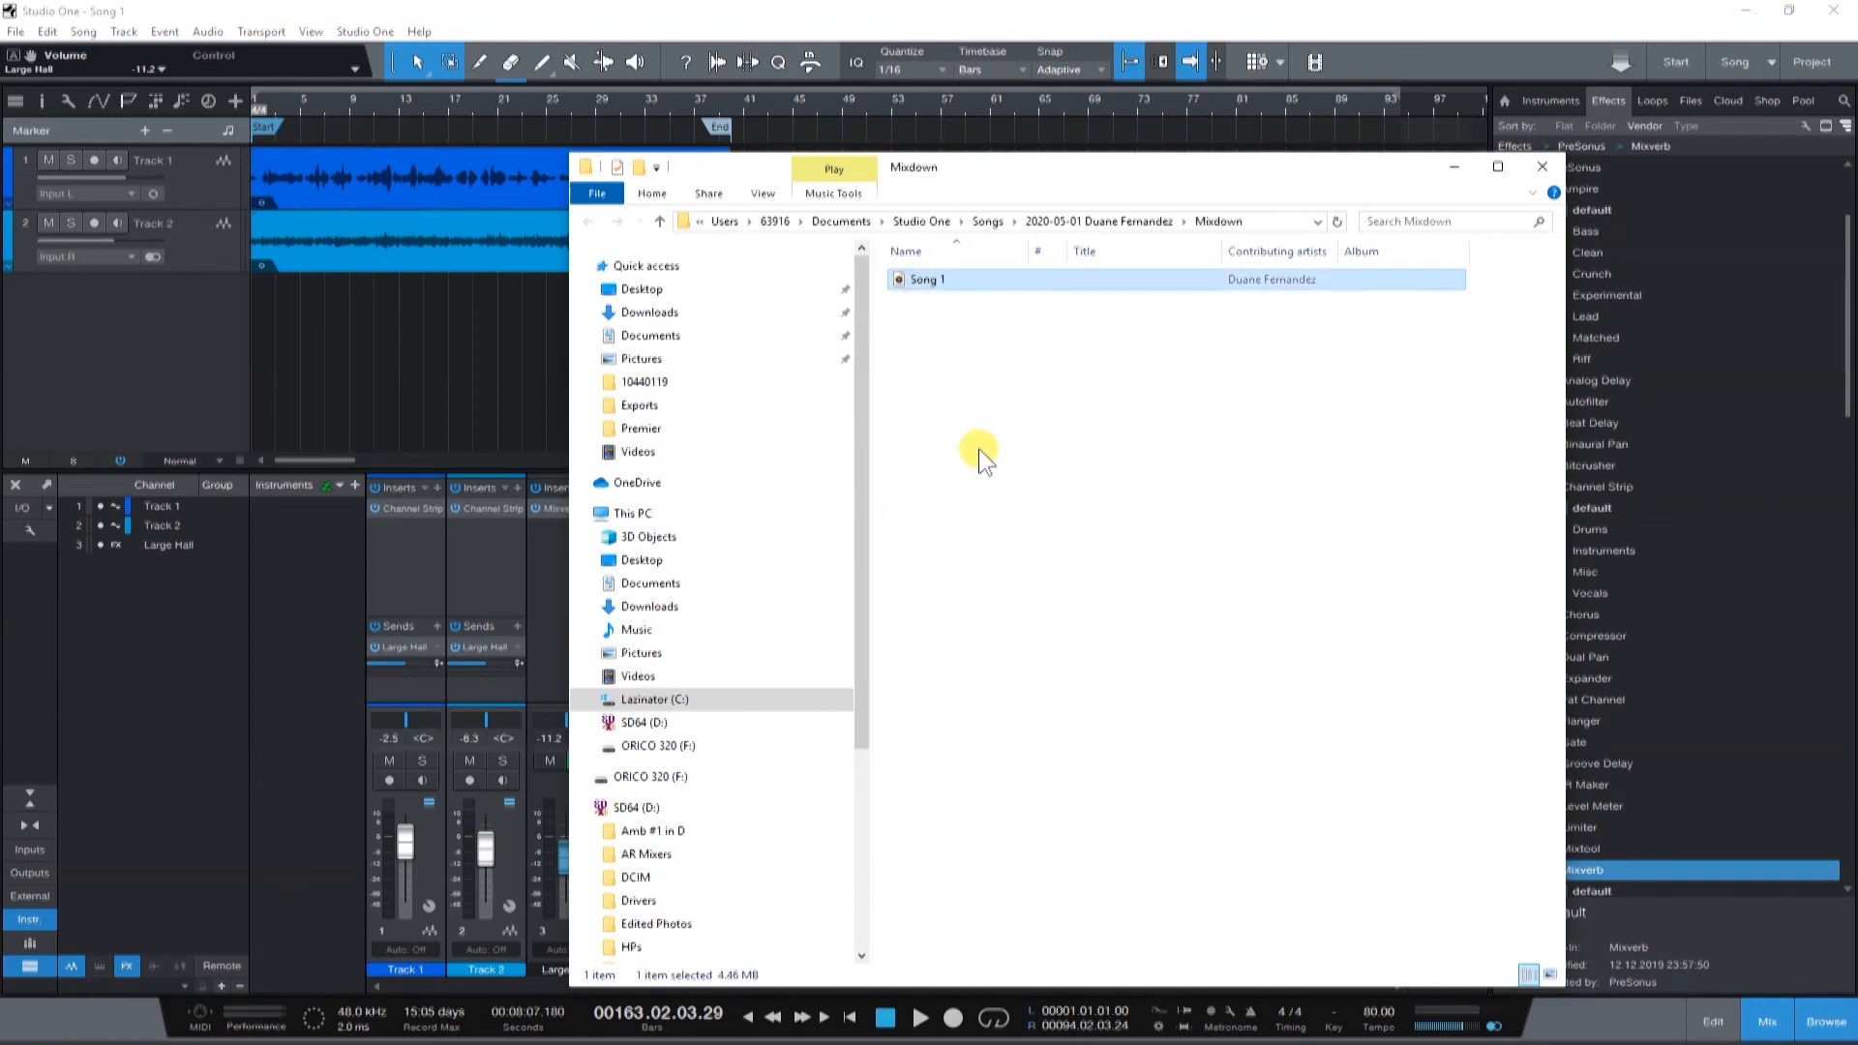